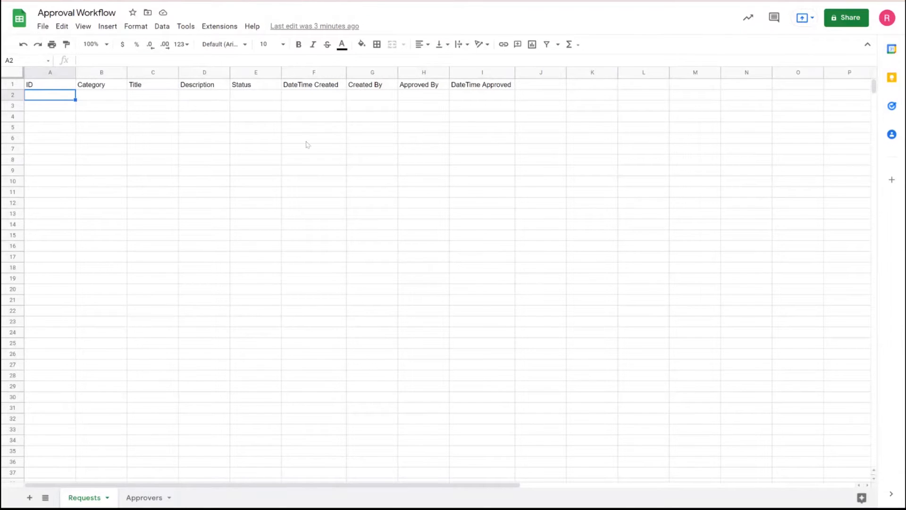
pyautogui.moveTo(218, 253)
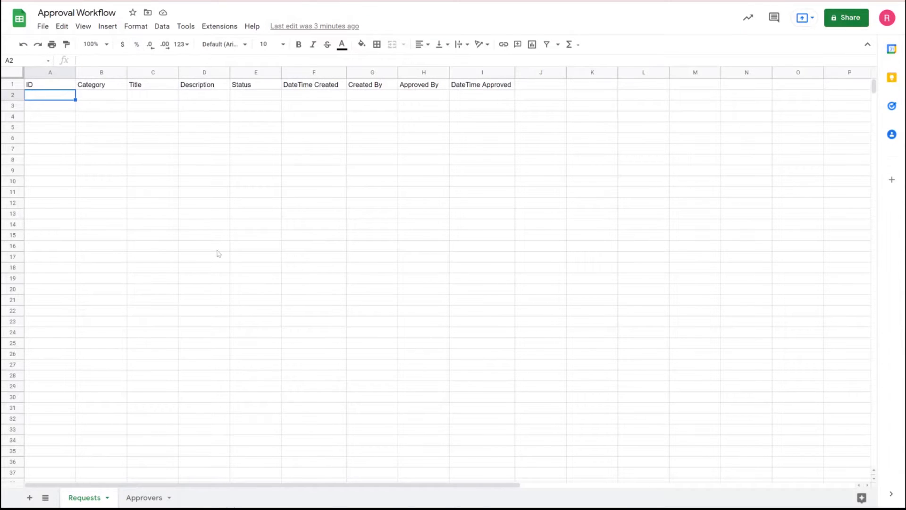
pyautogui.moveTo(181, 168)
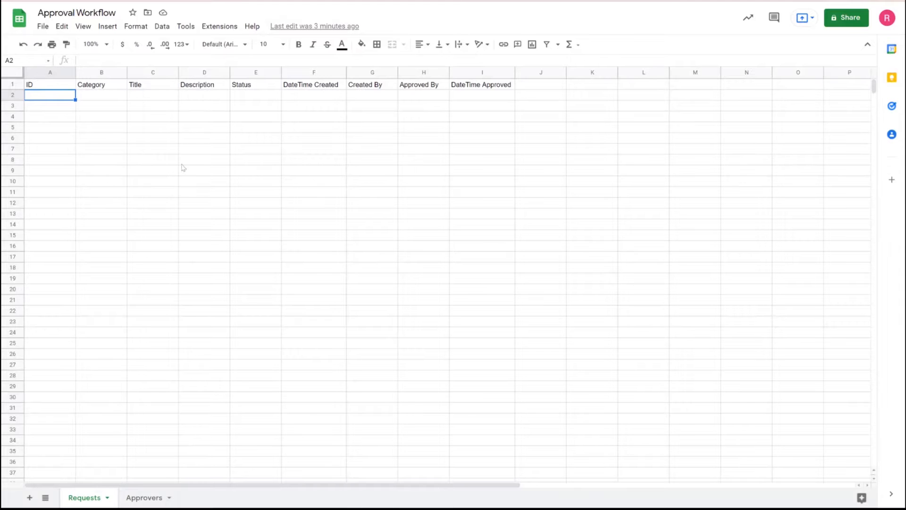
pyautogui.moveTo(120, 160)
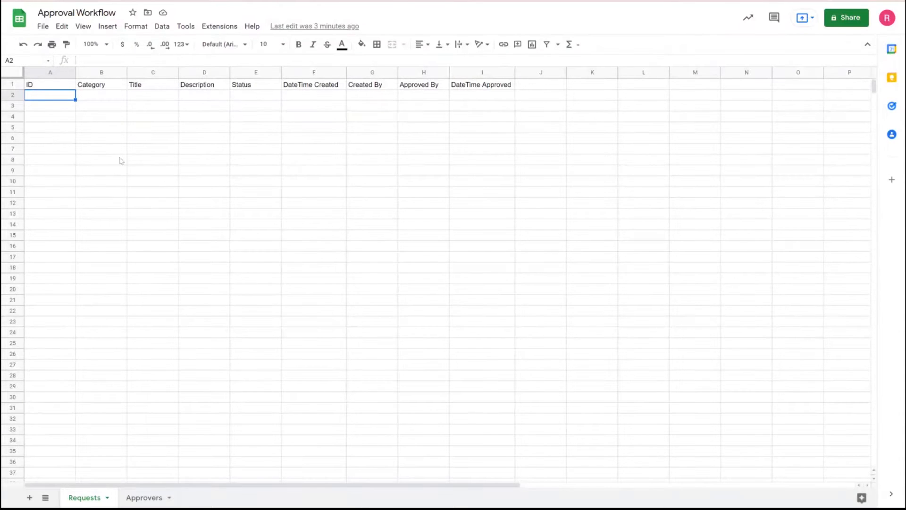
pyautogui.moveTo(392, 147)
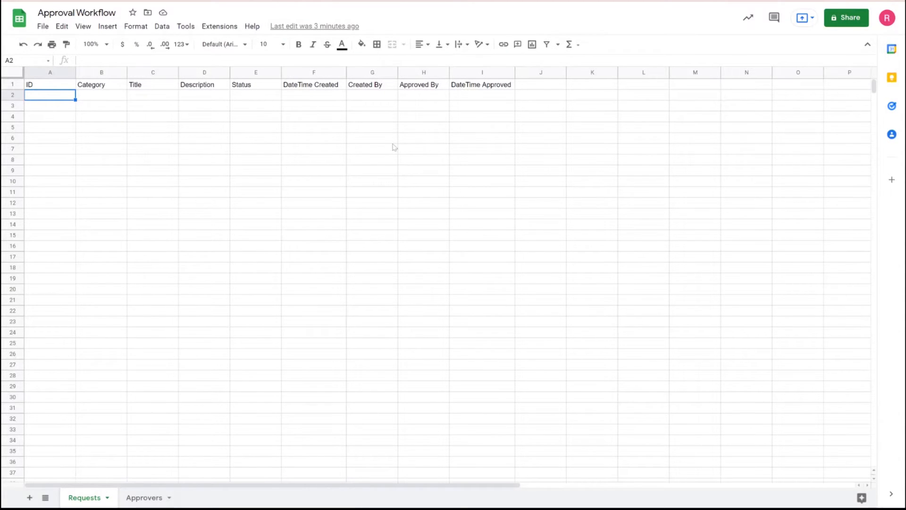
pyautogui.moveTo(499, 145)
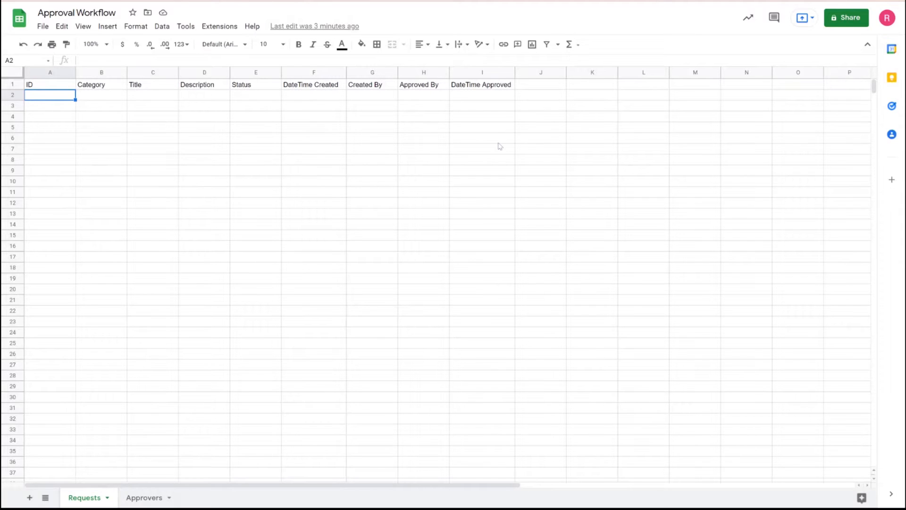
pyautogui.moveTo(501, 132)
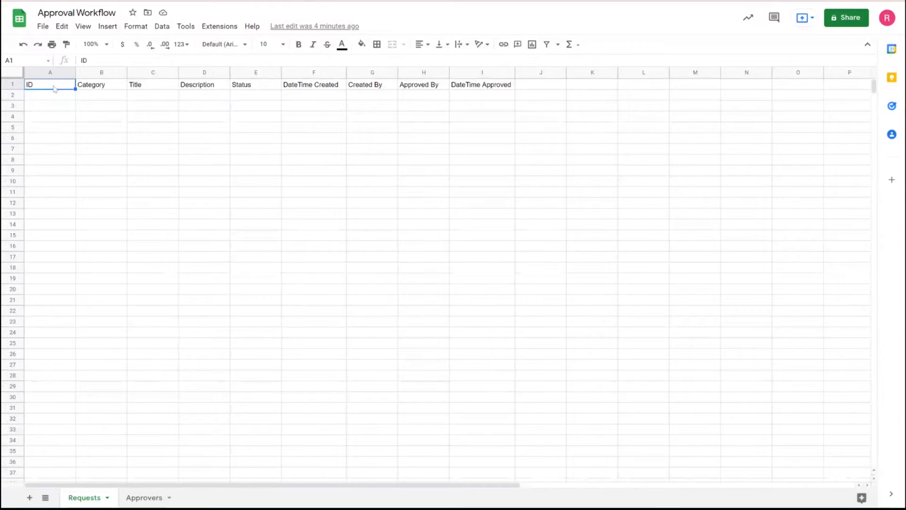
# Review the Requests headings Category, Status, DateTime Created and Created By
pyautogui.click(101, 84)
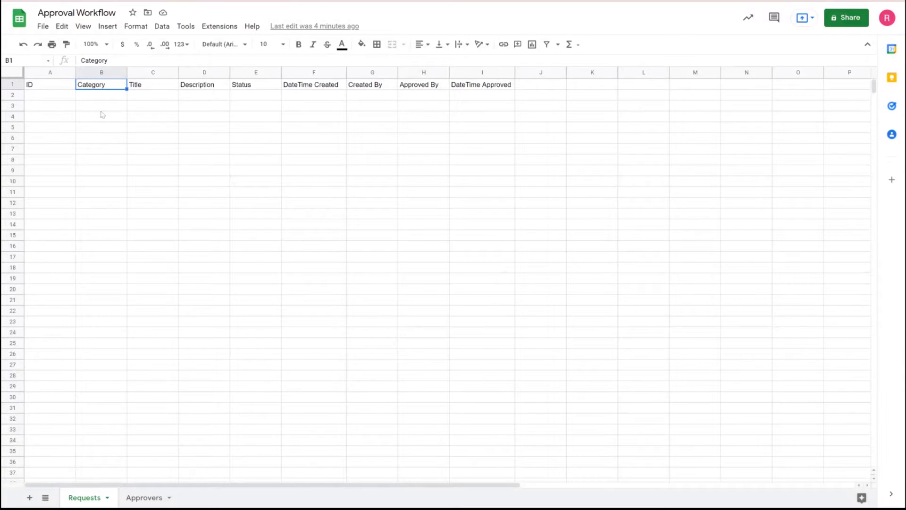
pyautogui.click(153, 84)
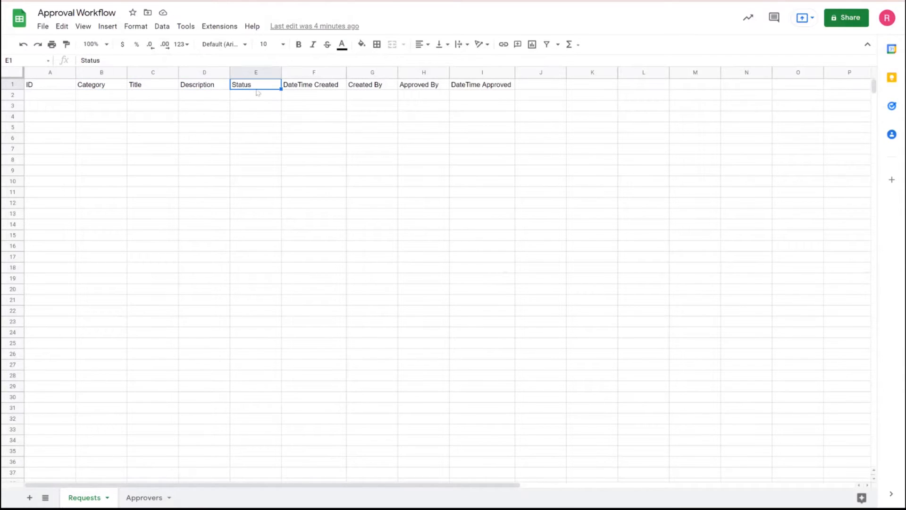
pyautogui.click(314, 84)
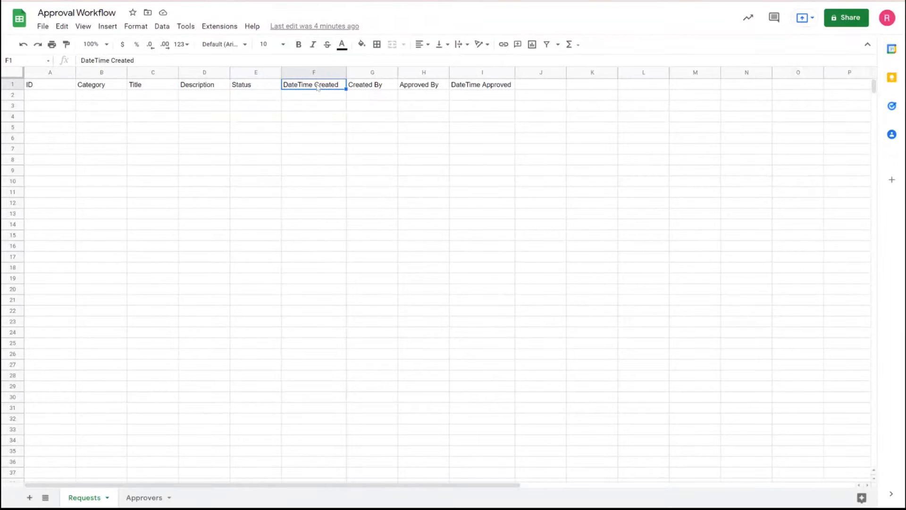
pyautogui.click(372, 84)
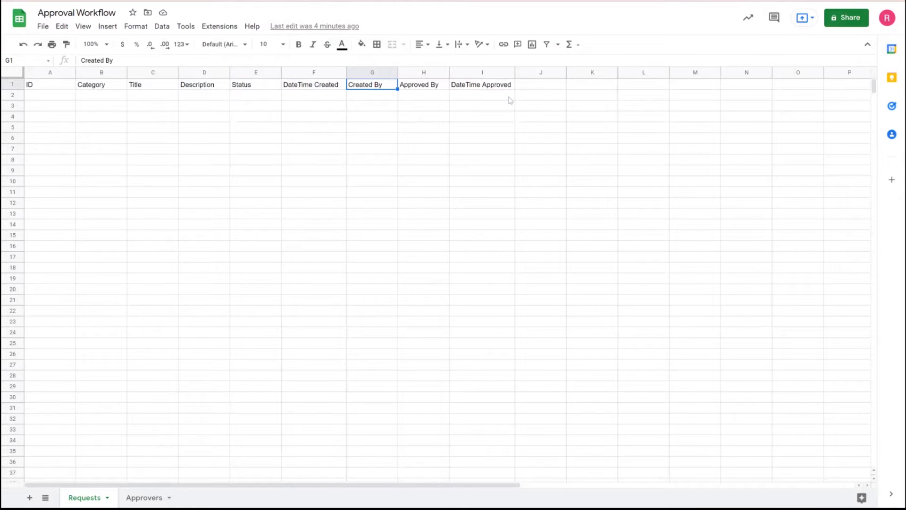
pyautogui.moveTo(127, 442)
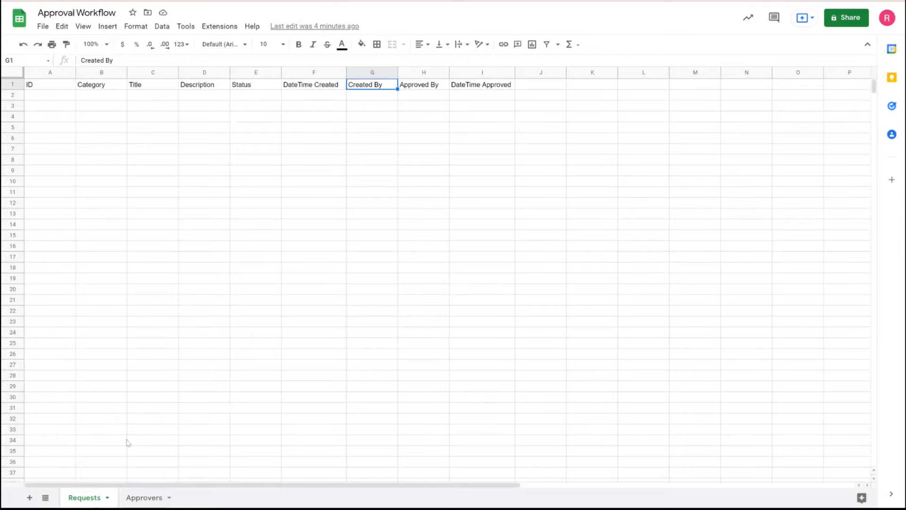
# Show the Approvers sheet and highlight the approver categories in B2:B4
pyautogui.click(143, 497)
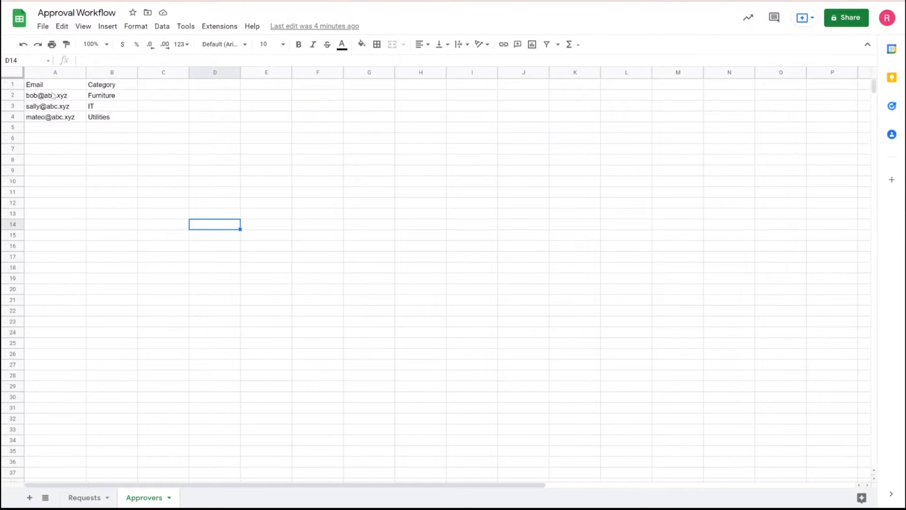
pyautogui.click(55, 191)
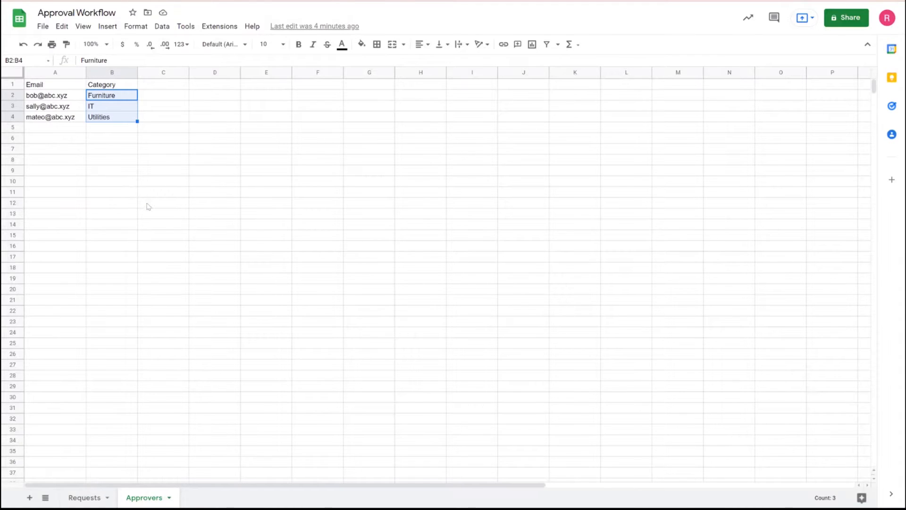
# Create an AppSheet app from the Approval Workflow spreadsheet via Extensions > AppSheet
pyautogui.click(84, 497)
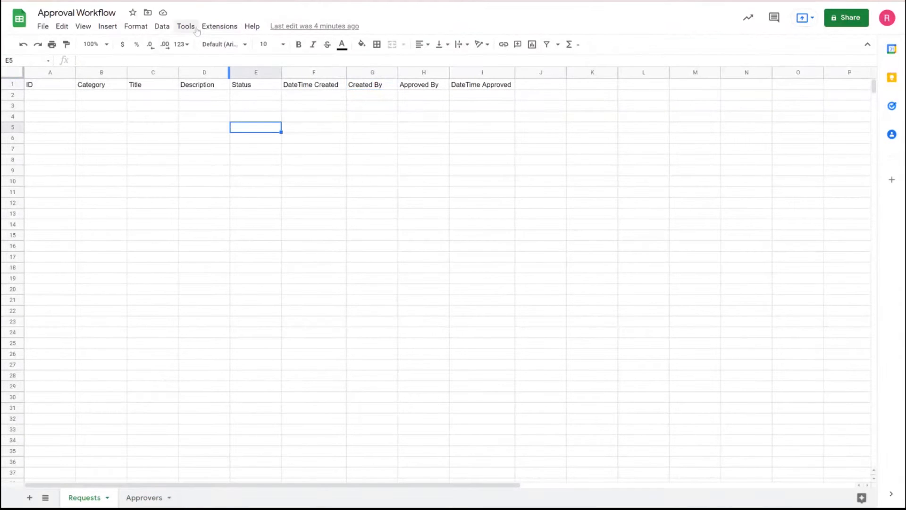
pyautogui.click(218, 27)
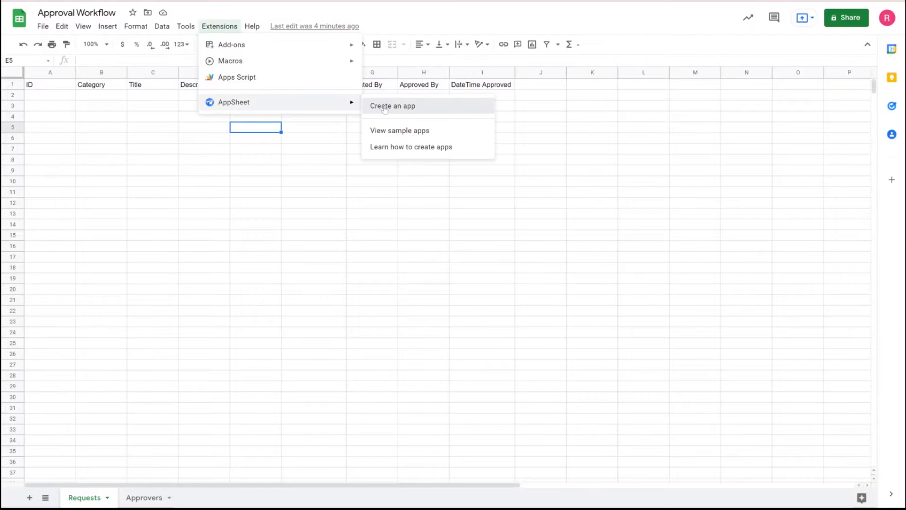
pyautogui.click(393, 106)
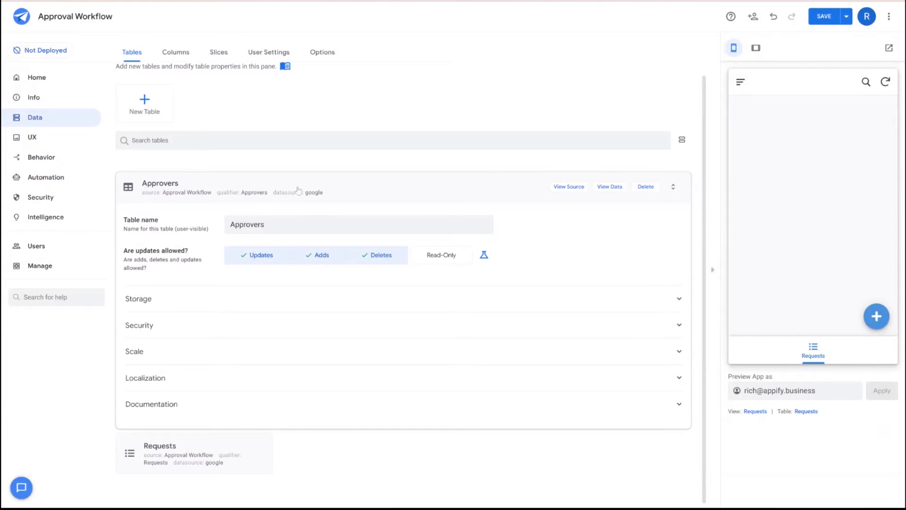
# Give the Requests Category column the Valid If expression Approvers[Category]
pyautogui.click(176, 52)
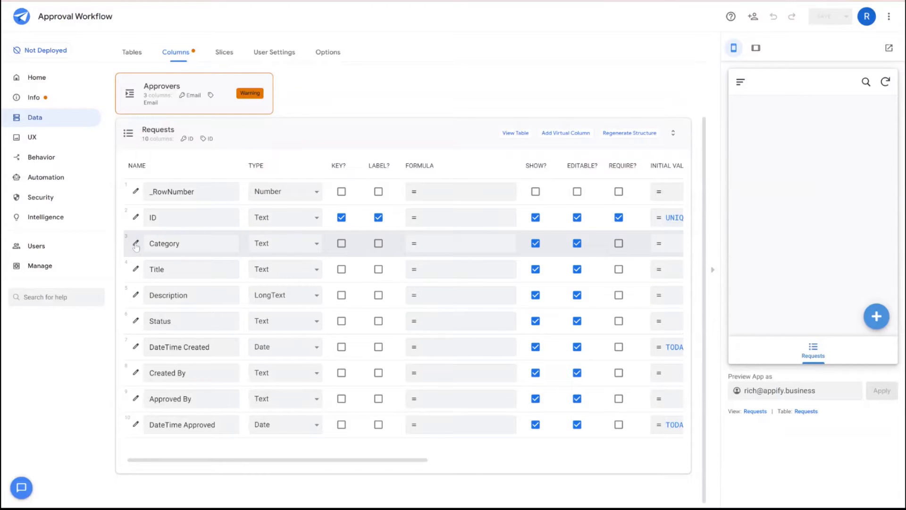
pyautogui.click(135, 243)
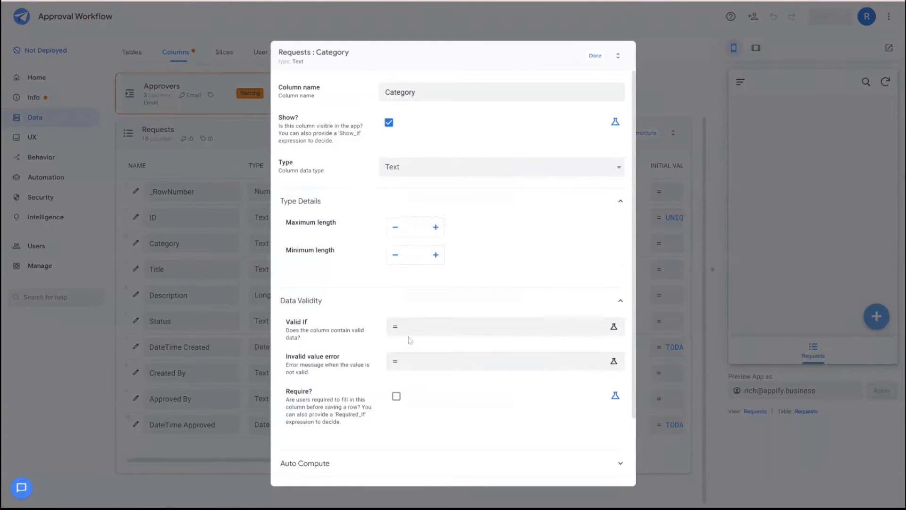
pyautogui.click(614, 327)
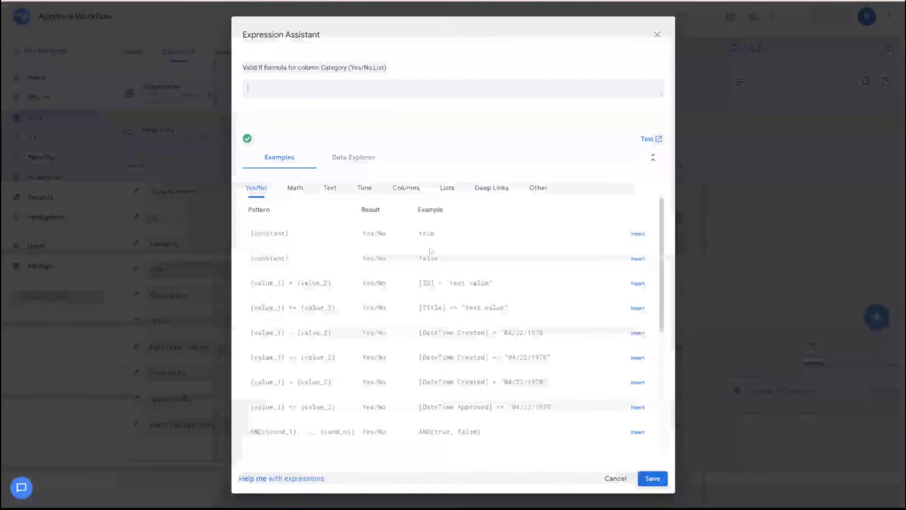
pyautogui.write('Approvers')
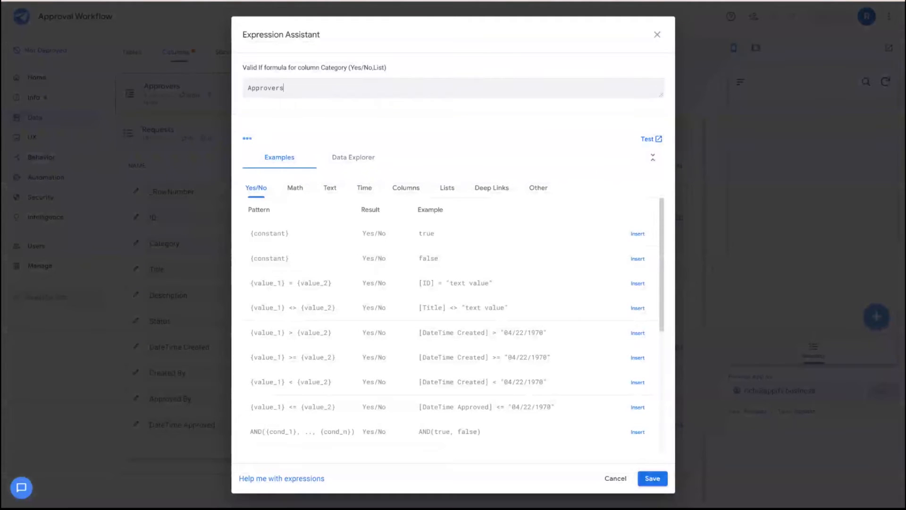
pyautogui.write('[Ca')
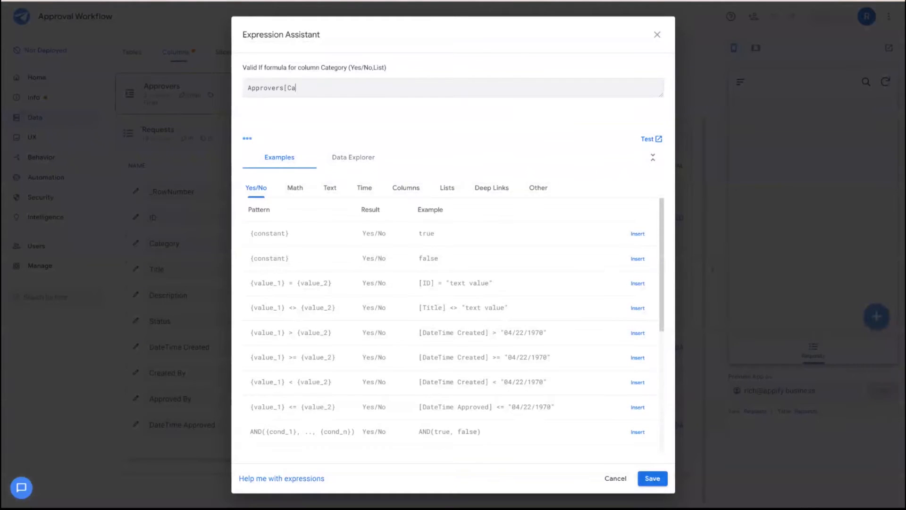
pyautogui.write('te')
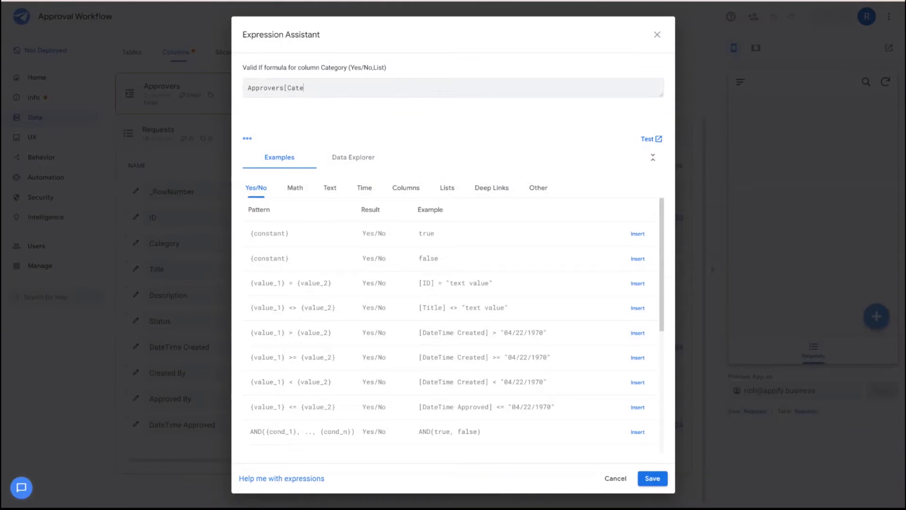
pyautogui.write('gory]')
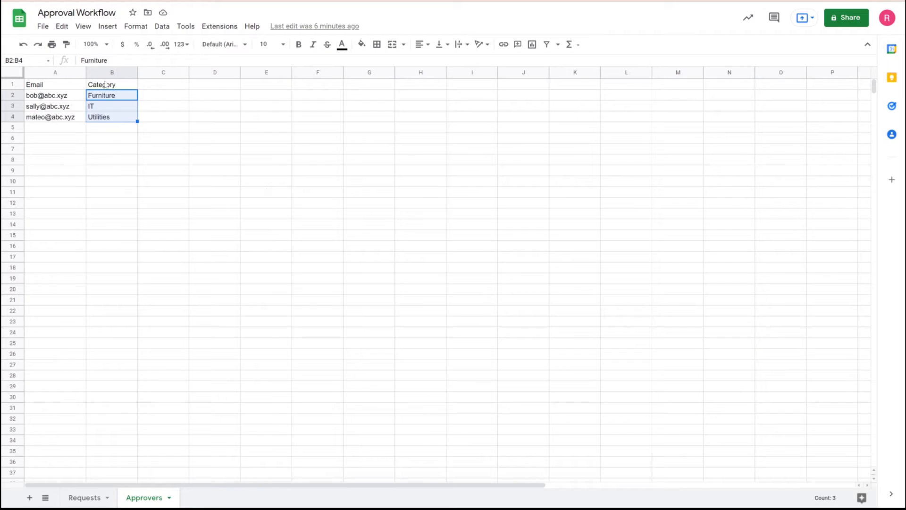
pyautogui.click(368, 159)
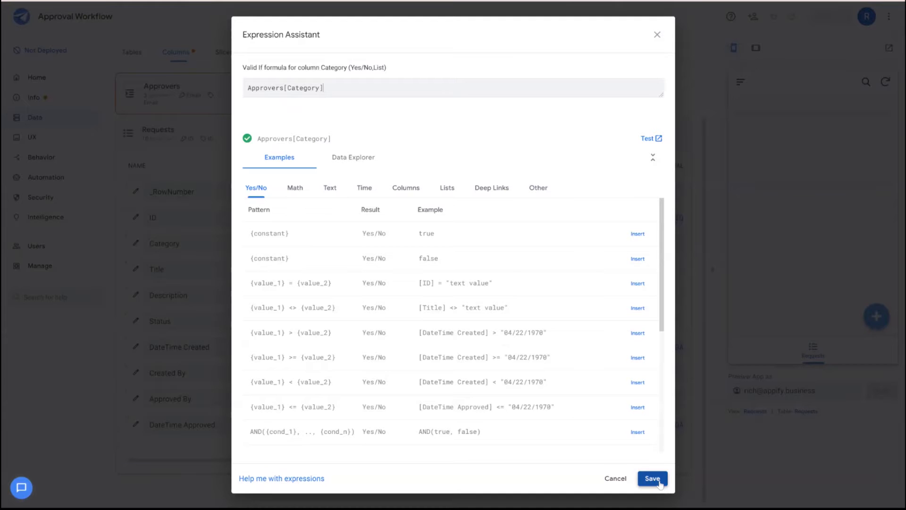
pyautogui.moveTo(652, 477)
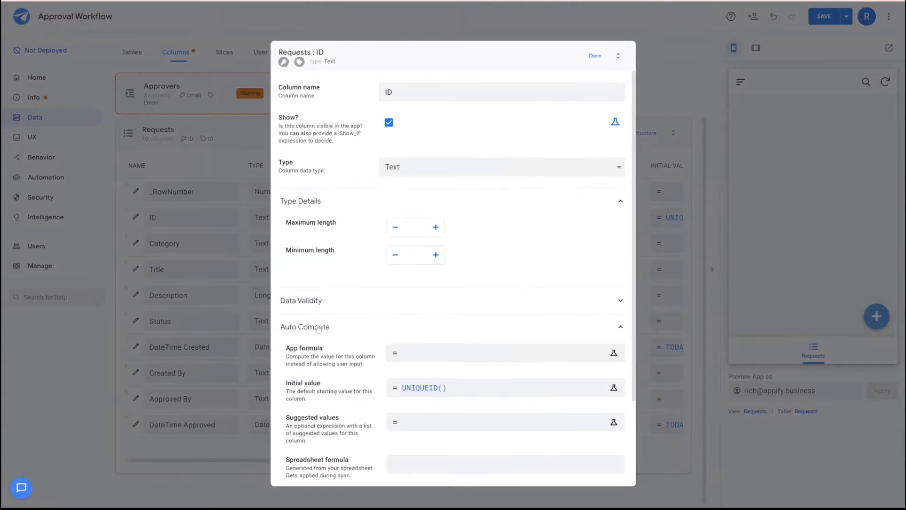
# Make the Requests Status column an Enum with the allowed value Pending
pyautogui.click(595, 56)
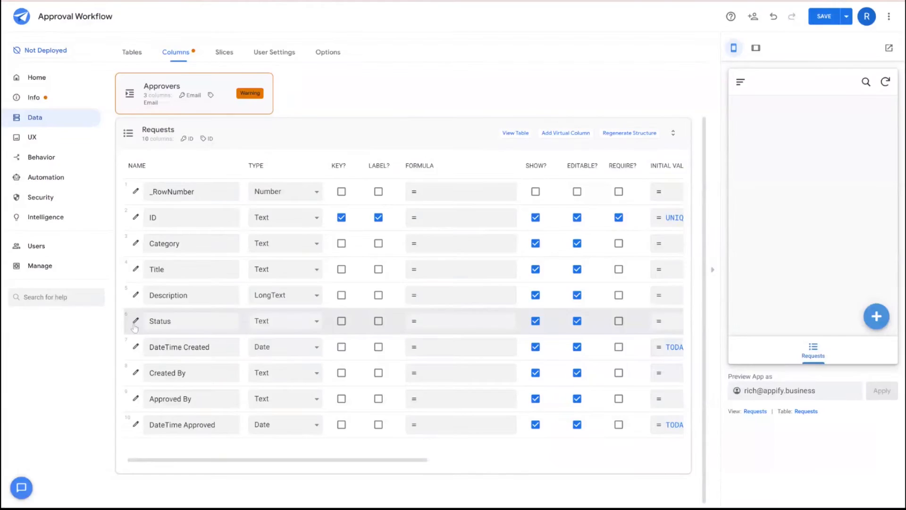
pyautogui.click(135, 321)
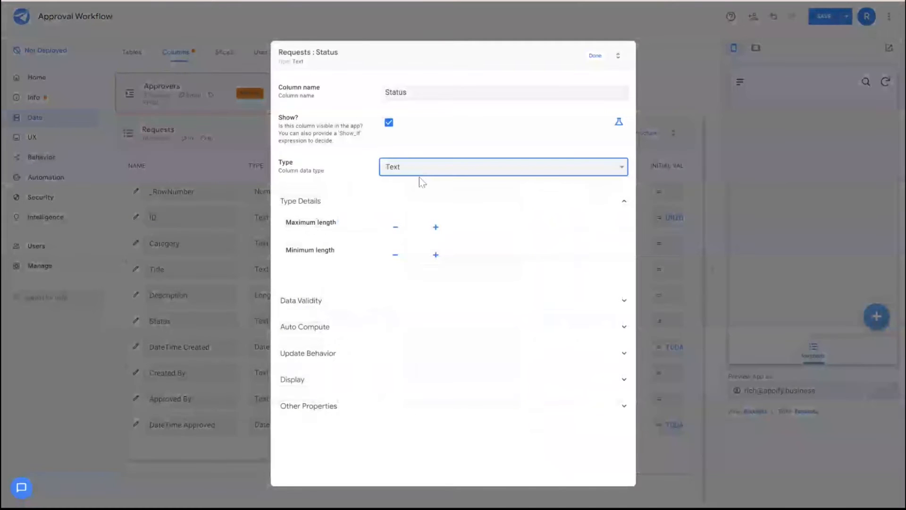
pyautogui.click(502, 166)
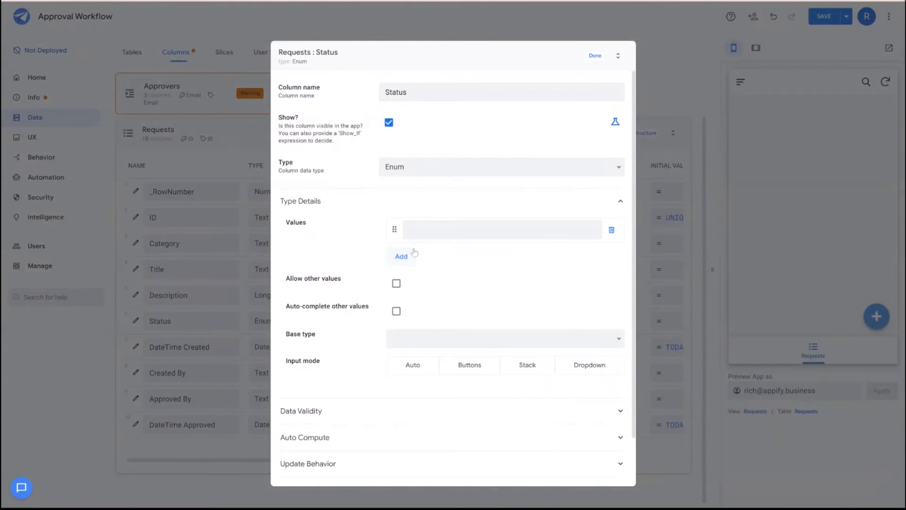
pyautogui.click(500, 230)
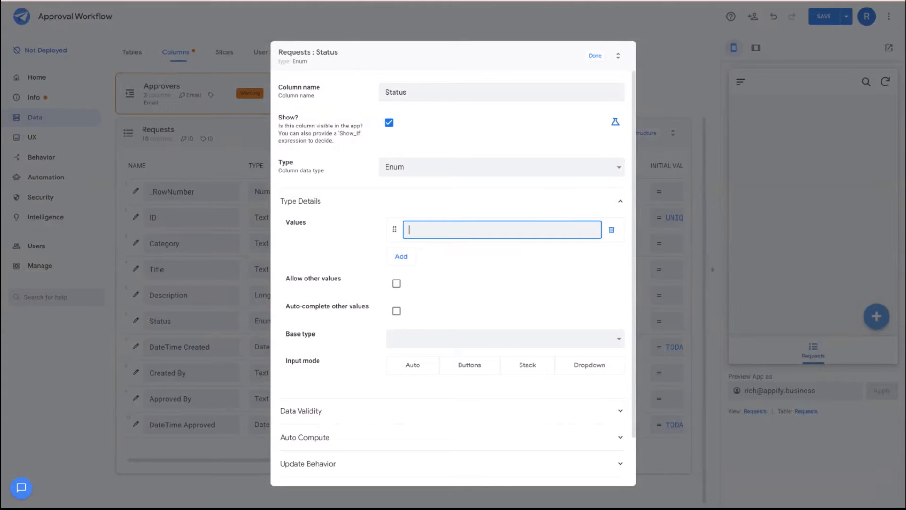
pyautogui.write('Pending')
pyautogui.write('A')
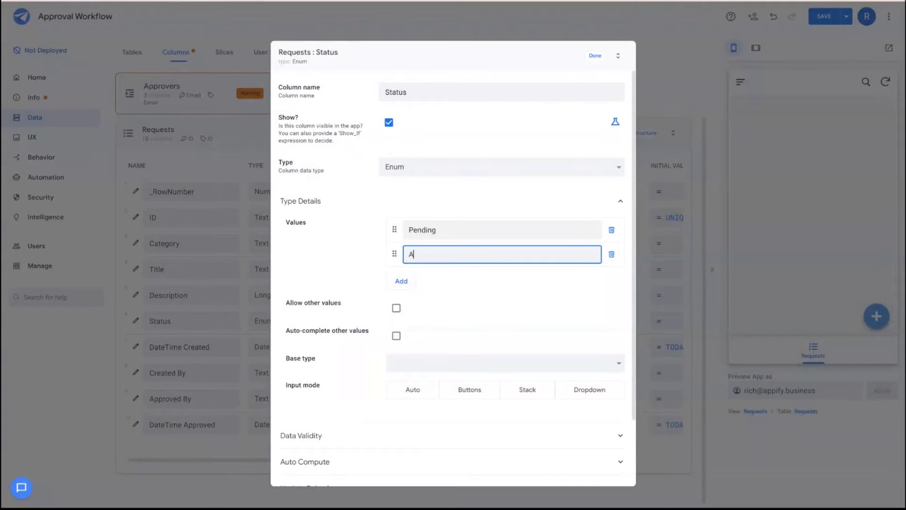
pyautogui.click(596, 56)
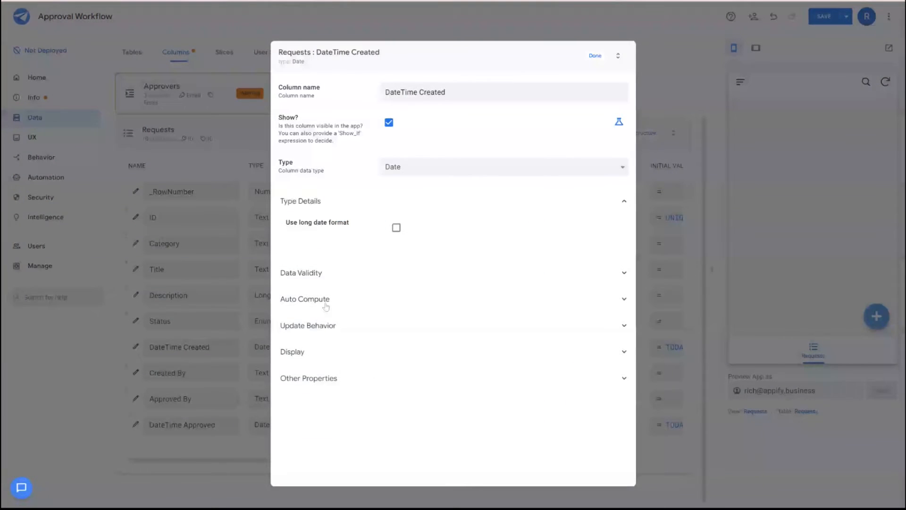
# Default DateTime Created to NOW() and Created By to USEREMAIL() as initial values
pyautogui.click(304, 299)
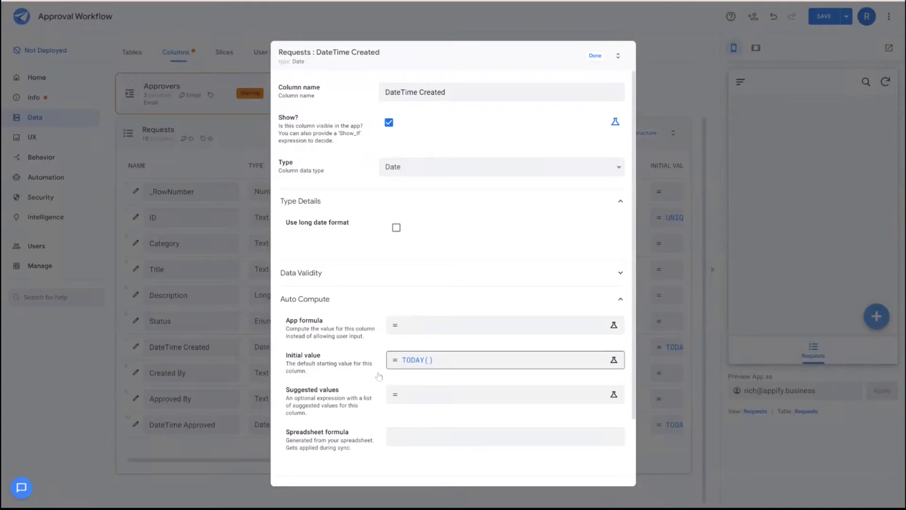
pyautogui.click(613, 360)
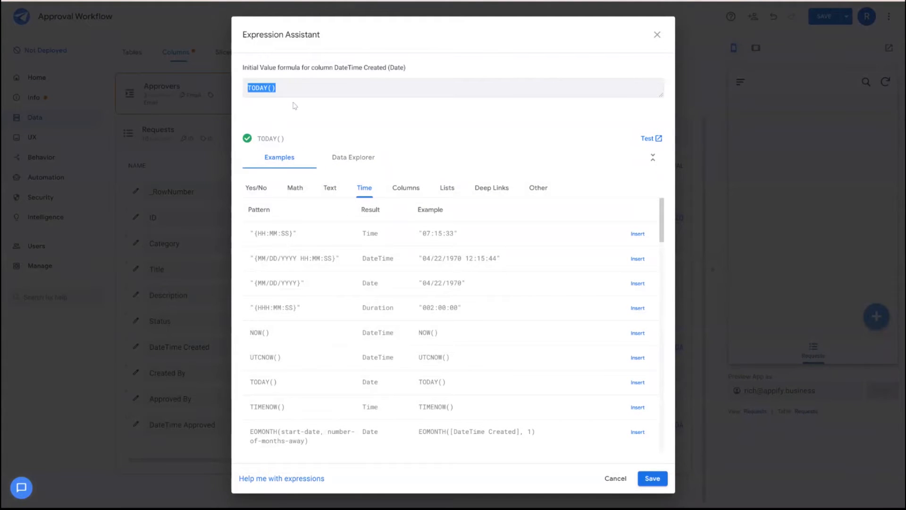
pyautogui.write('now()')
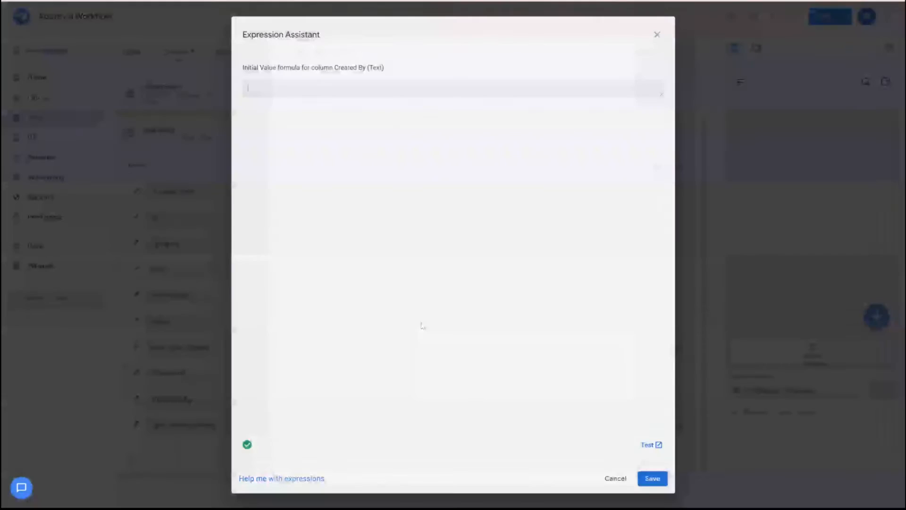
pyautogui.write('useremail(')
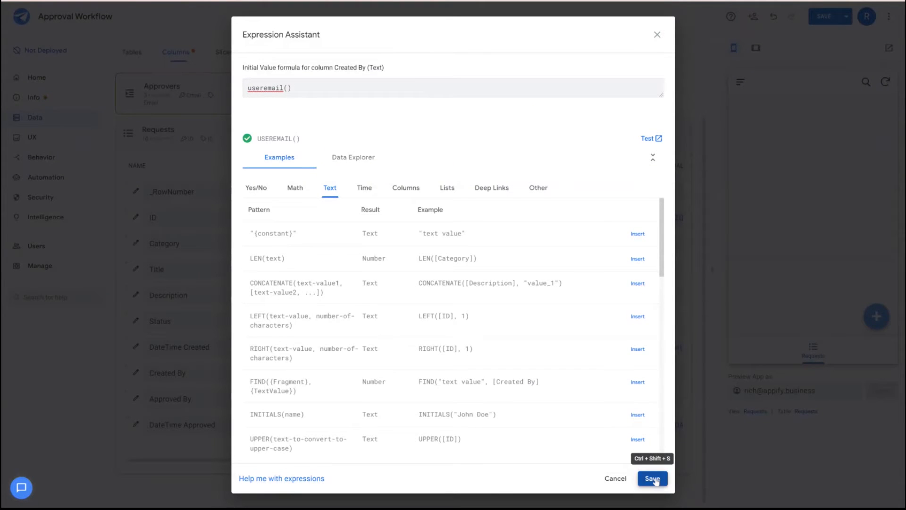
pyautogui.click(652, 477)
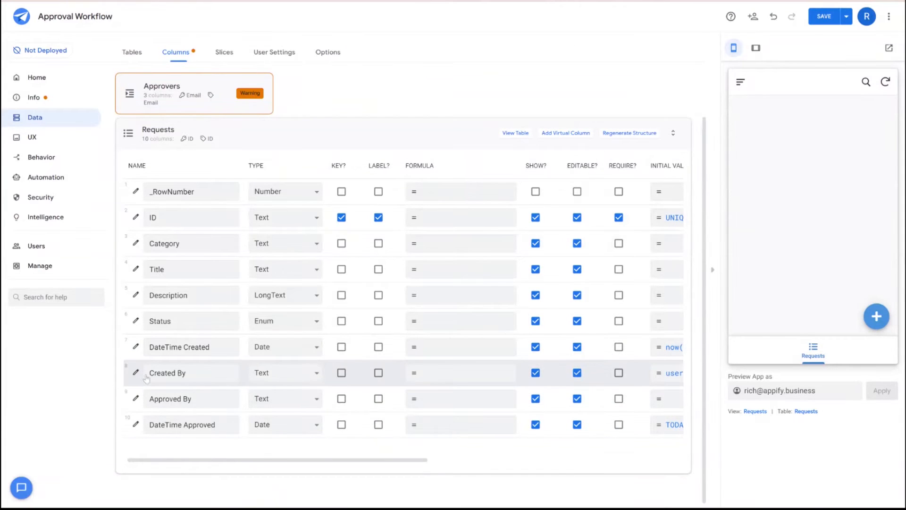
# Set the Created By and Approved By columns to the Email type
pyautogui.click(284, 372)
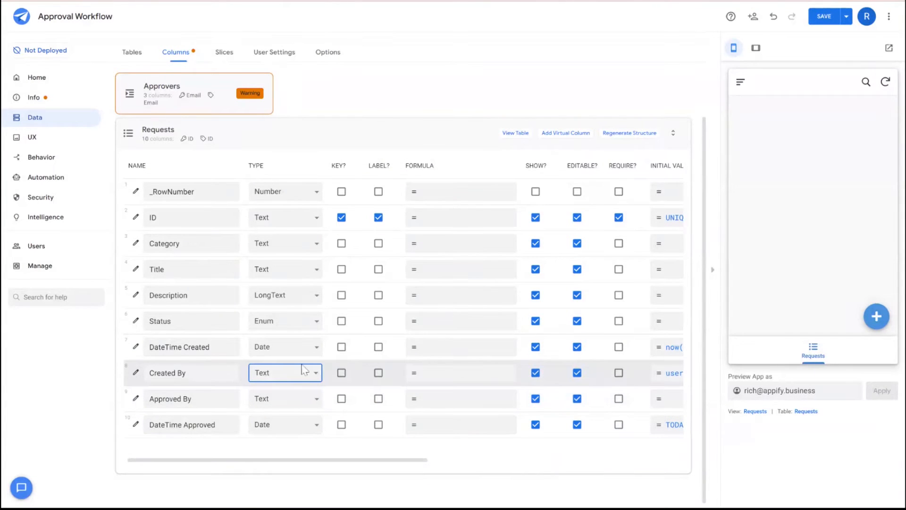
pyautogui.click(284, 372)
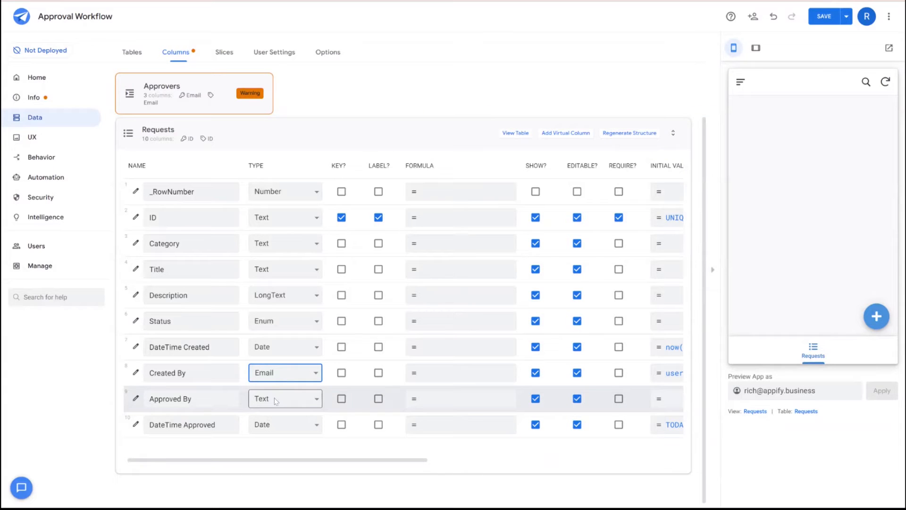
pyautogui.click(284, 398)
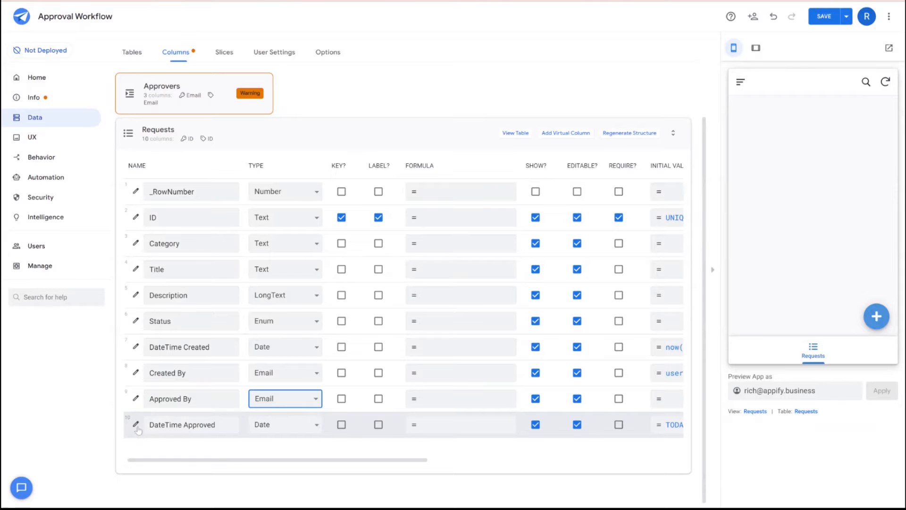
# Make DateTime Approved a ChangeTimestamp watching Status for the value Approve
pyautogui.click(135, 424)
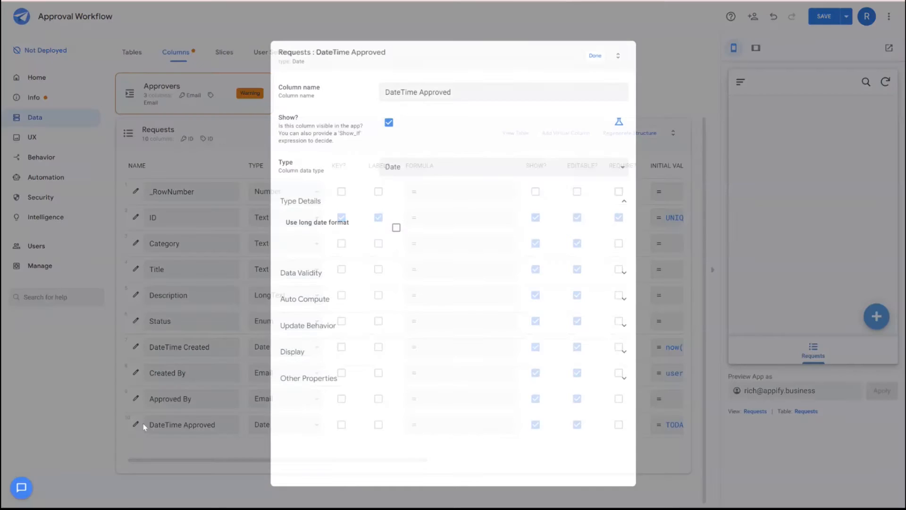
pyautogui.click(501, 166)
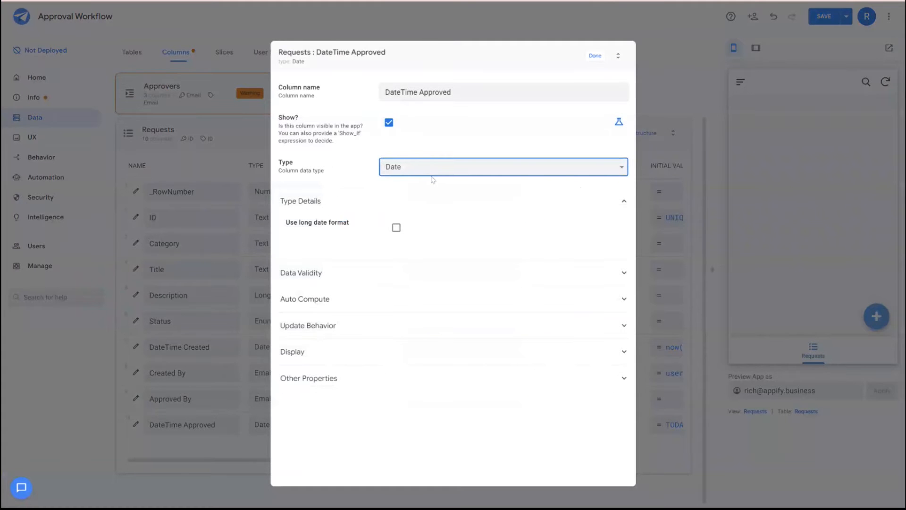
pyautogui.click(501, 166)
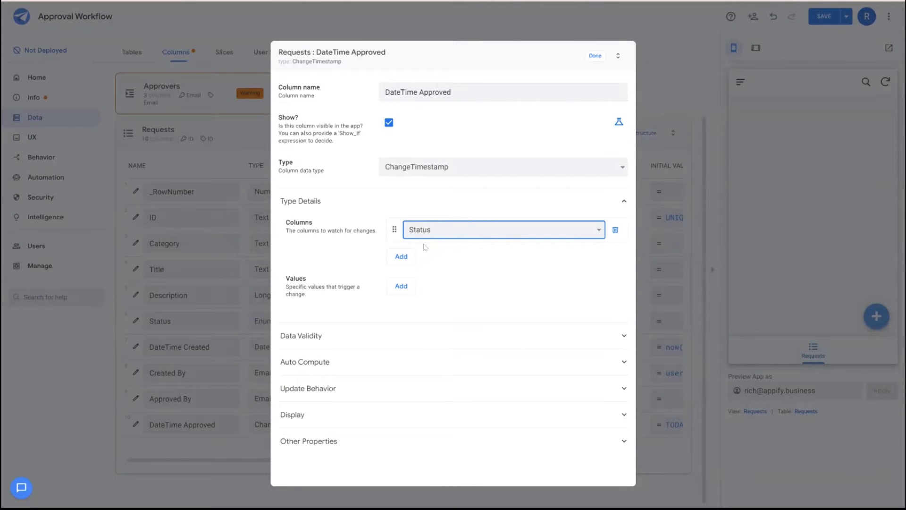
pyautogui.click(400, 285)
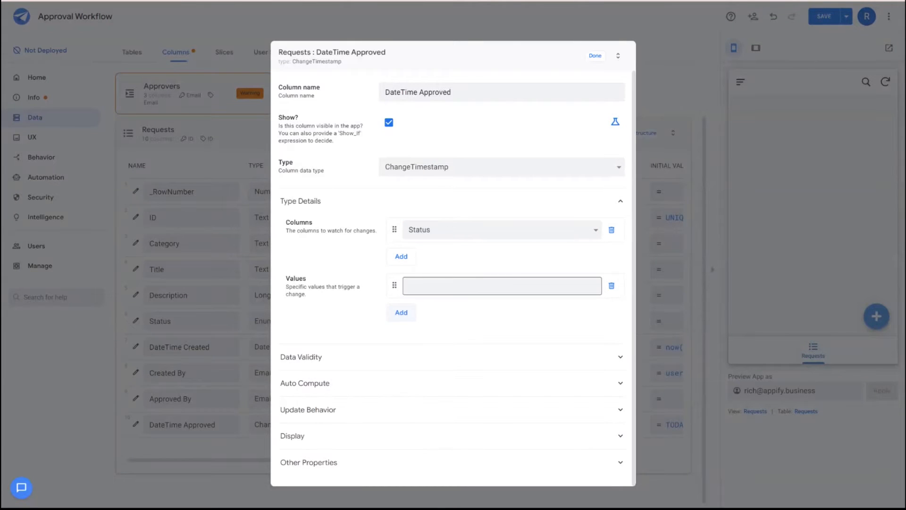
pyautogui.write('Approve')
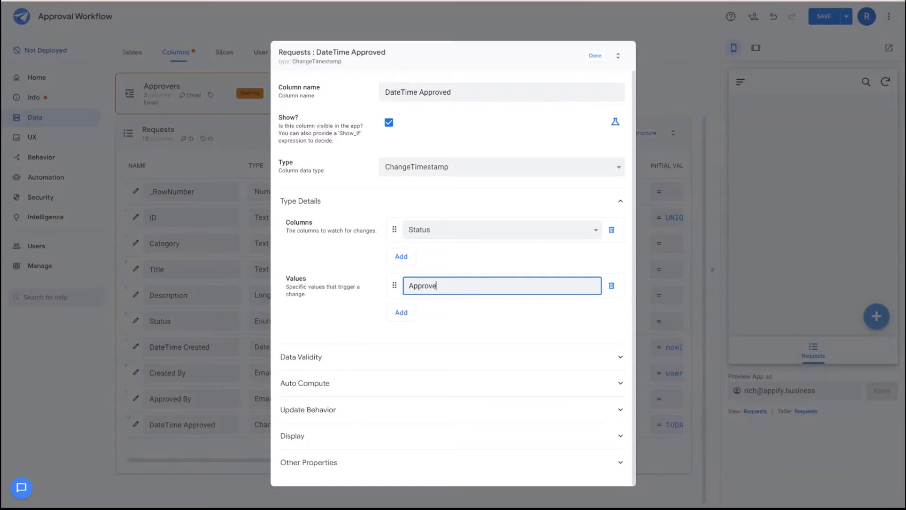
pyautogui.click(594, 56)
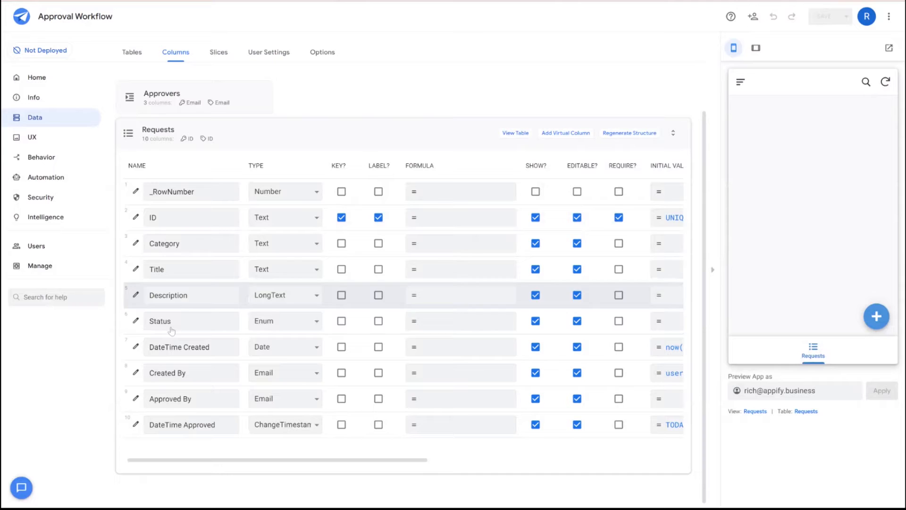
pyautogui.click(190, 372)
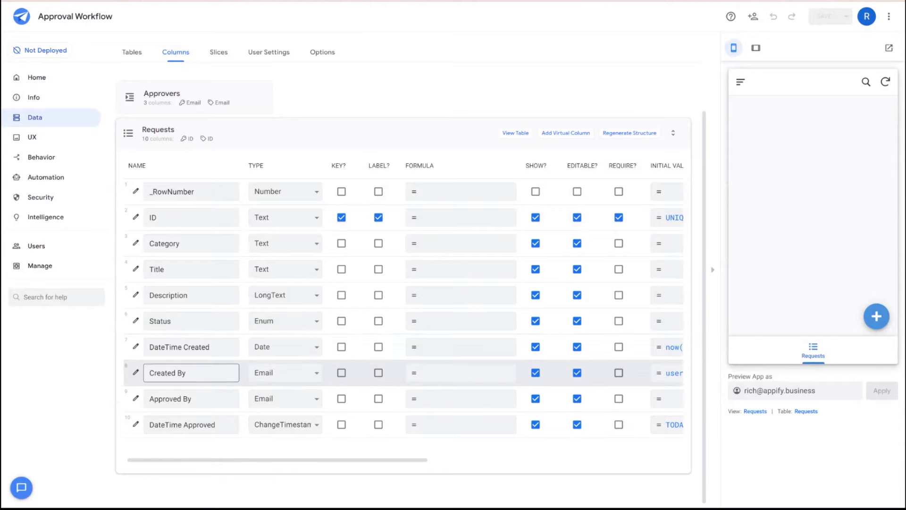
pyautogui.click(170, 398)
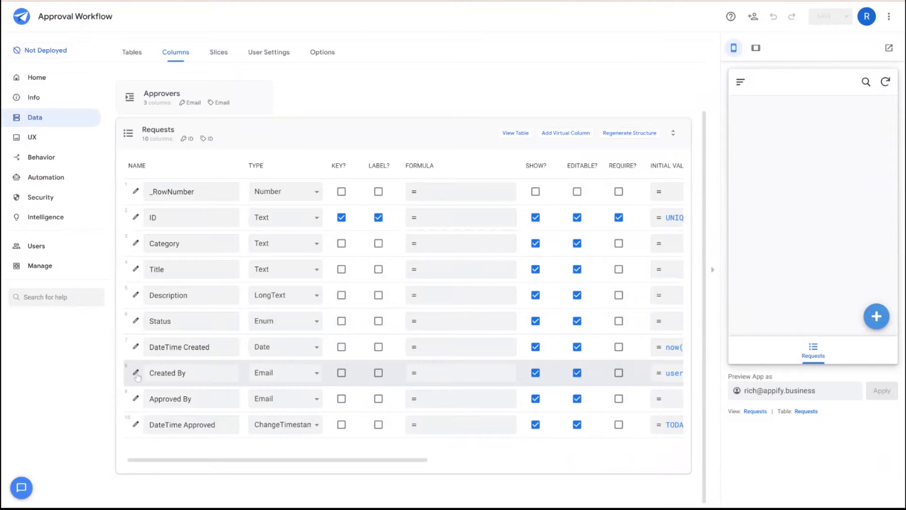
# Give Created By the Show? expression context(viewtype)<>form so it is hidden on forms
pyautogui.click(190, 373)
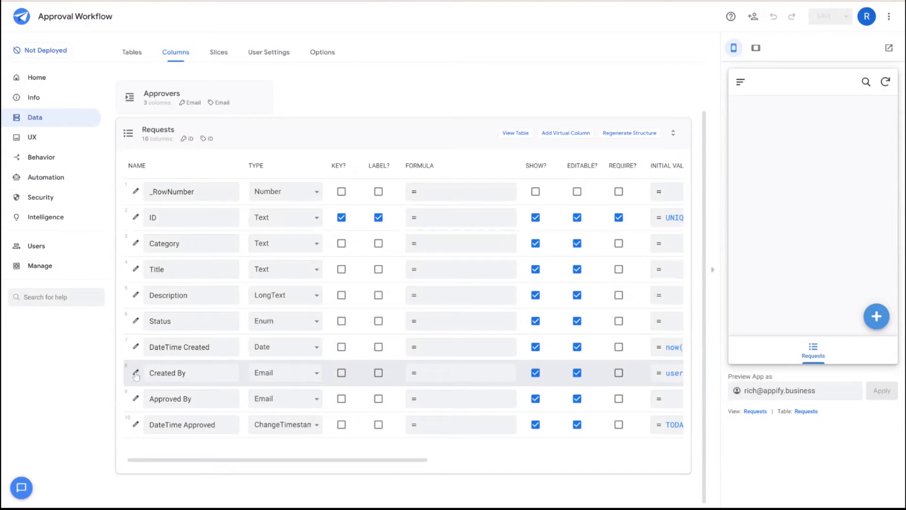
pyautogui.click(135, 375)
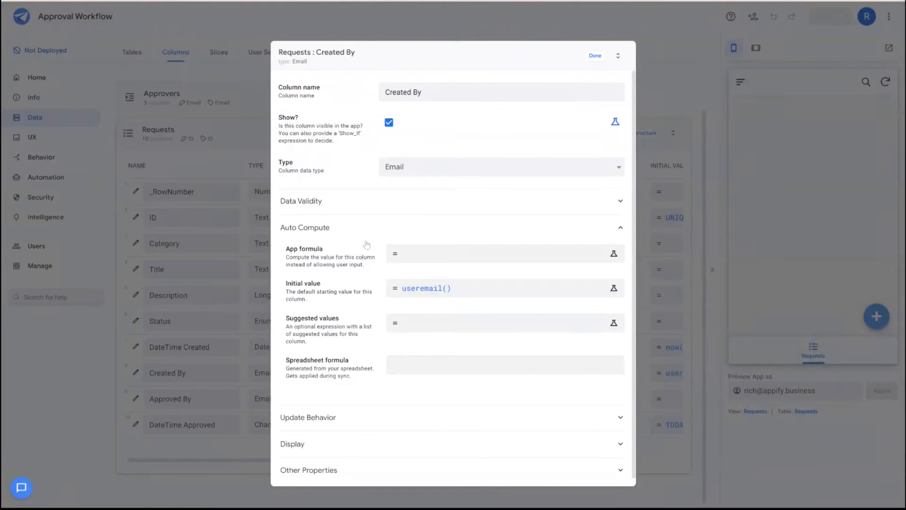
pyautogui.moveTo(335, 407)
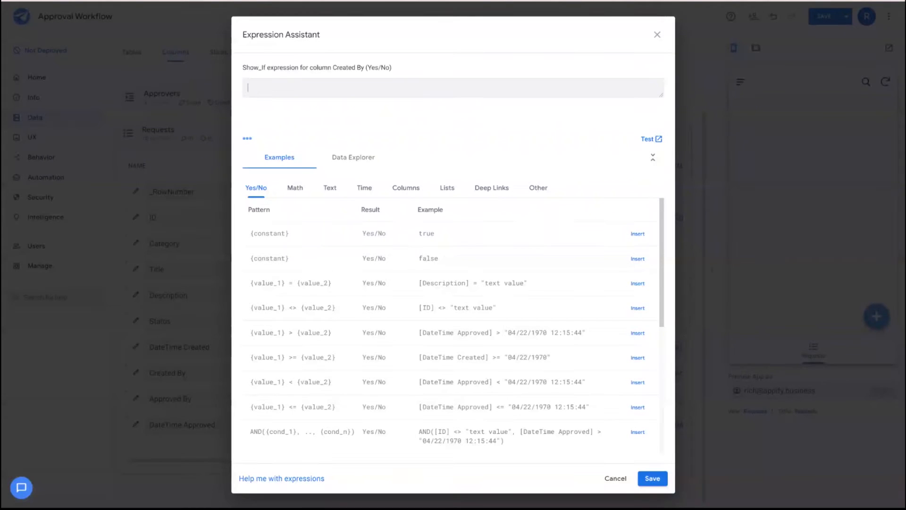
pyautogui.write('context(viewtype)<>for')
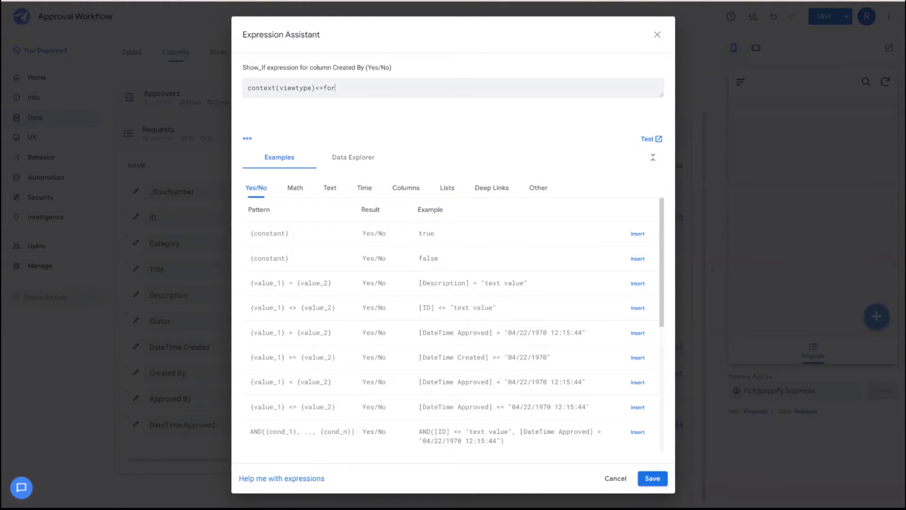
pyautogui.write('m')
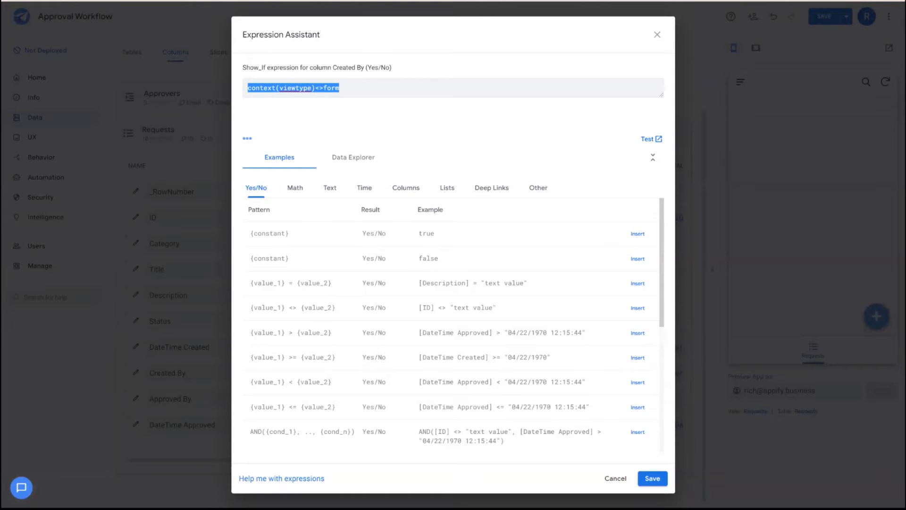
pyautogui.click(652, 477)
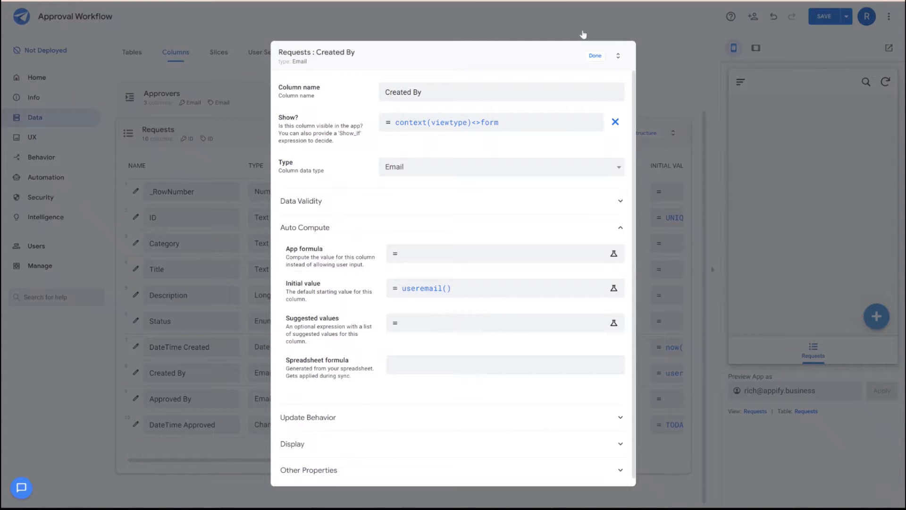
pyautogui.click(595, 55)
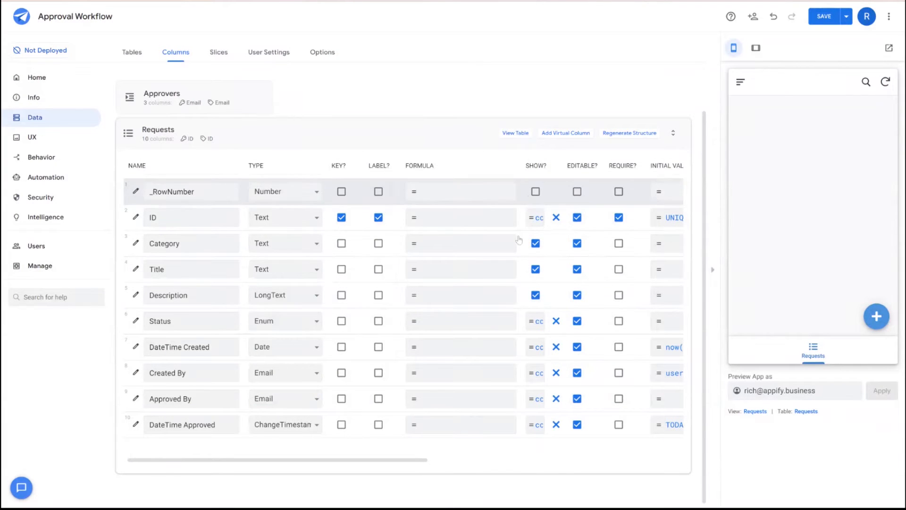
pyautogui.click(190, 269)
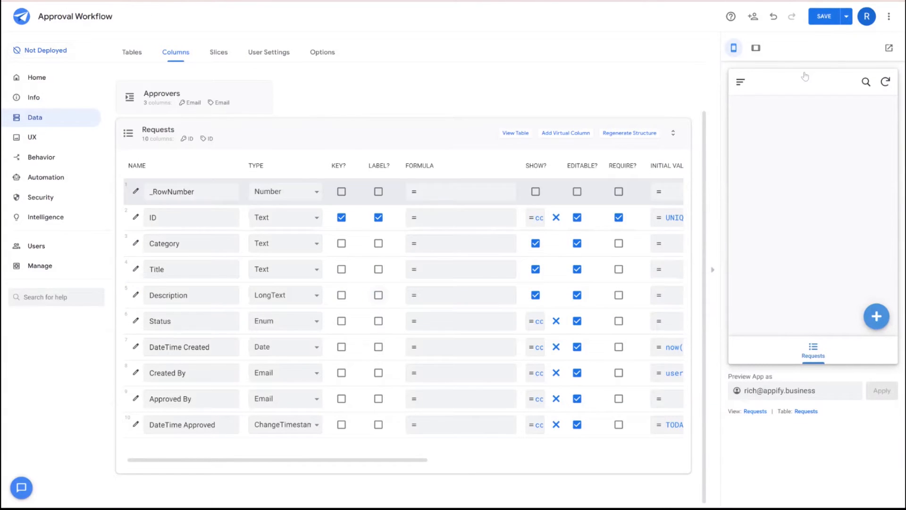
# Save the app and add a Furniture test request titled New Couch in the preview
pyautogui.click(823, 16)
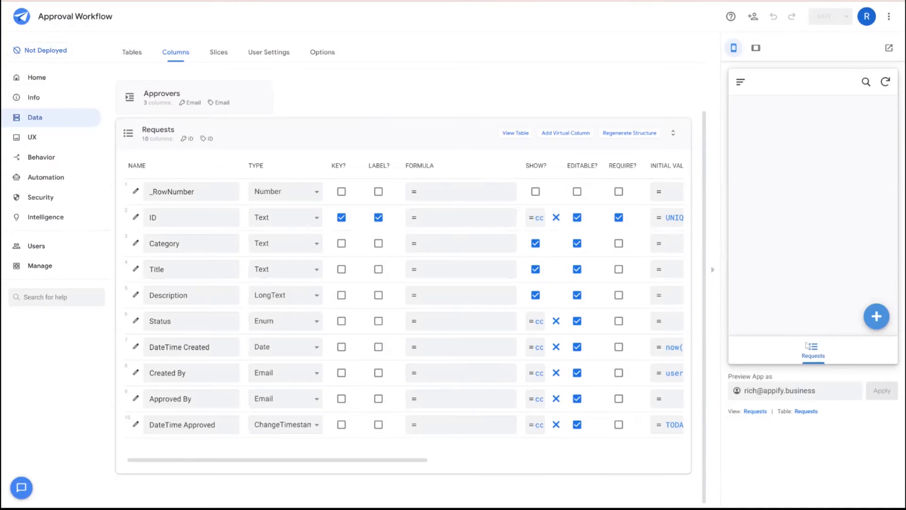
pyautogui.click(876, 316)
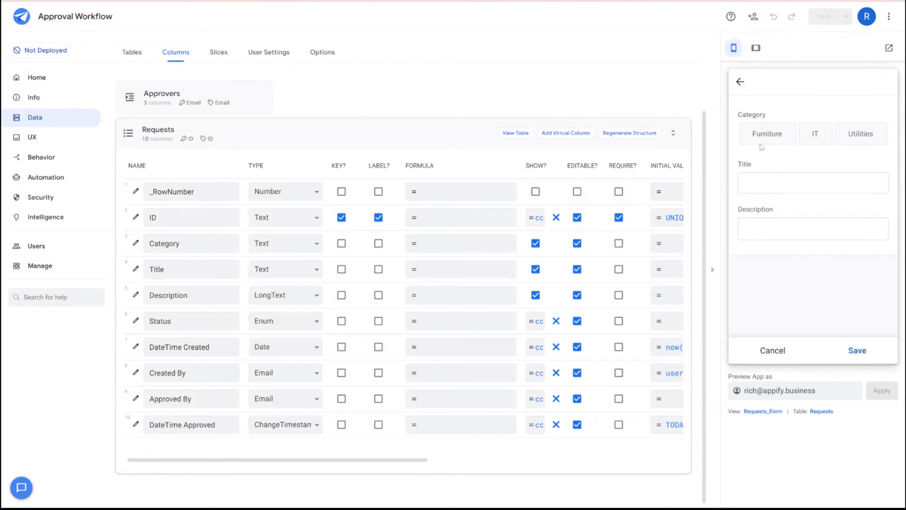
pyautogui.click(767, 133)
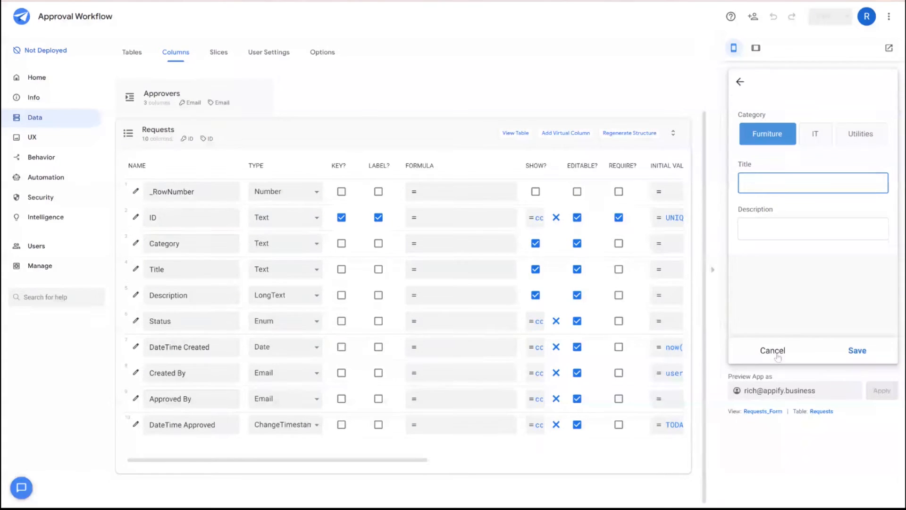
pyautogui.click(857, 351)
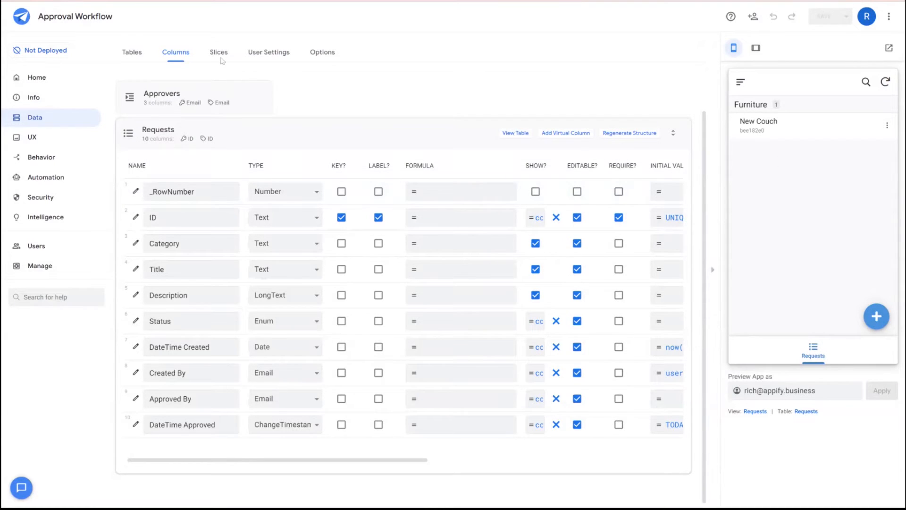
# Add a Pending Requests slice of Requests filtered to Status is Pending
pyautogui.click(218, 52)
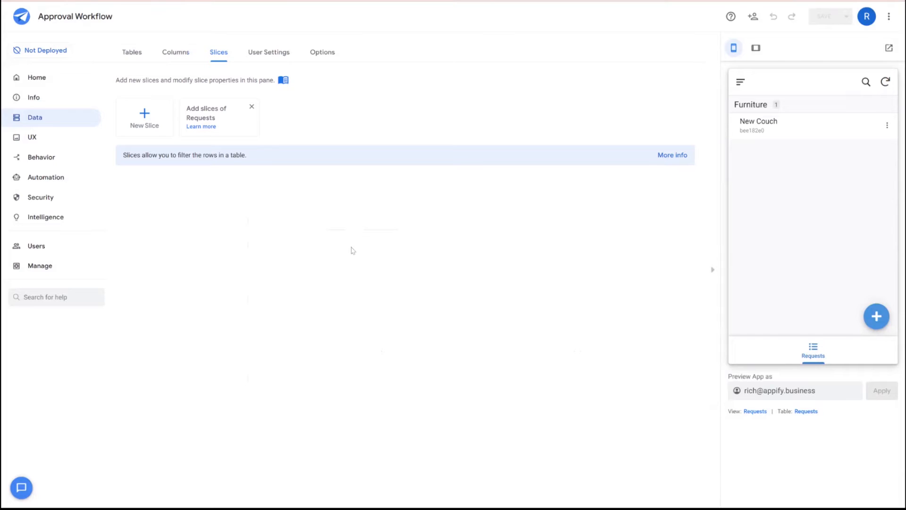
pyautogui.moveTo(341, 259)
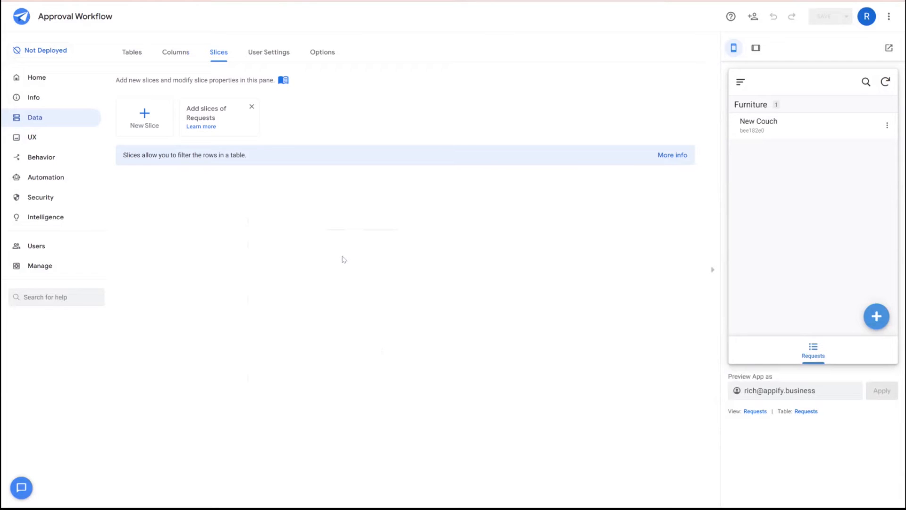
pyautogui.moveTo(356, 267)
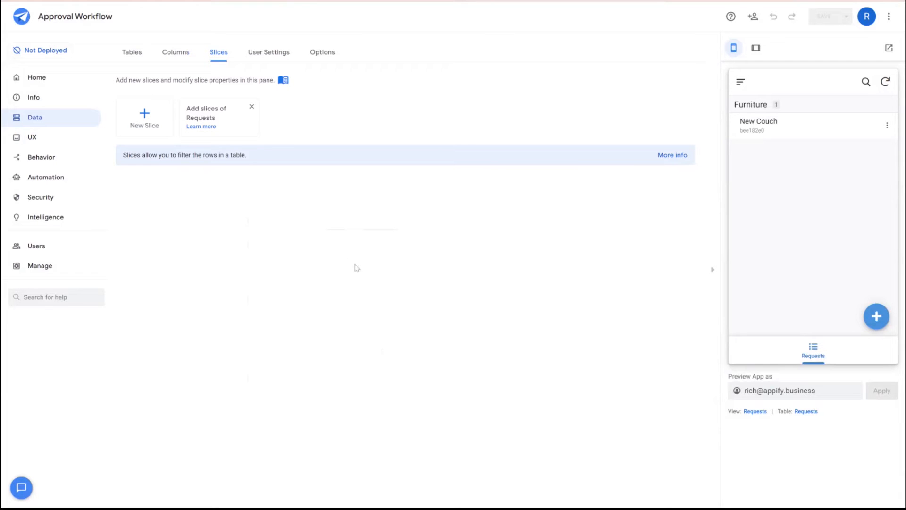
pyautogui.click(143, 117)
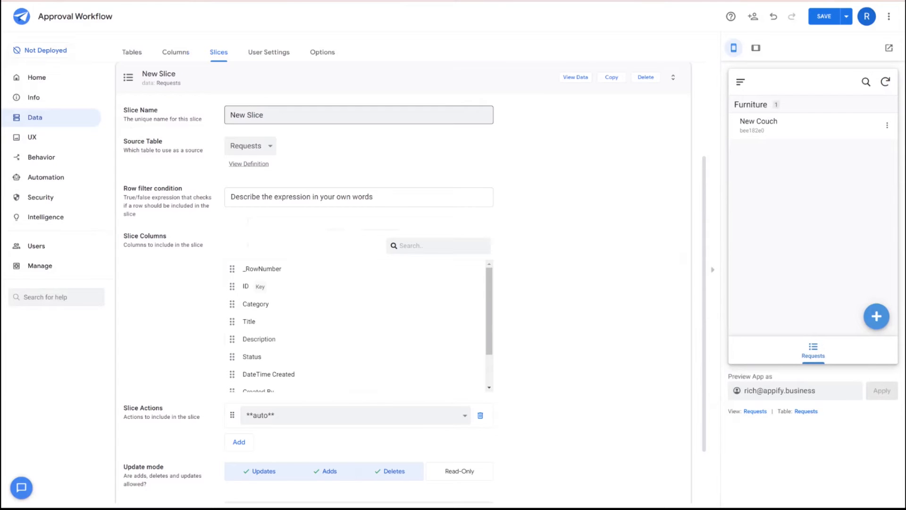
pyautogui.write('Pending Requests')
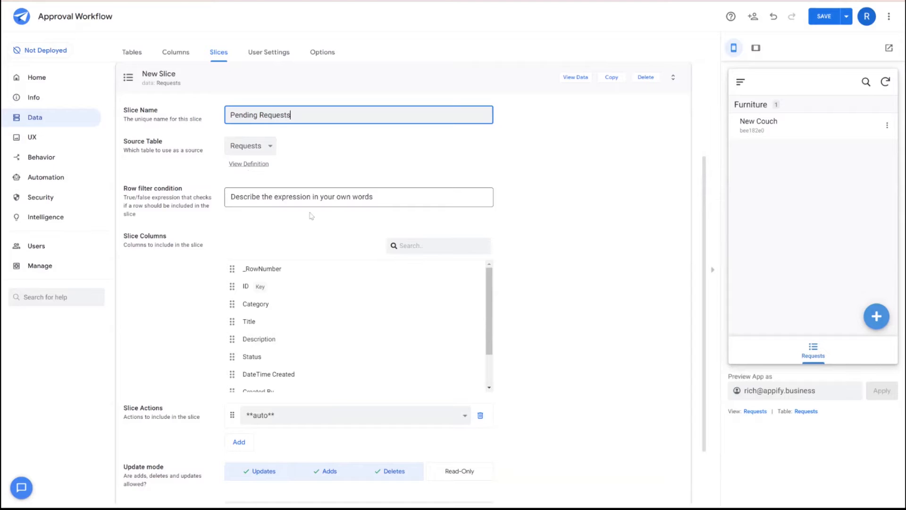
pyautogui.click(358, 196)
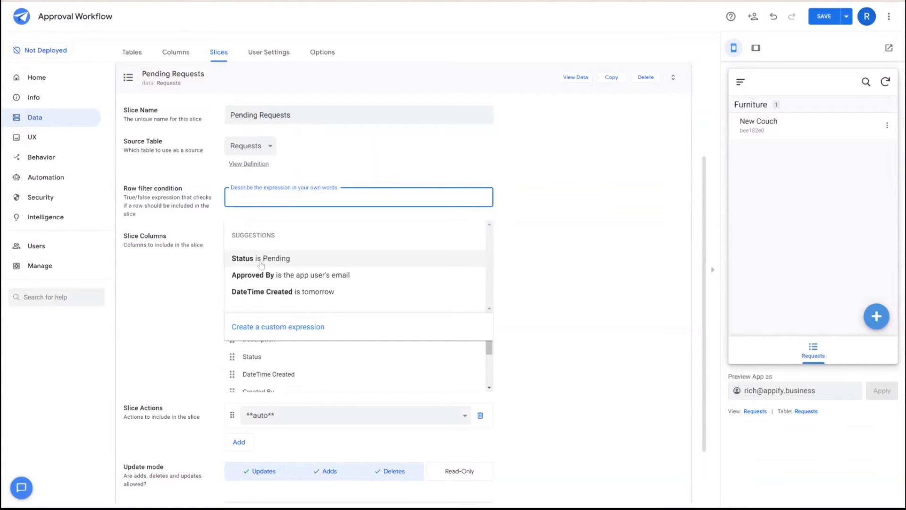
pyautogui.moveTo(291, 264)
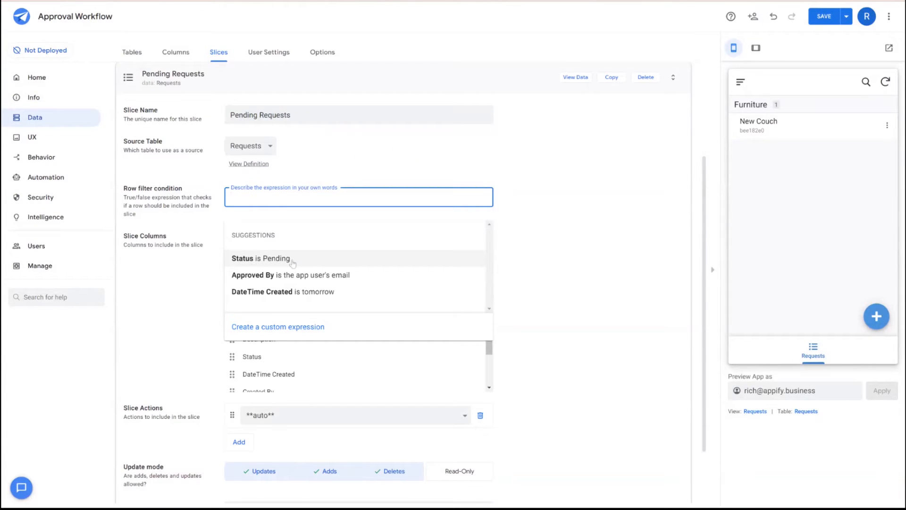
pyautogui.click(261, 259)
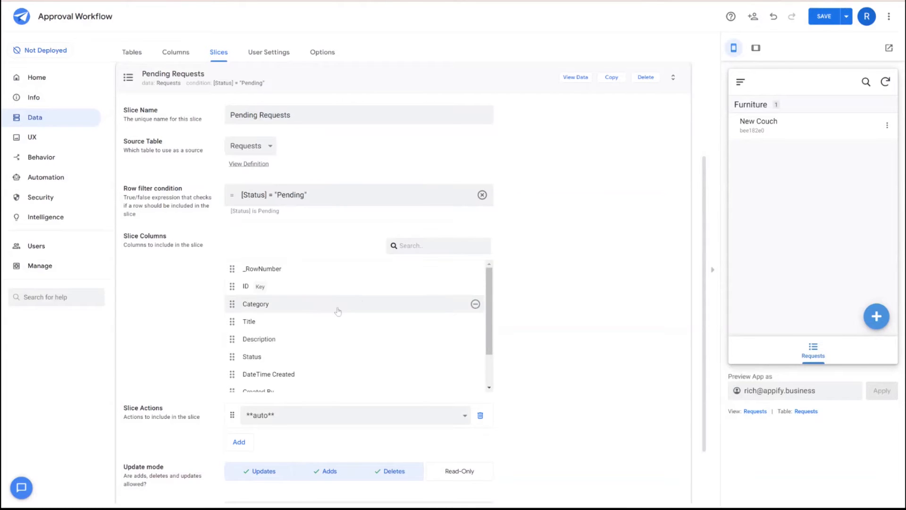
pyautogui.moveTo(534, 304)
pyautogui.write('A')
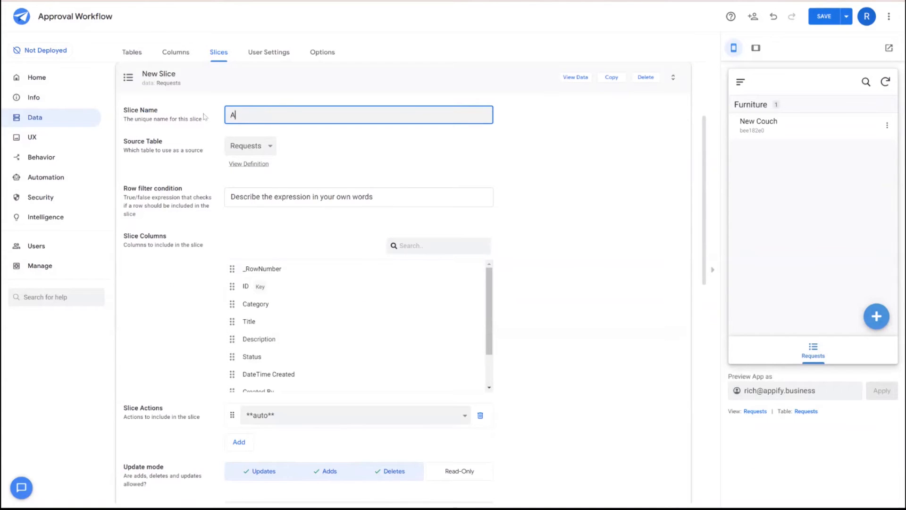
# Add an Approved Requests slice filtered to Status is Approved and save the app
pyautogui.write('Status is Approved')
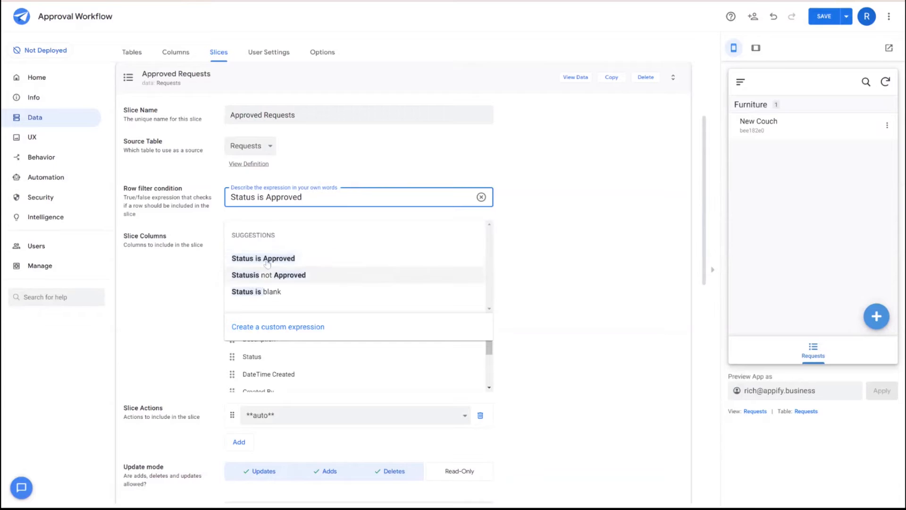
pyautogui.click(264, 259)
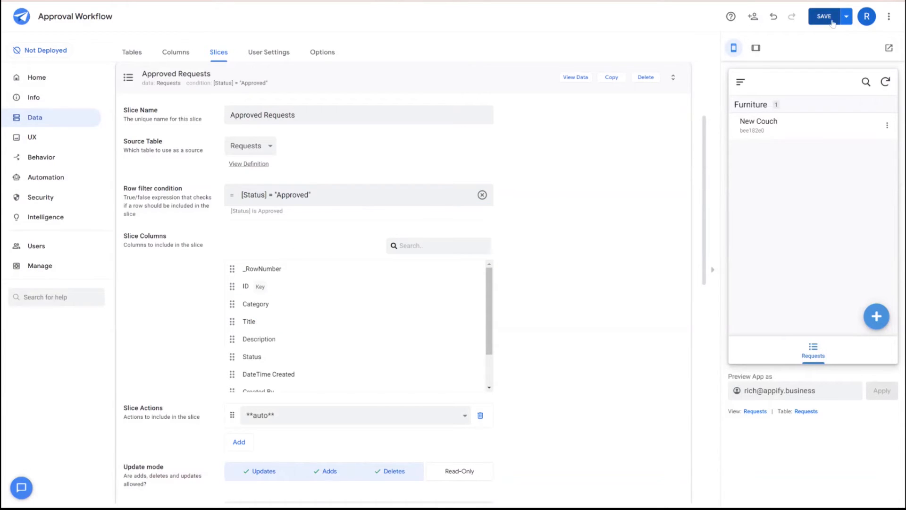
pyautogui.click(823, 16)
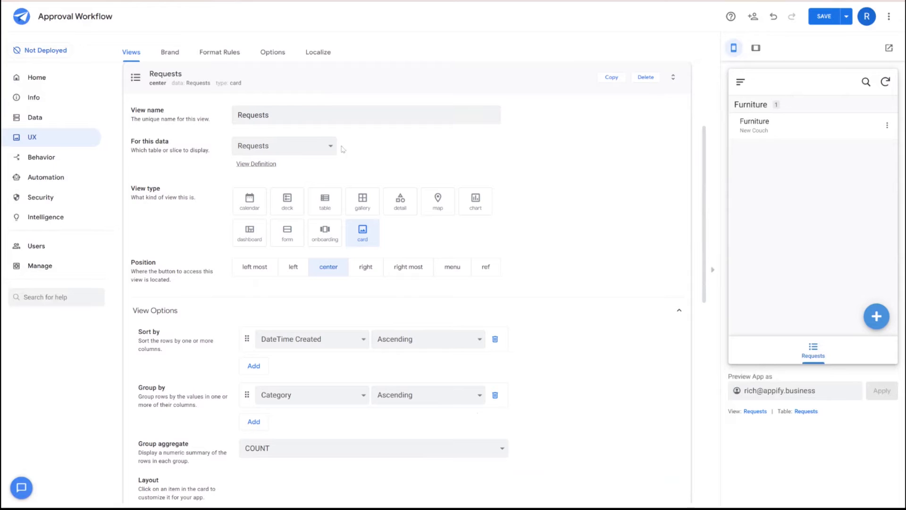
# Rename the Requests view to Pending Requests showing the Pending Requests slice
pyautogui.click(283, 145)
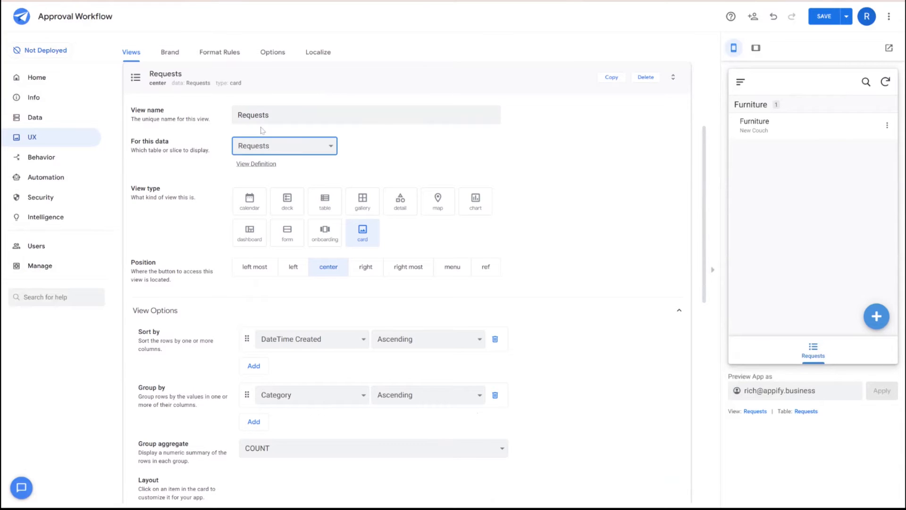
pyautogui.click(365, 114)
pyautogui.write('Pending ')
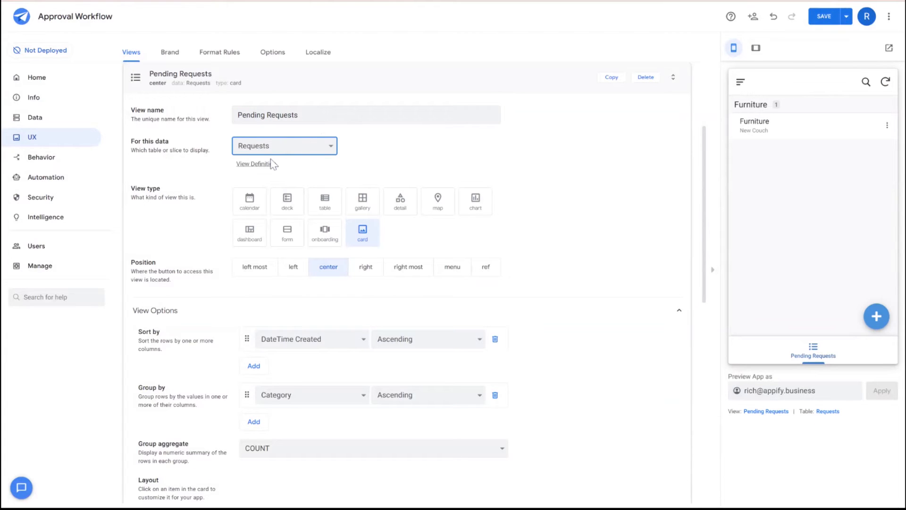
pyautogui.click(284, 146)
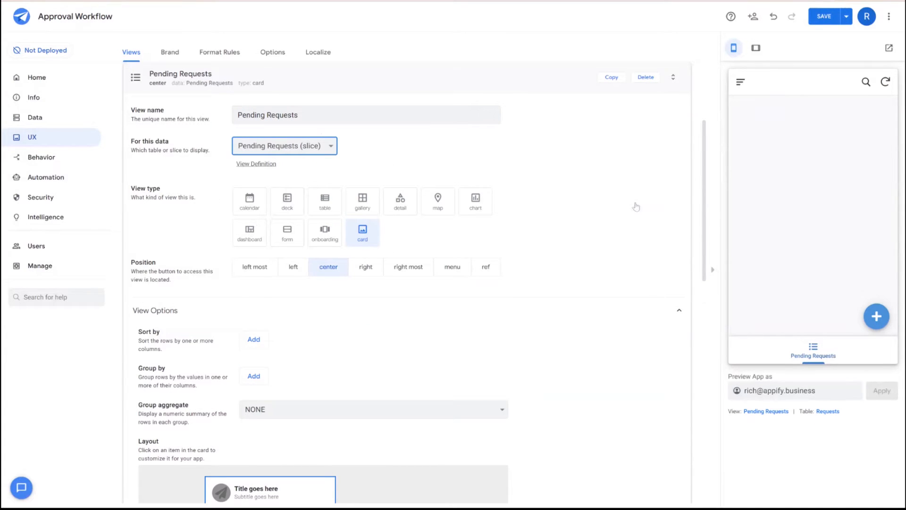
pyautogui.moveTo(499, 237)
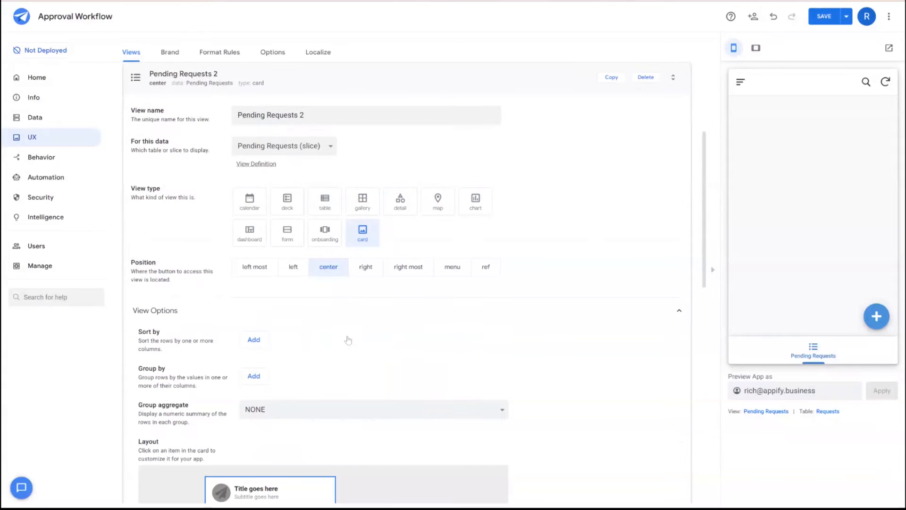
# Name the copied view Approved Requests and return to the data tables
pyautogui.click(366, 114)
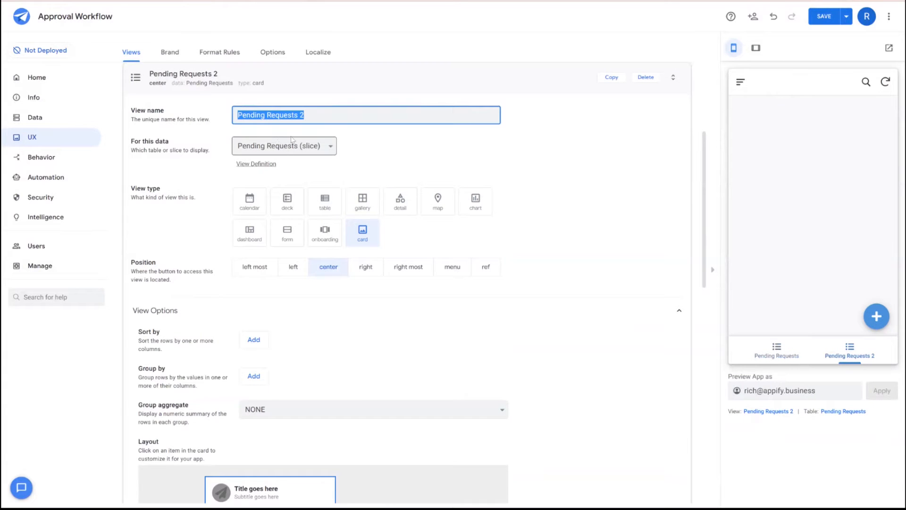
pyautogui.write('Approved R')
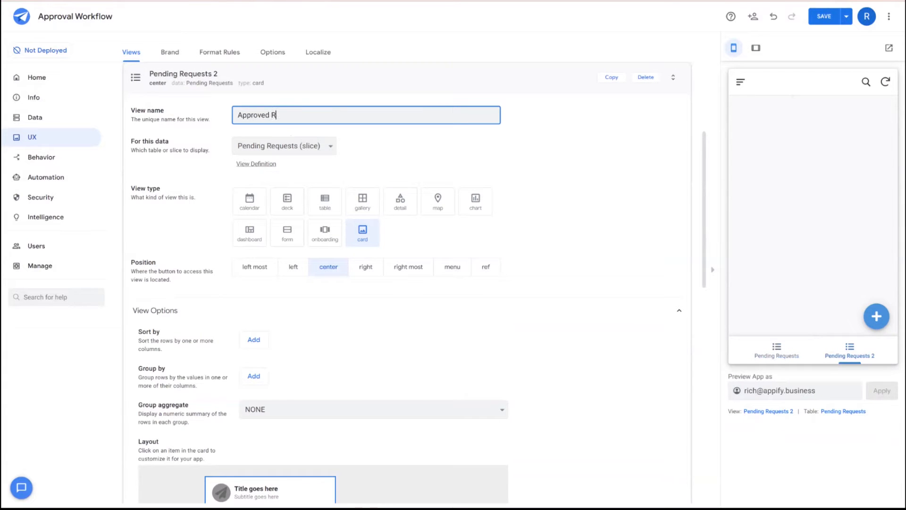
pyautogui.write('equests')
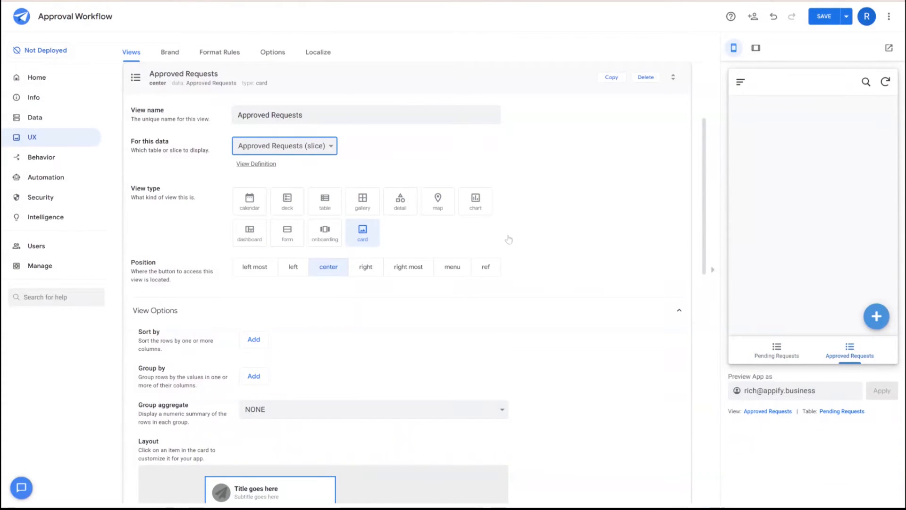
pyautogui.click(35, 117)
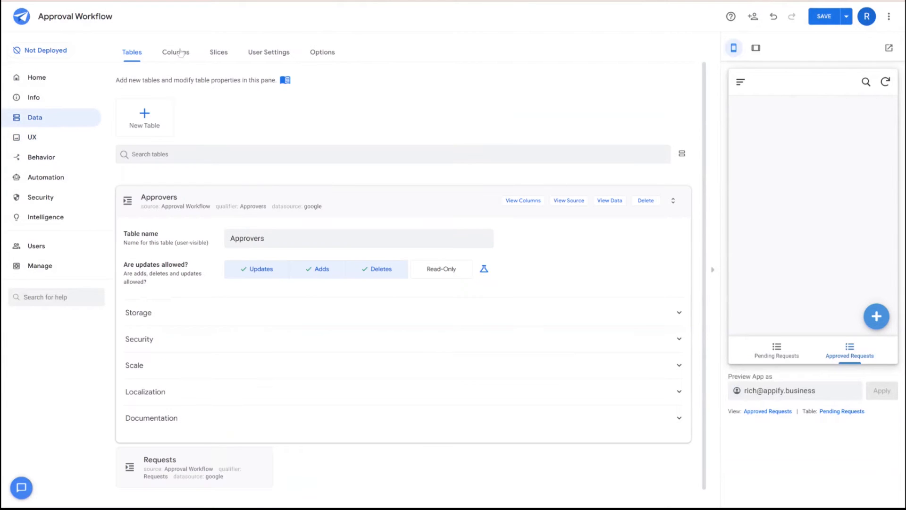
# Give the Requests Status column an initial value of "Pending" and finish editing it
pyautogui.click(176, 51)
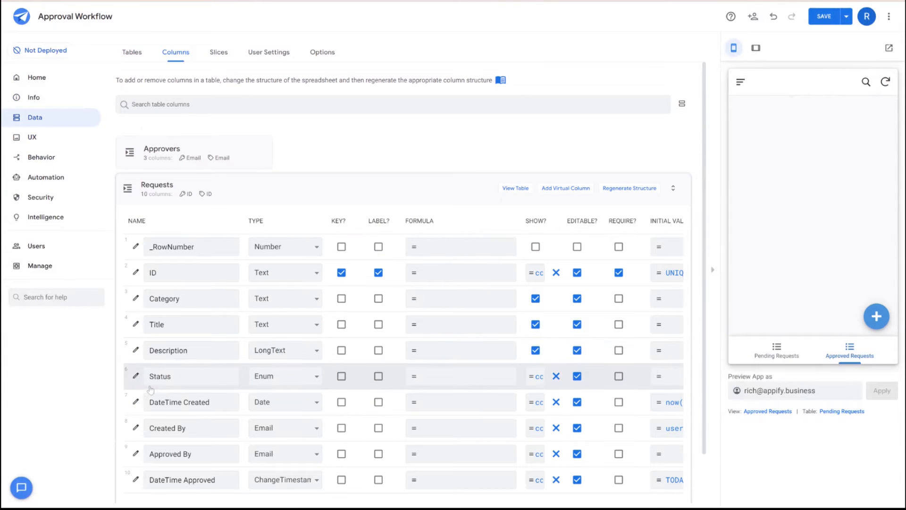
pyautogui.click(135, 377)
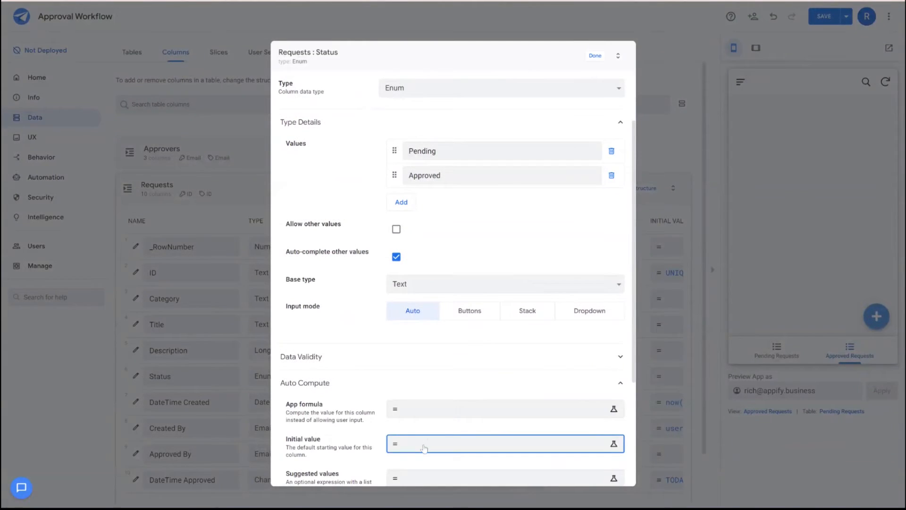
pyautogui.click(613, 443)
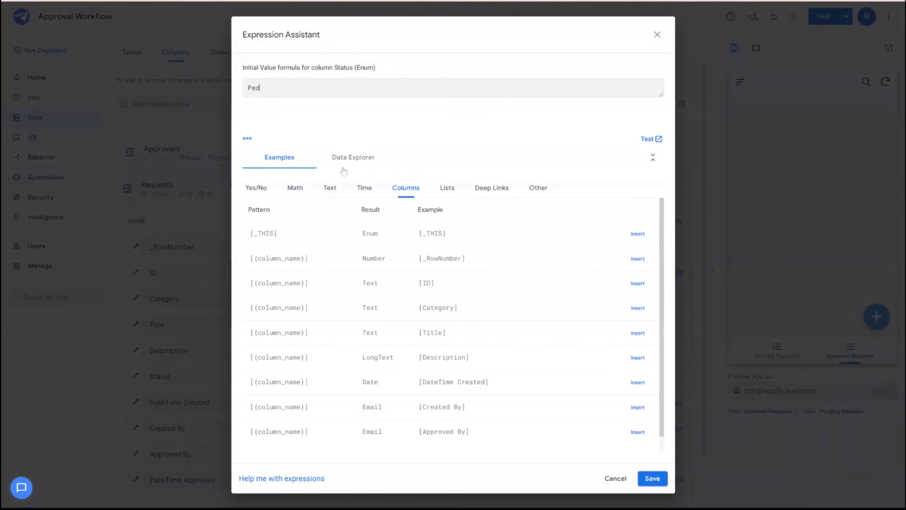
pyautogui.write('nding')
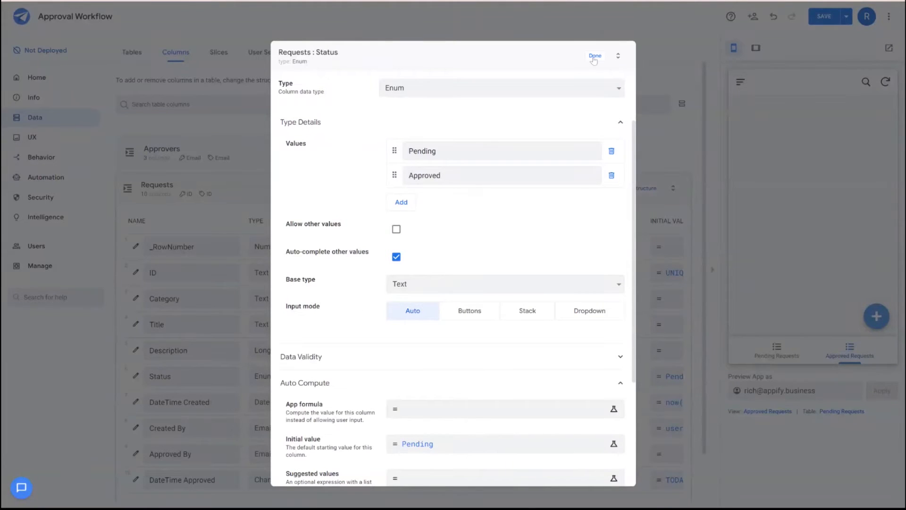
pyautogui.click(595, 56)
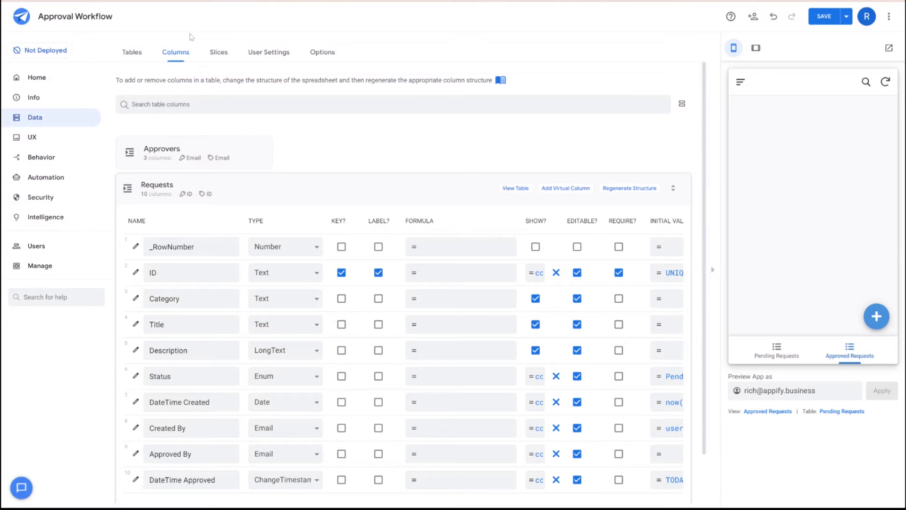
# Save the app and check in the preview that New Couch shows under Pending Requests, not Approved
pyautogui.click(32, 137)
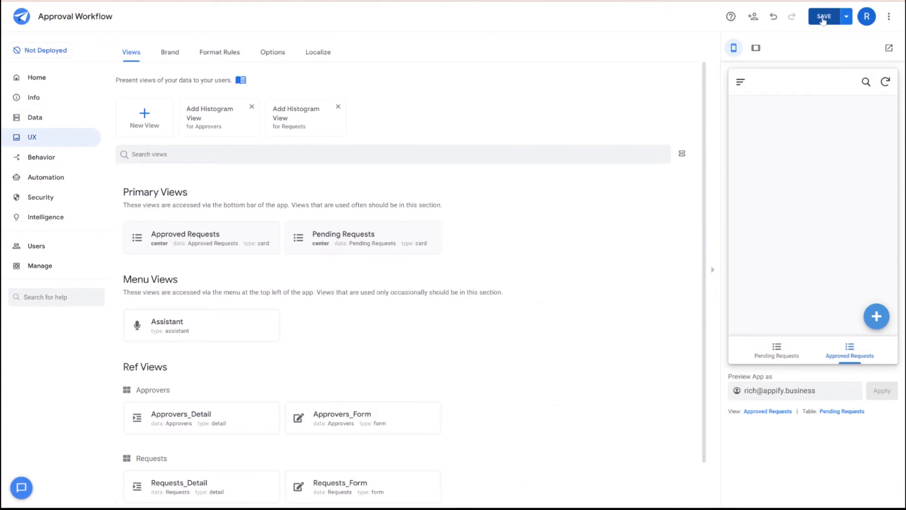
pyautogui.click(825, 16)
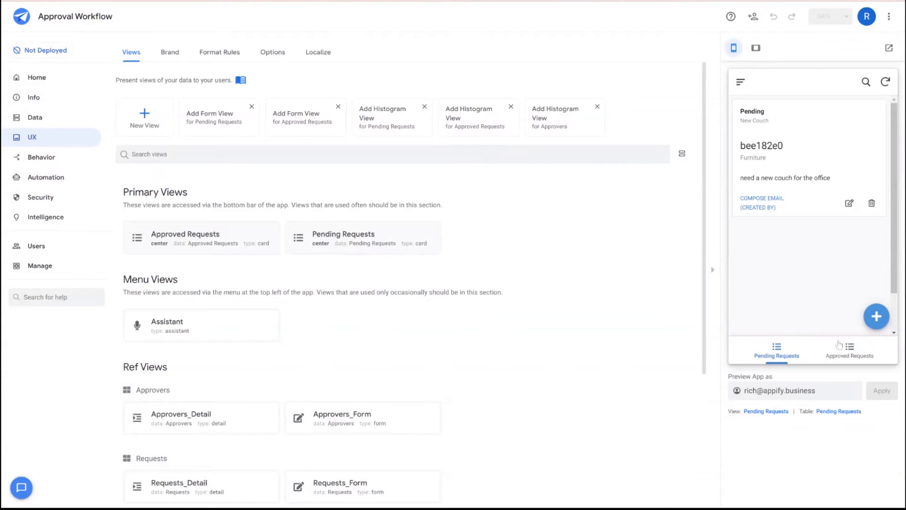
pyautogui.click(848, 349)
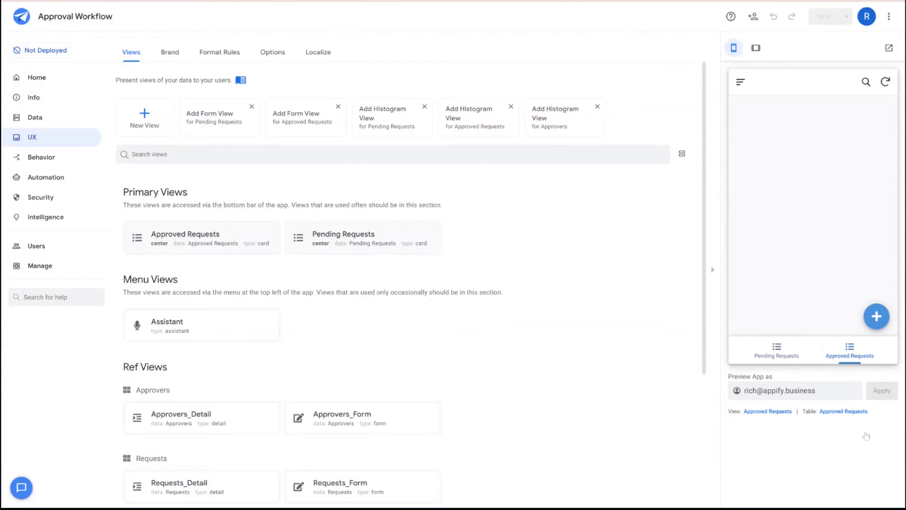
pyautogui.click(775, 351)
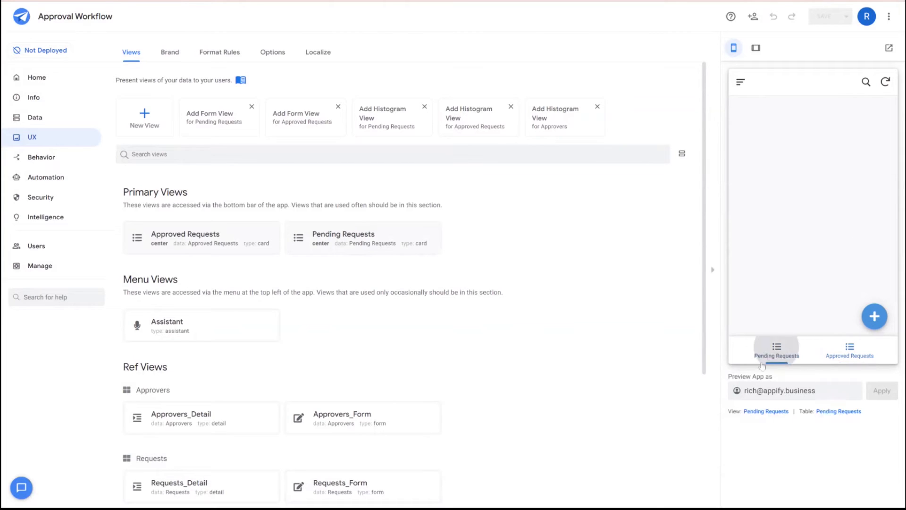
pyautogui.click(776, 351)
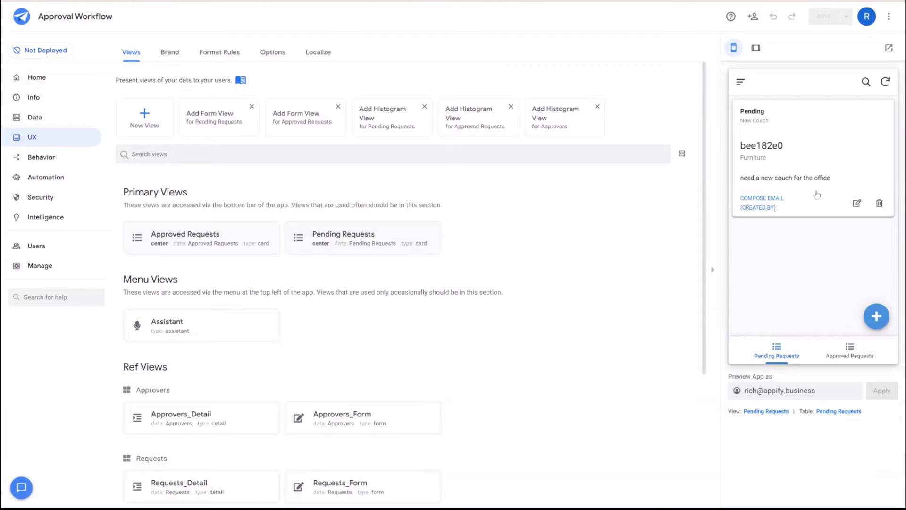
pyautogui.moveTo(745, 218)
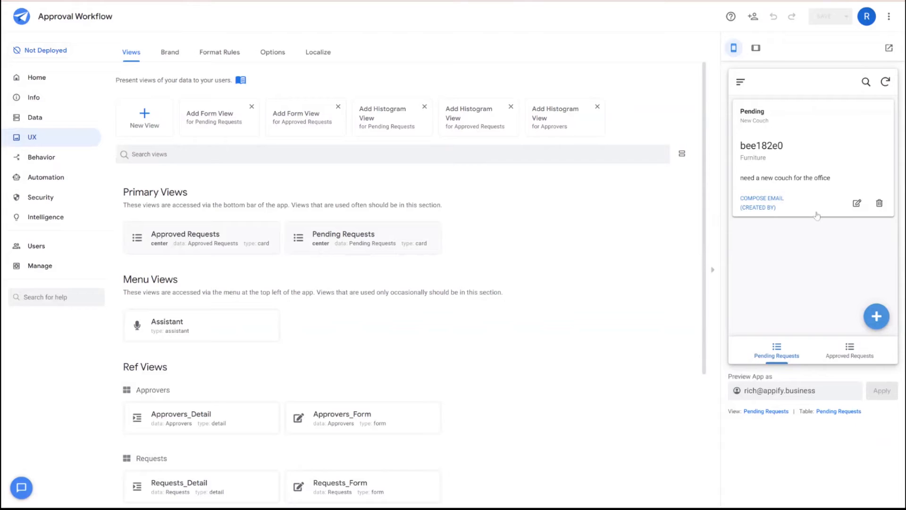
pyautogui.moveTo(811, 205)
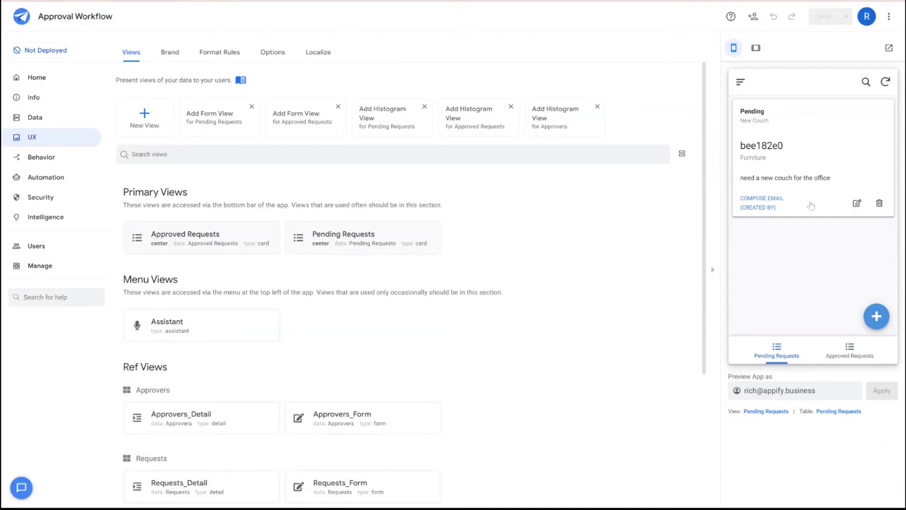
pyautogui.moveTo(431, 218)
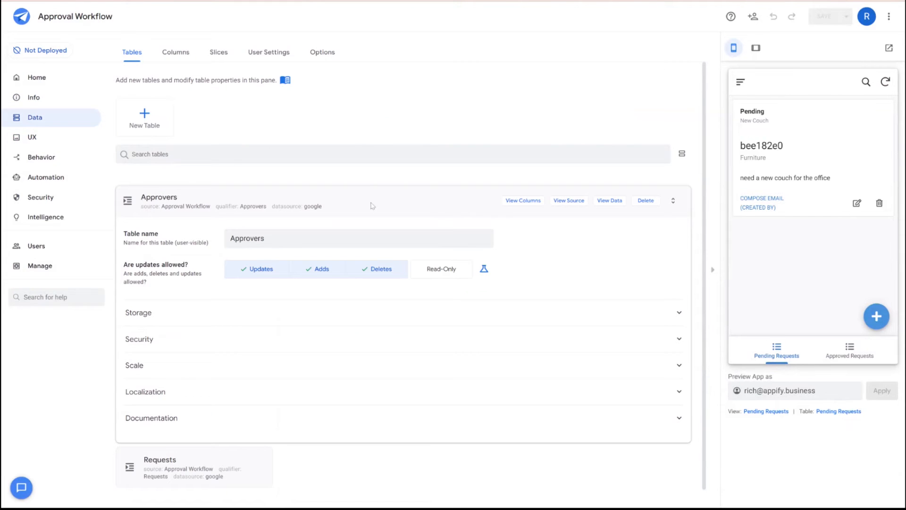
# Bring up the Expression Assistant for the Requests table's 'Are updates allowed?' setting
pyautogui.scroll(-3)
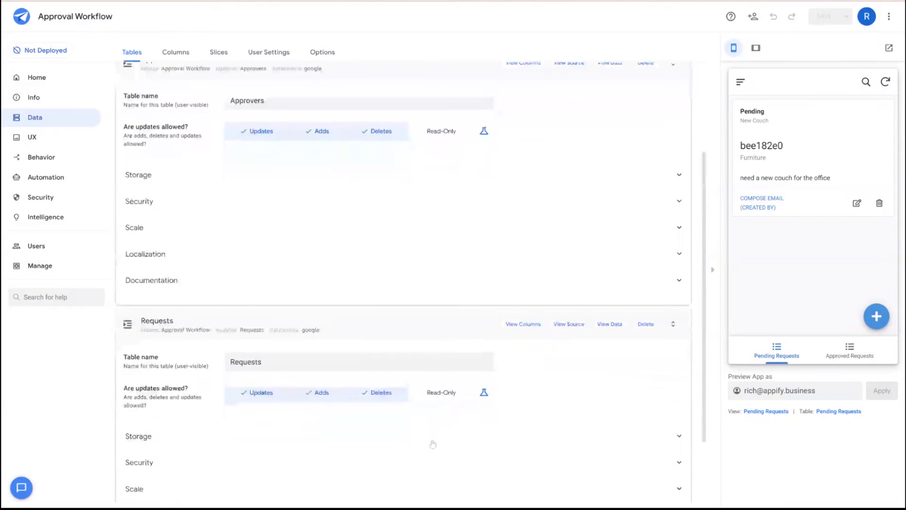
pyautogui.scroll(-3)
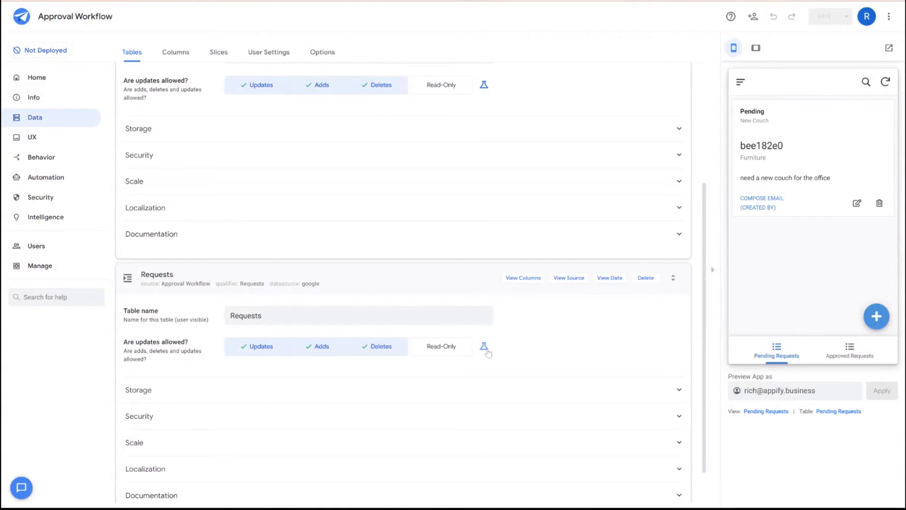
pyautogui.click(484, 346)
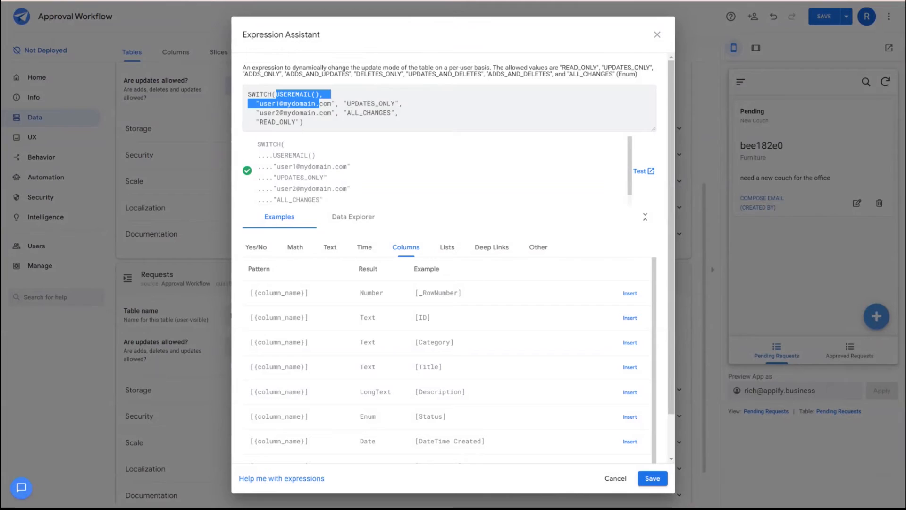
# Replace the sample with an if(in(useremail(), Approvers[Email]) ...) condition
pyautogui.press('ctrl+a')
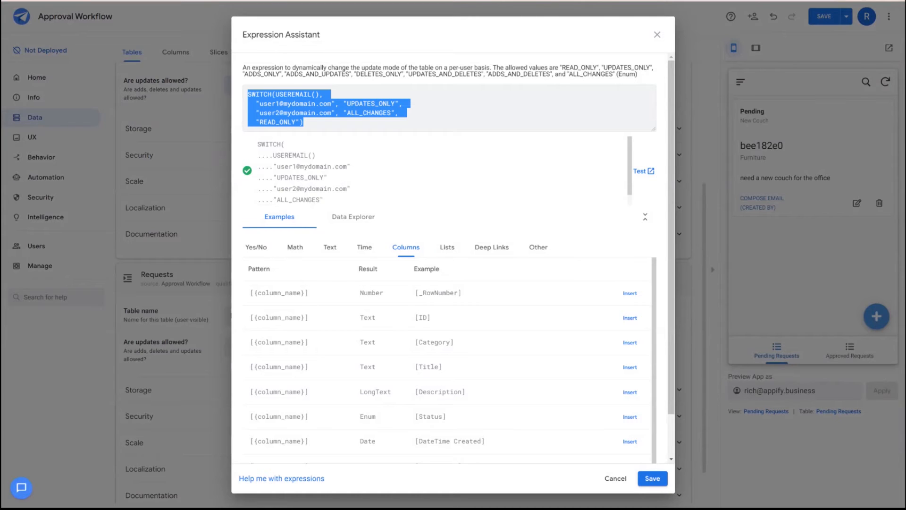
pyautogui.write('in(')
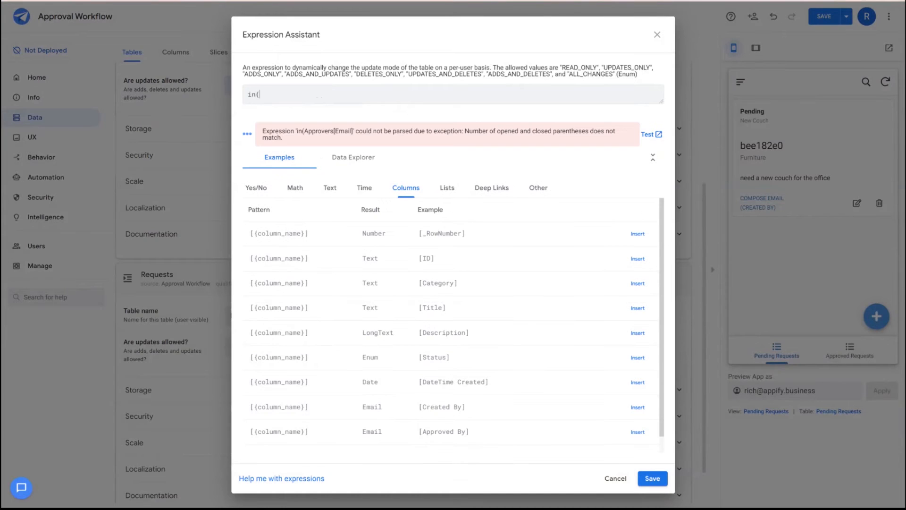
pyautogui.write('useremail().')
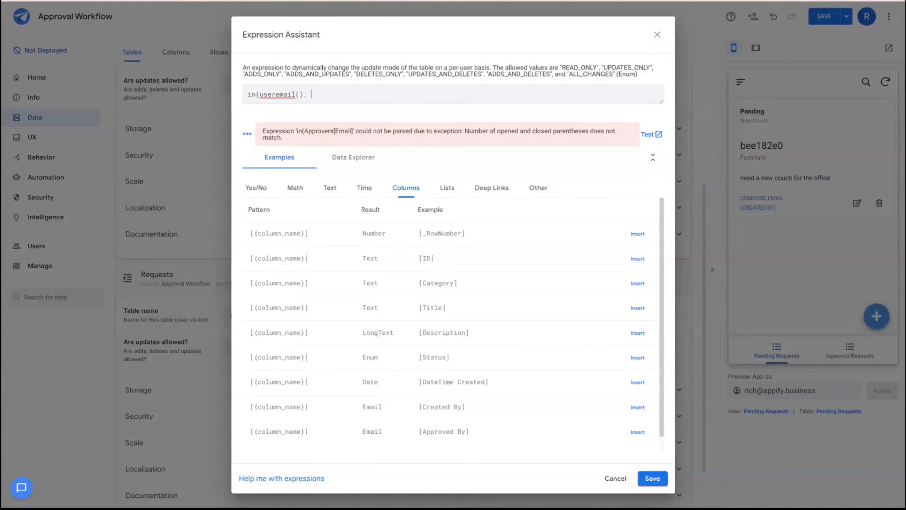
pyautogui.write('Approvers[Email')
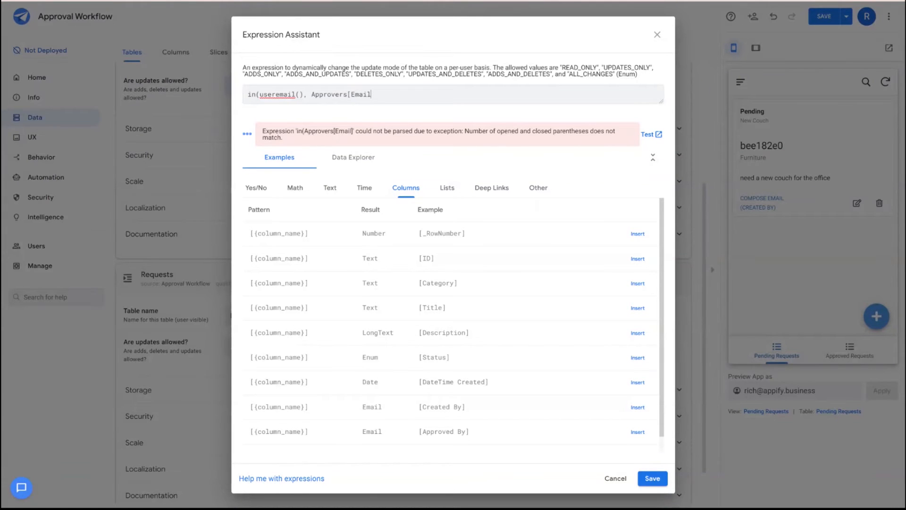
pyautogui.write(')')
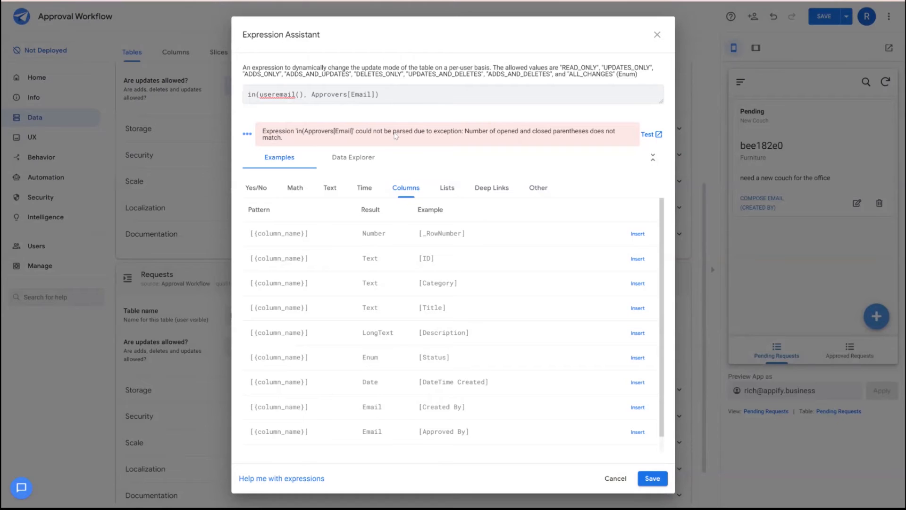
pyautogui.write('if(')
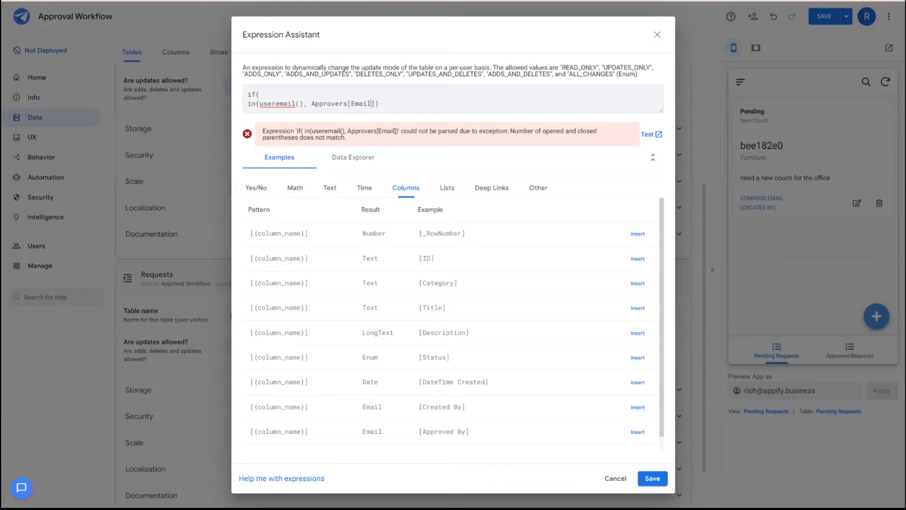
pyautogui.write(',')
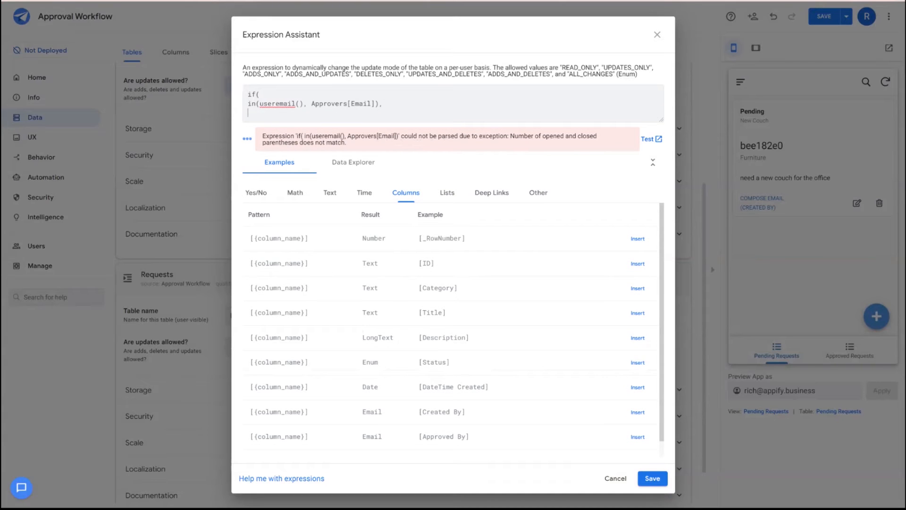
# Complete the results as "UPDATES_ONLY" for approvers and "ADDS_ONLY" otherwise, and save the expression
pyautogui.write('"UPDATES_')
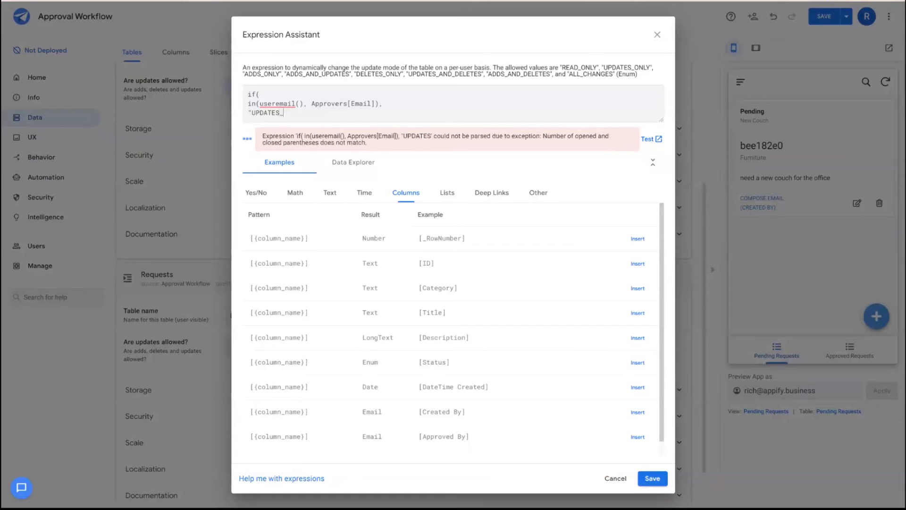
pyautogui.write('ONL')
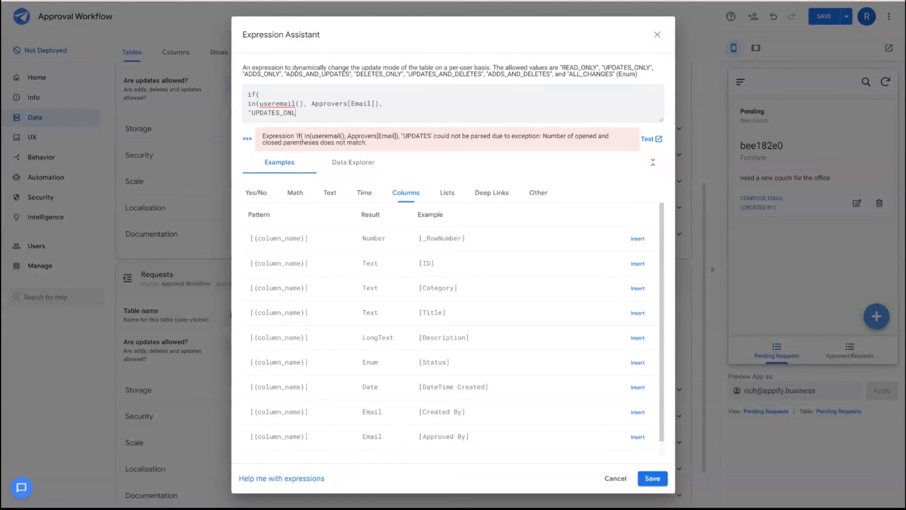
pyautogui.write('Y')
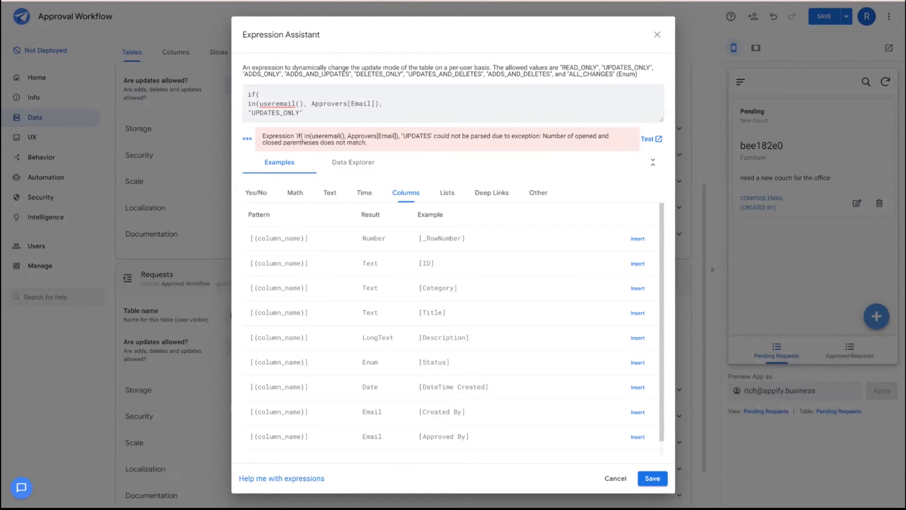
pyautogui.write('"')
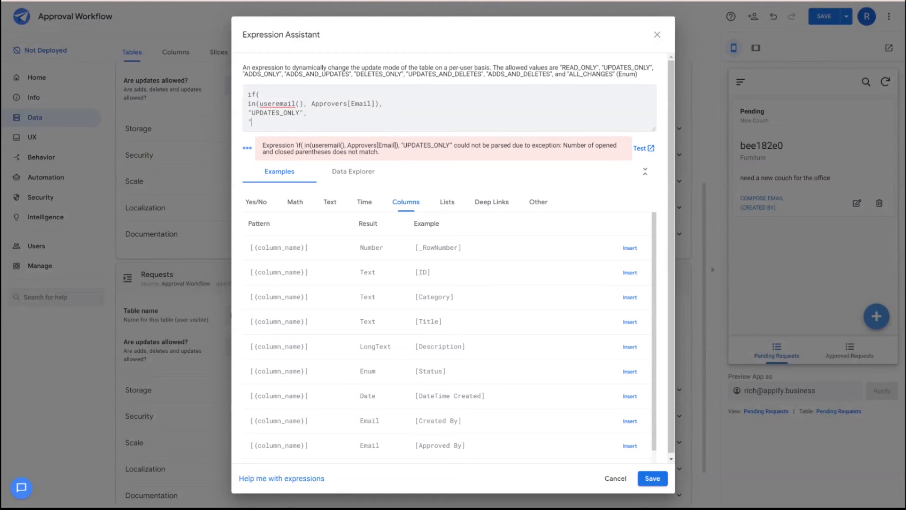
pyautogui.write('ADDS_ONLY"')
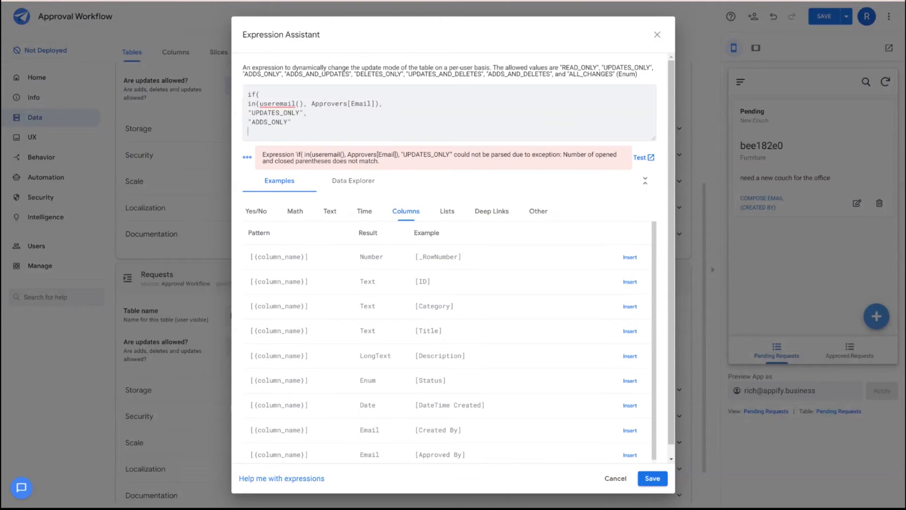
pyautogui.write(')')
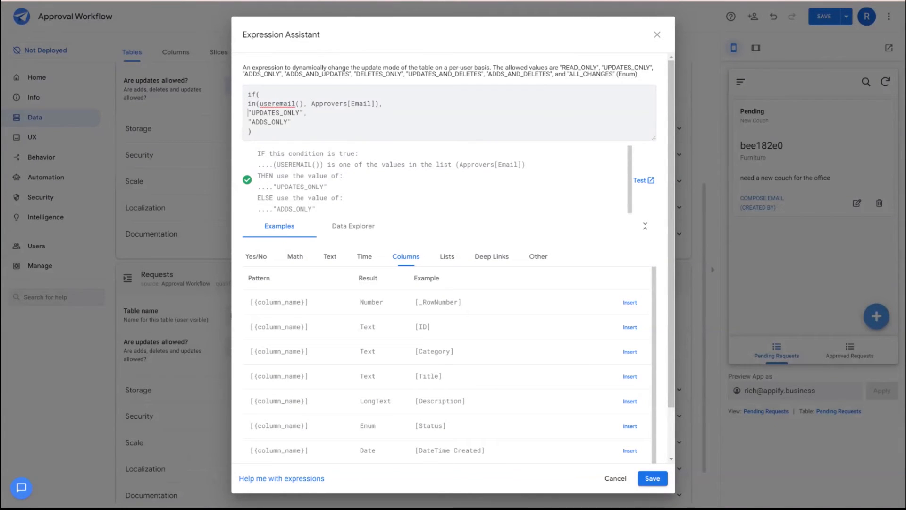
pyautogui.doubleClick(275, 112)
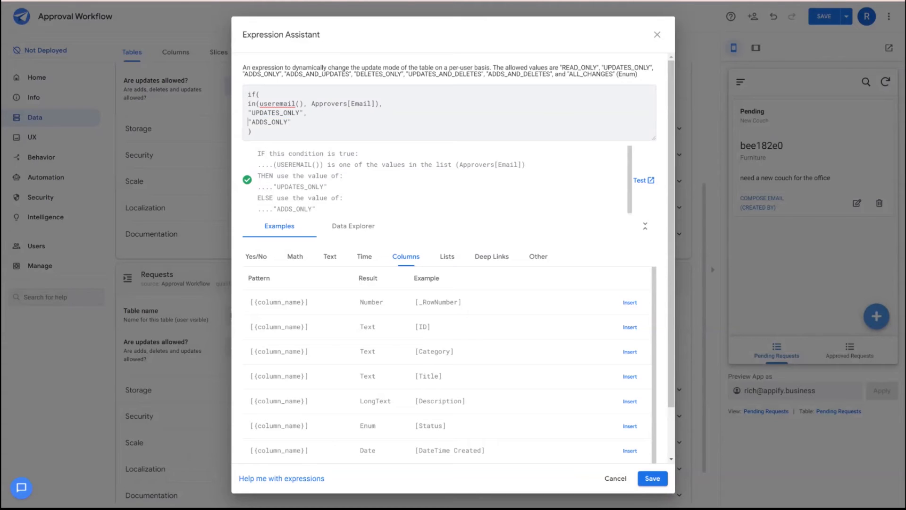
pyautogui.doubleClick(268, 122)
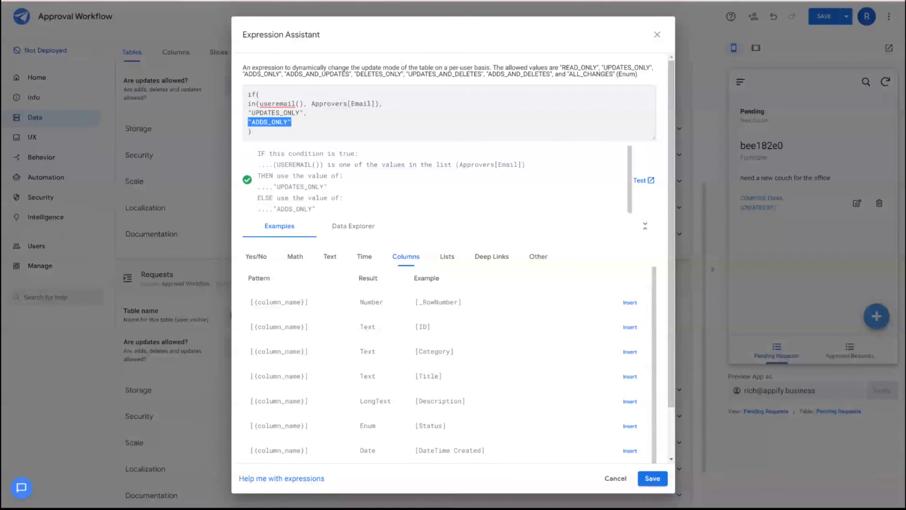
pyautogui.click(652, 478)
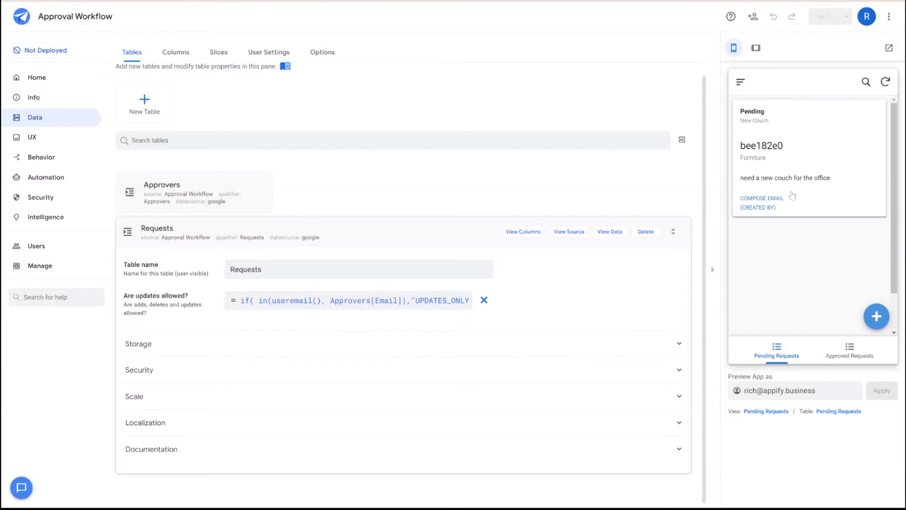
pyautogui.moveTo(780, 222)
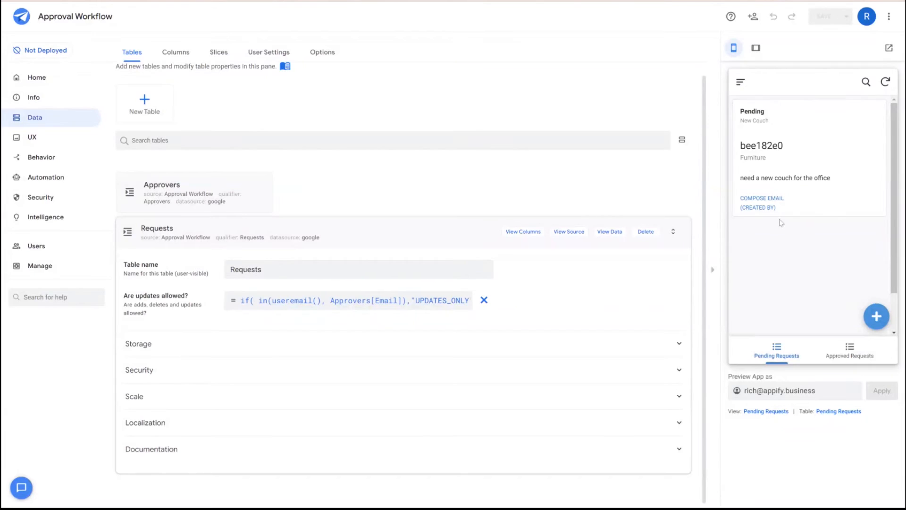
pyautogui.moveTo(818, 321)
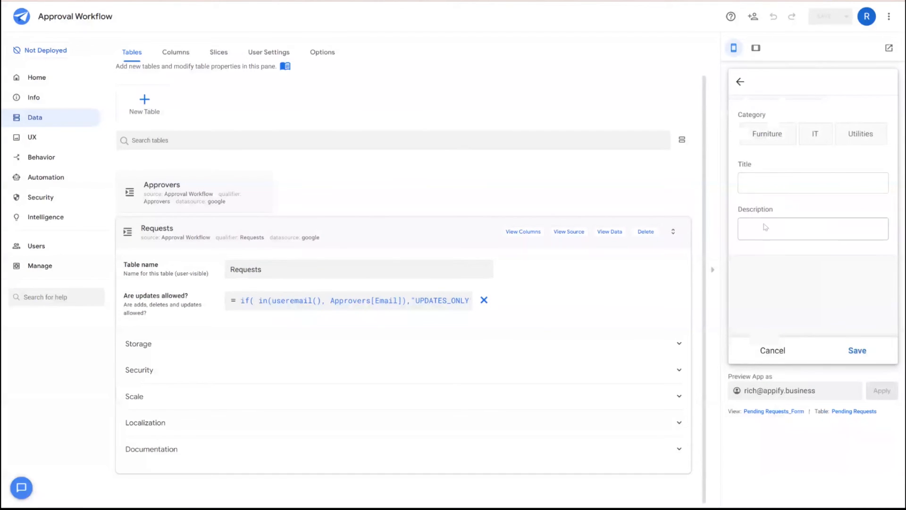
# Add an IT request titled New computer with description test in the preview and save it
pyautogui.click(814, 133)
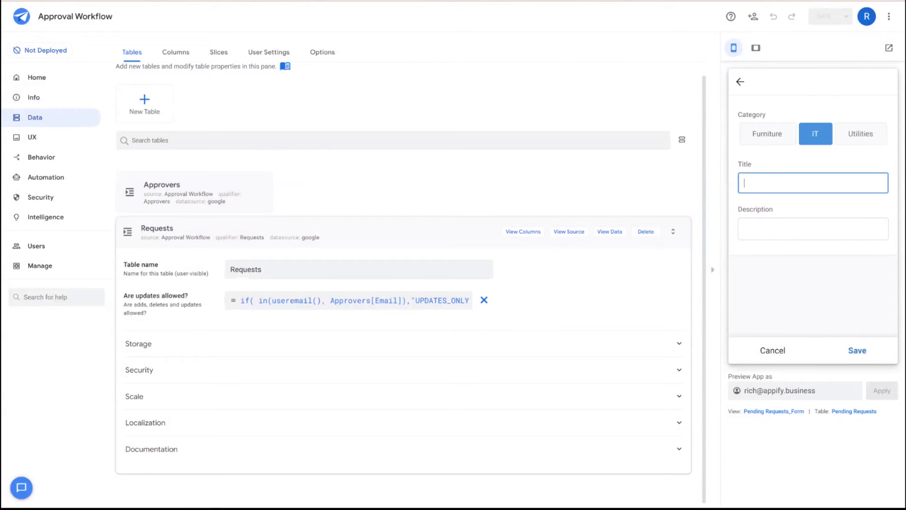
pyautogui.write('te')
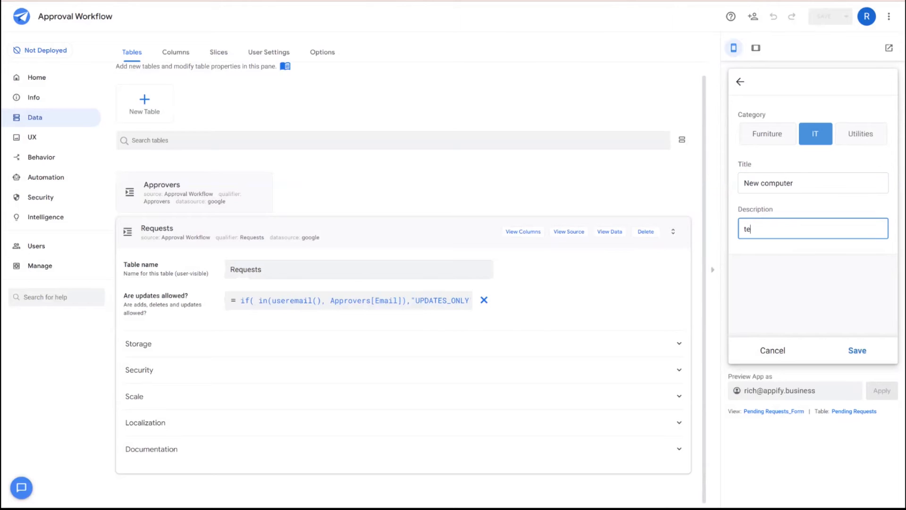
pyautogui.click(857, 350)
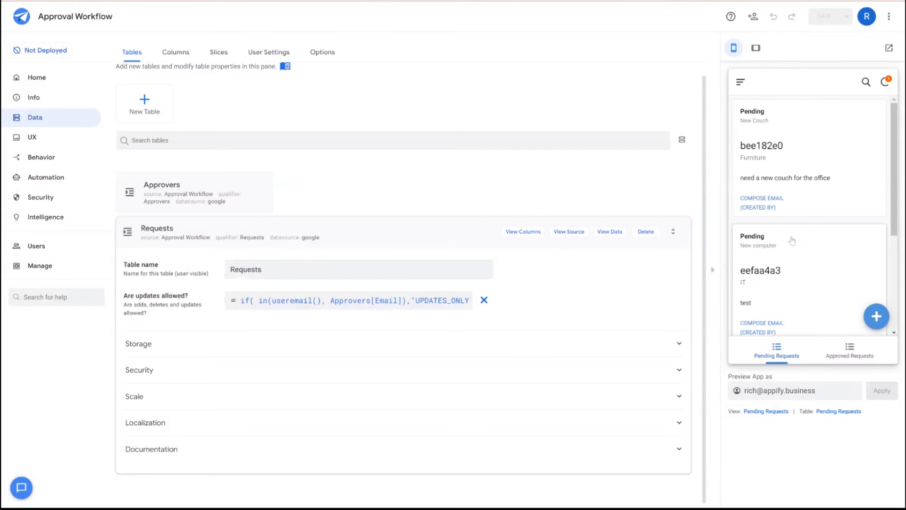
pyautogui.moveTo(881, 287)
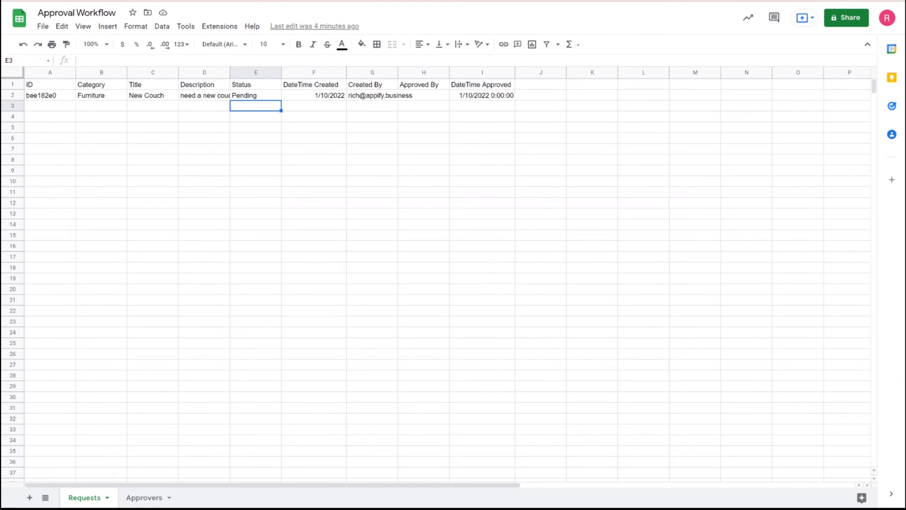
pyautogui.click(143, 498)
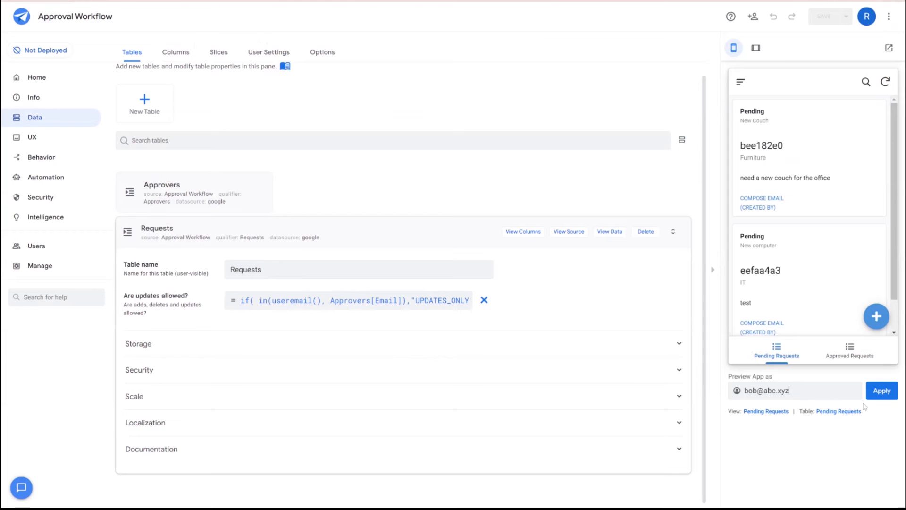
pyautogui.click(881, 389)
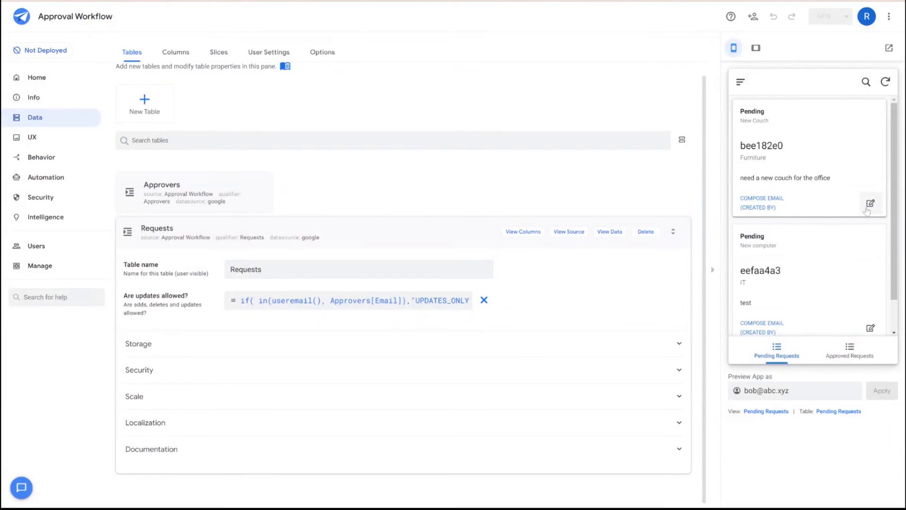
pyautogui.click(871, 203)
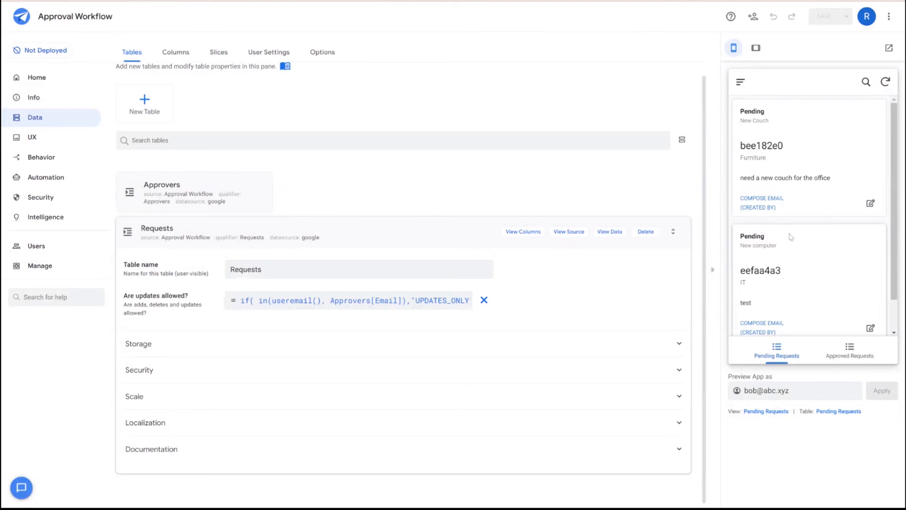
pyautogui.click(871, 203)
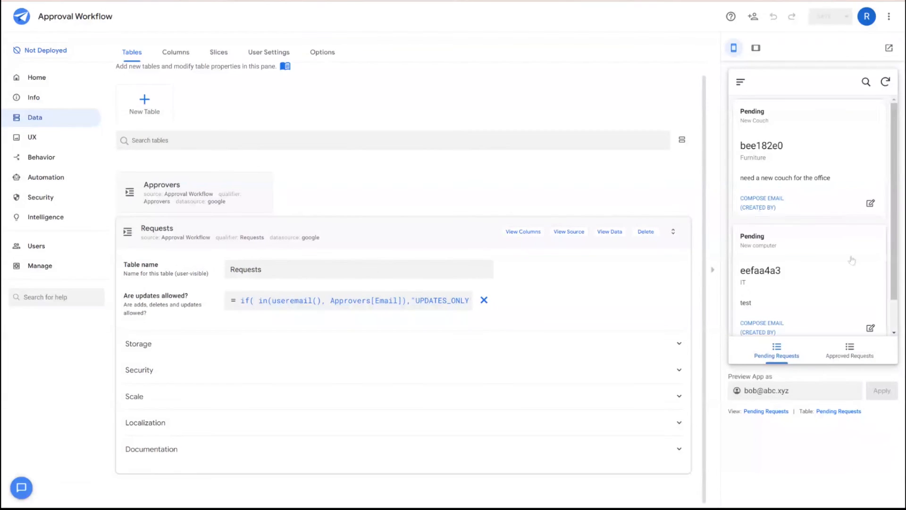
pyautogui.click(42, 157)
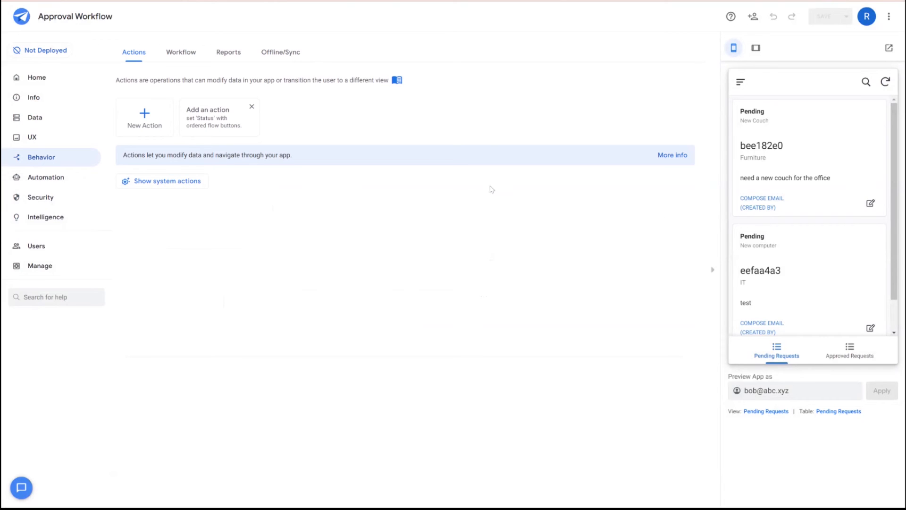
pyautogui.moveTo(203, 141)
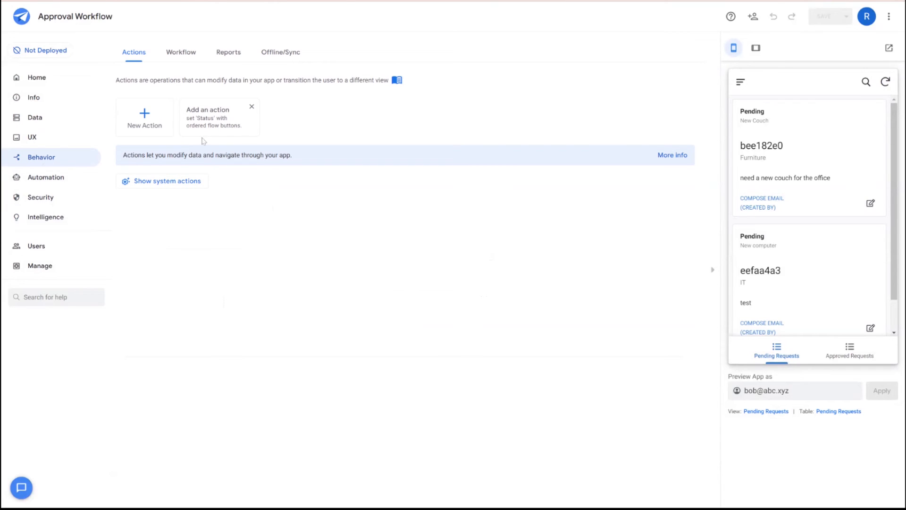
# Set the Requests Edit action's Prominence to Do not display
pyautogui.click(167, 181)
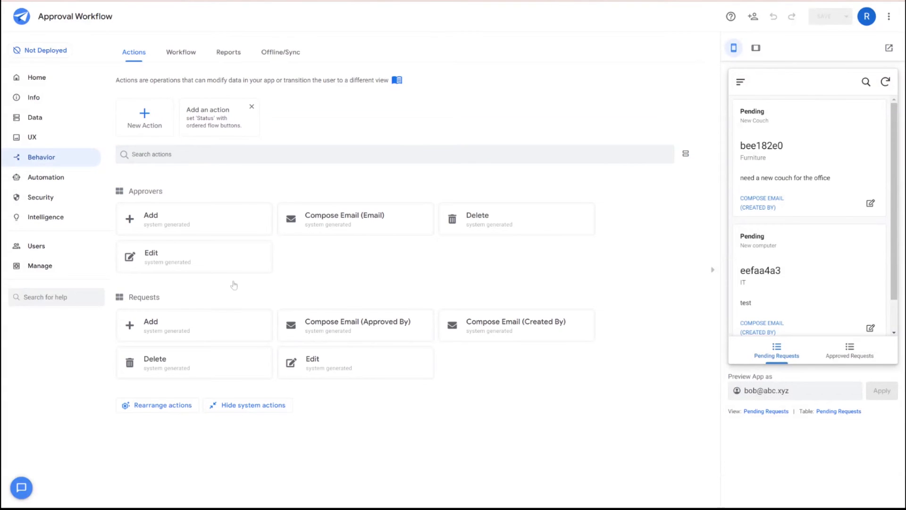
pyautogui.moveTo(332, 373)
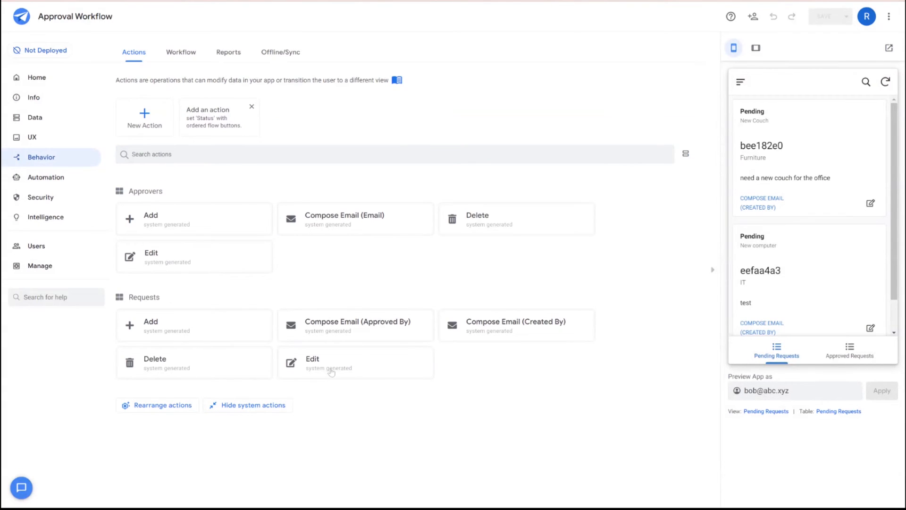
pyautogui.click(313, 363)
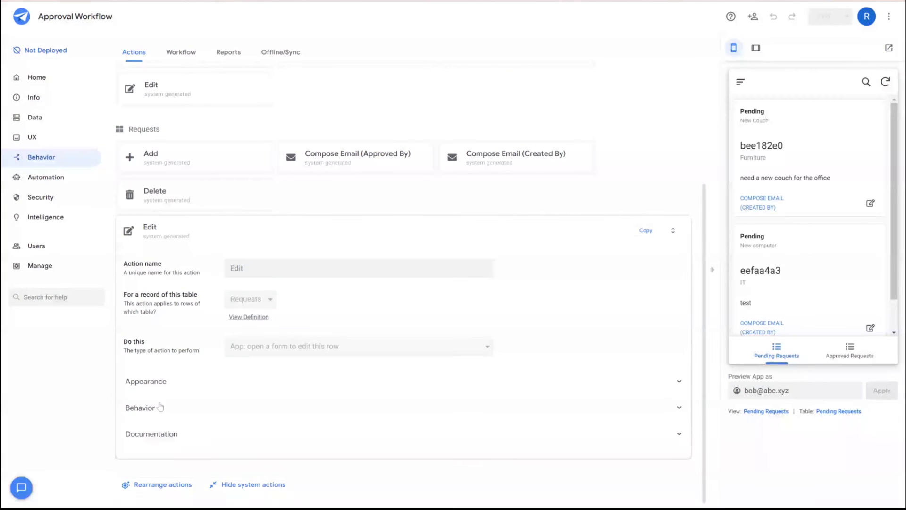
pyautogui.click(145, 381)
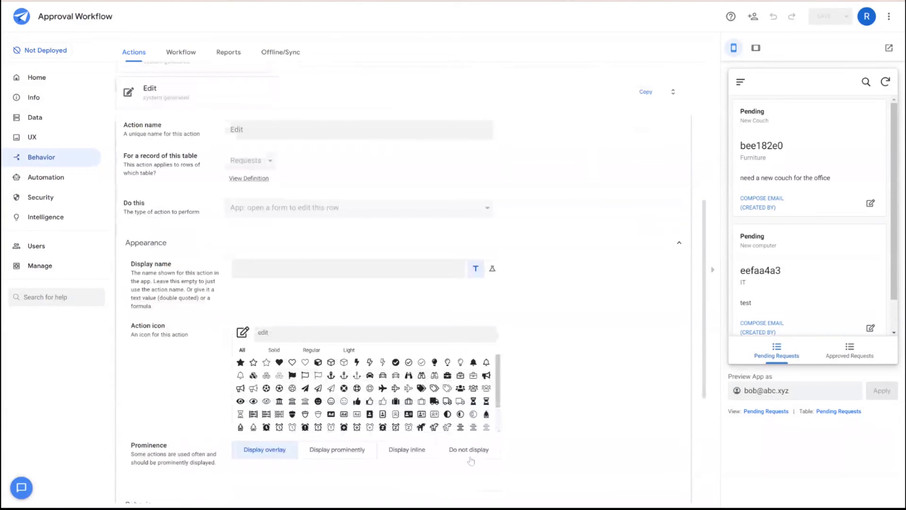
pyautogui.click(469, 449)
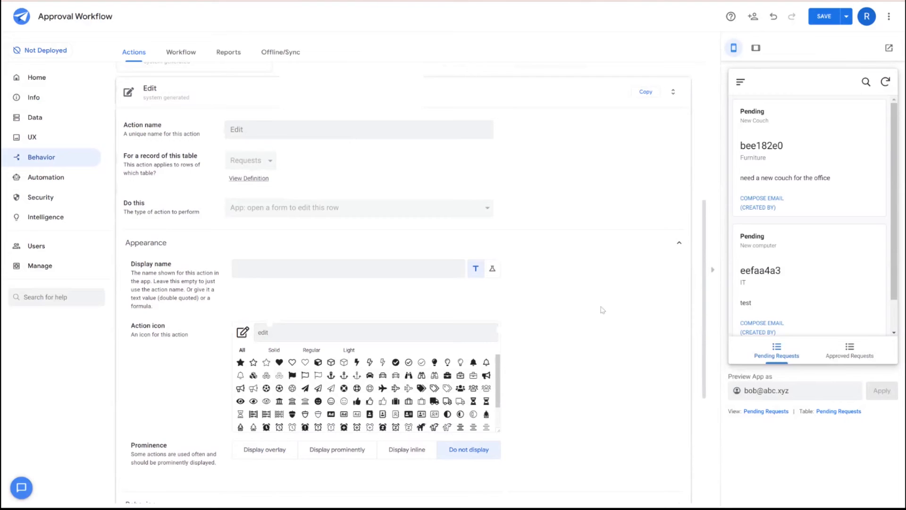
pyautogui.moveTo(632, 228)
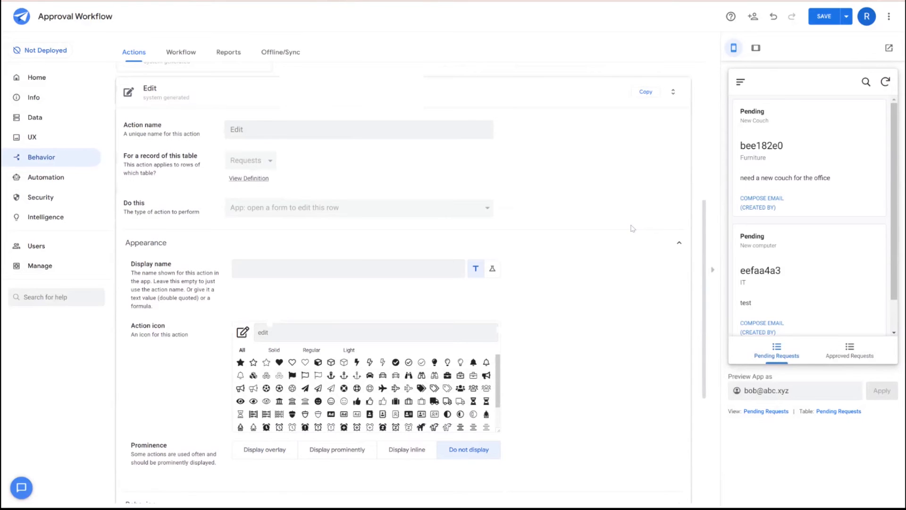
pyautogui.moveTo(561, 398)
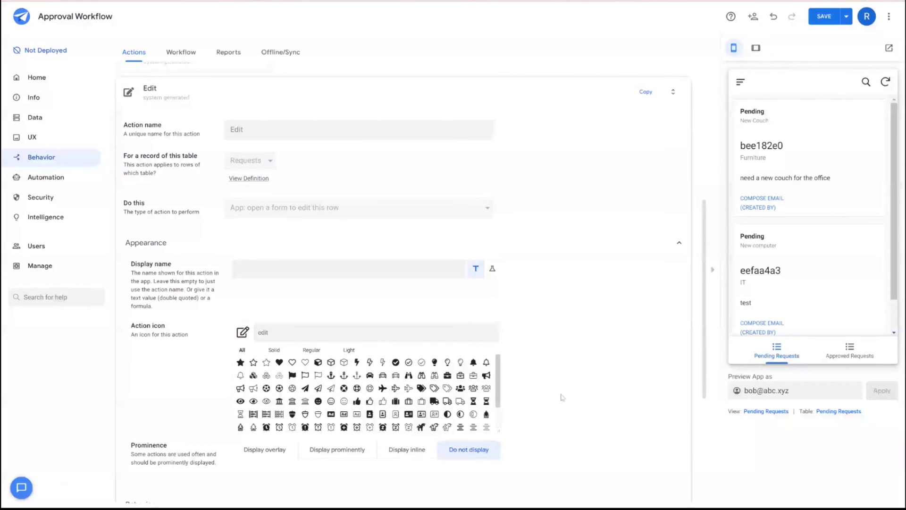
pyautogui.moveTo(658, 276)
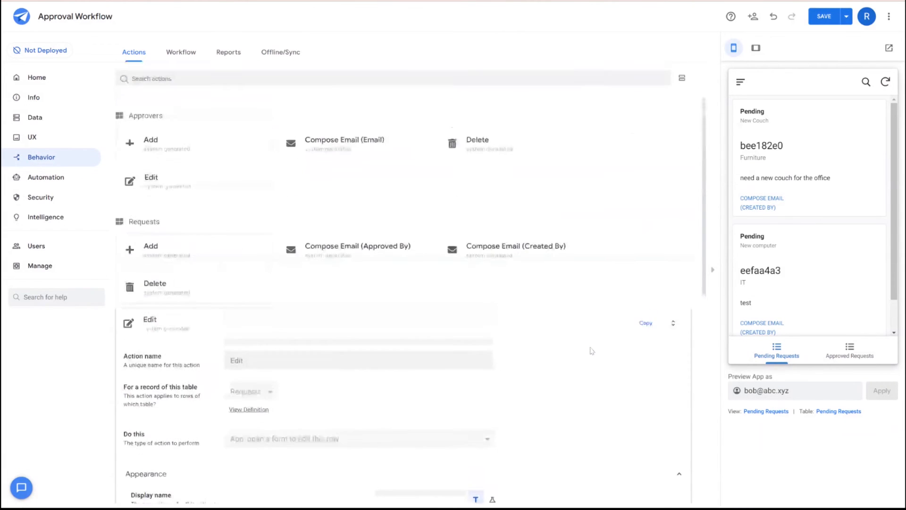
# Set both Compose Email actions (Approved By, Created By) to Do not display
pyautogui.scroll(-3)
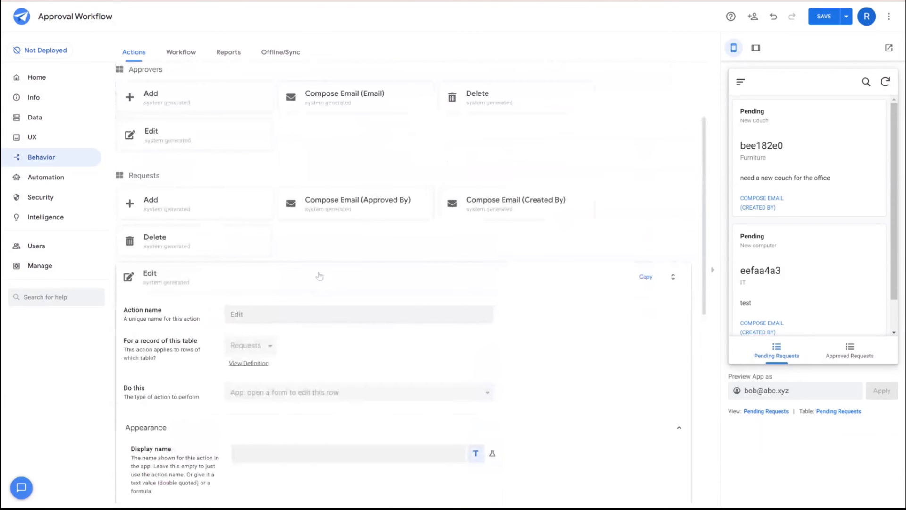
pyautogui.click(356, 203)
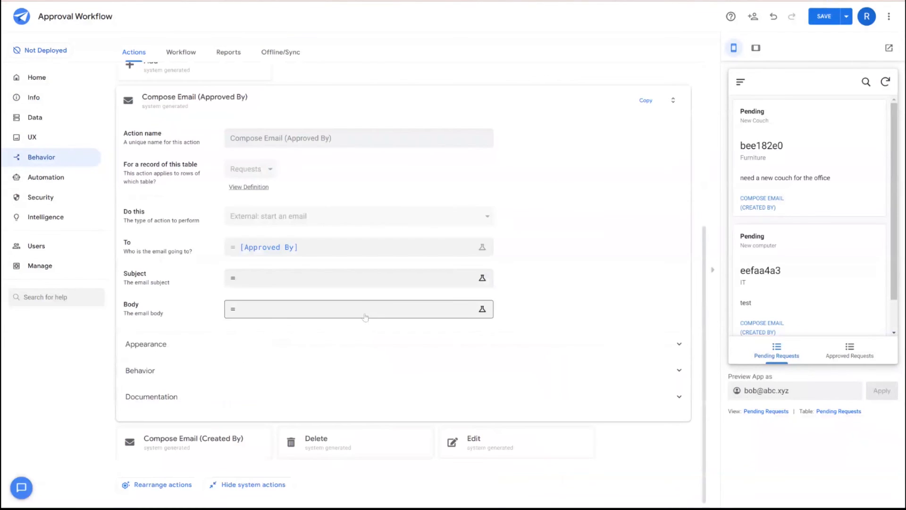
pyautogui.click(145, 344)
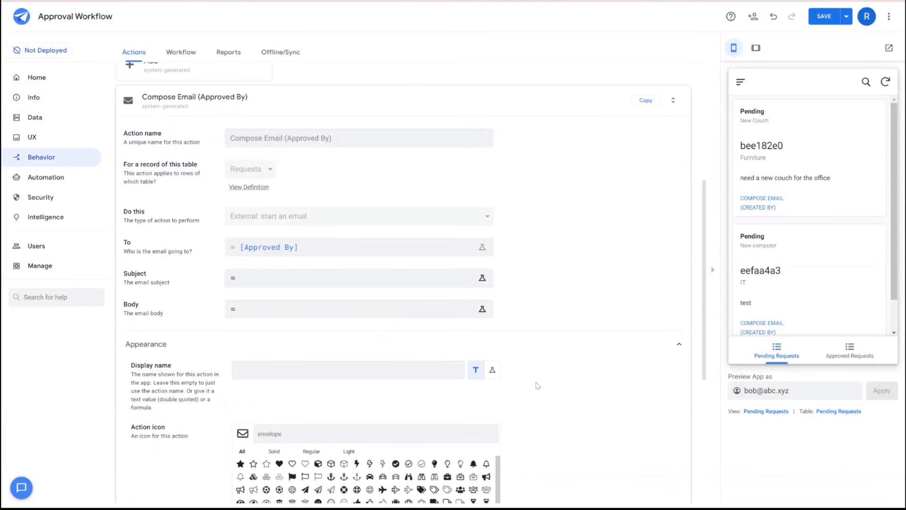
pyautogui.scroll(-3)
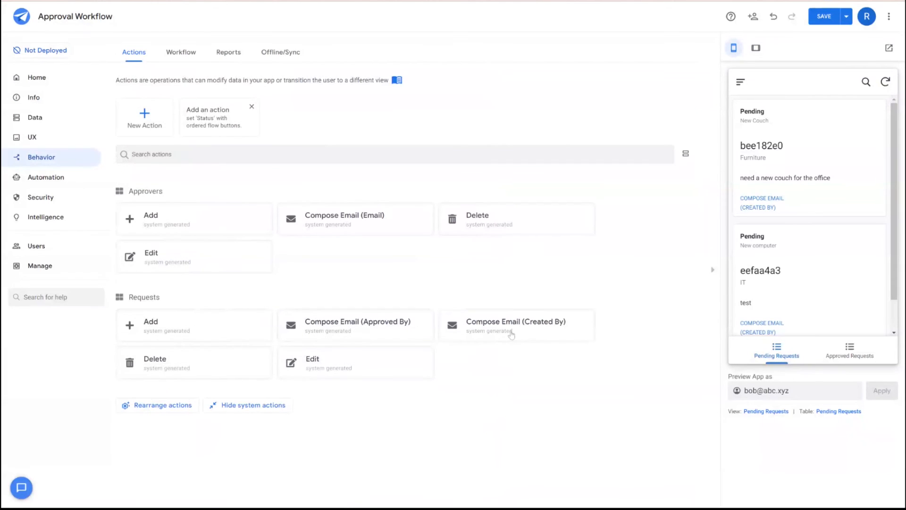
pyautogui.click(515, 325)
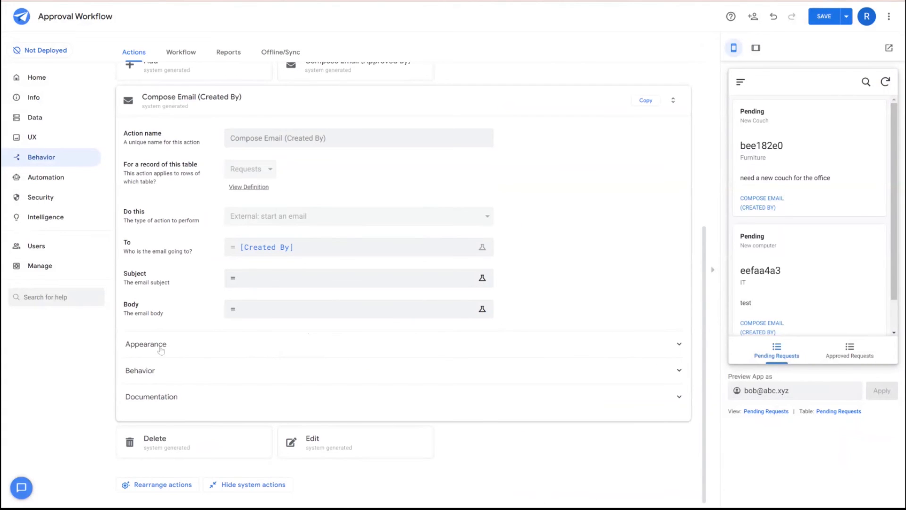
pyautogui.click(145, 344)
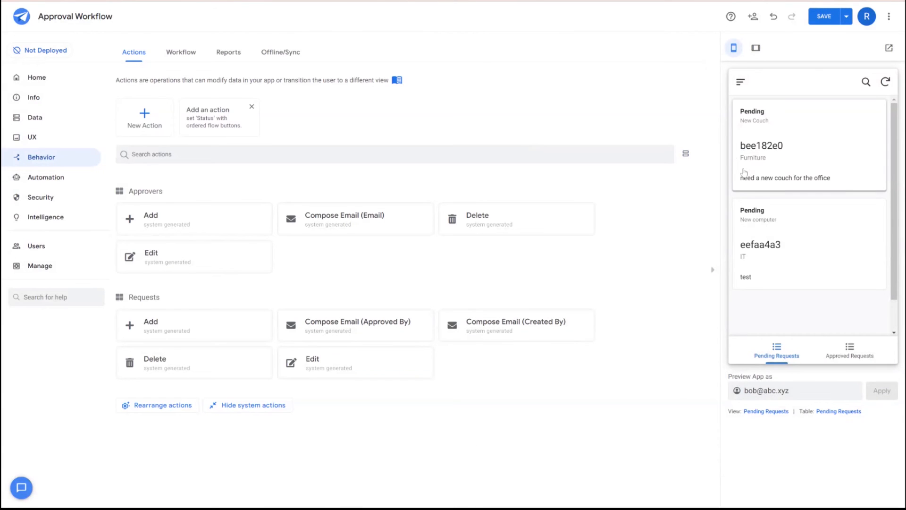
pyautogui.moveTo(786, 138)
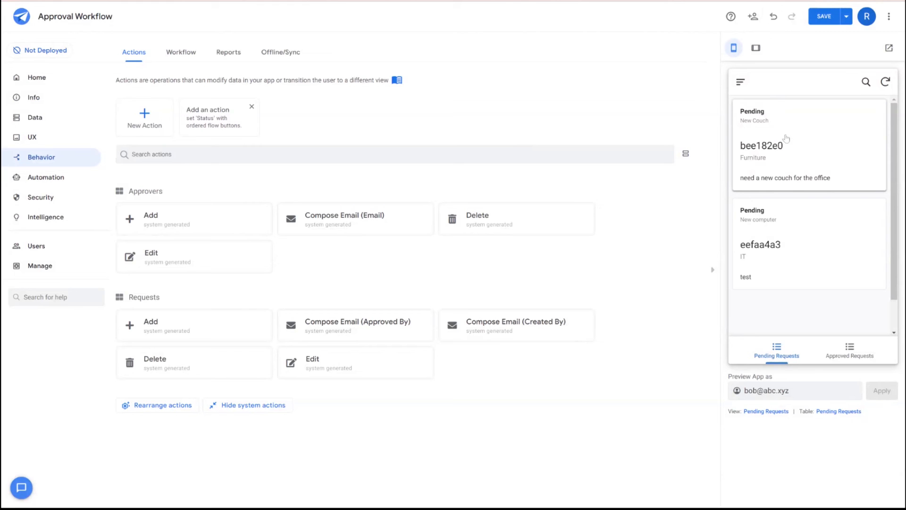
pyautogui.moveTo(808, 171)
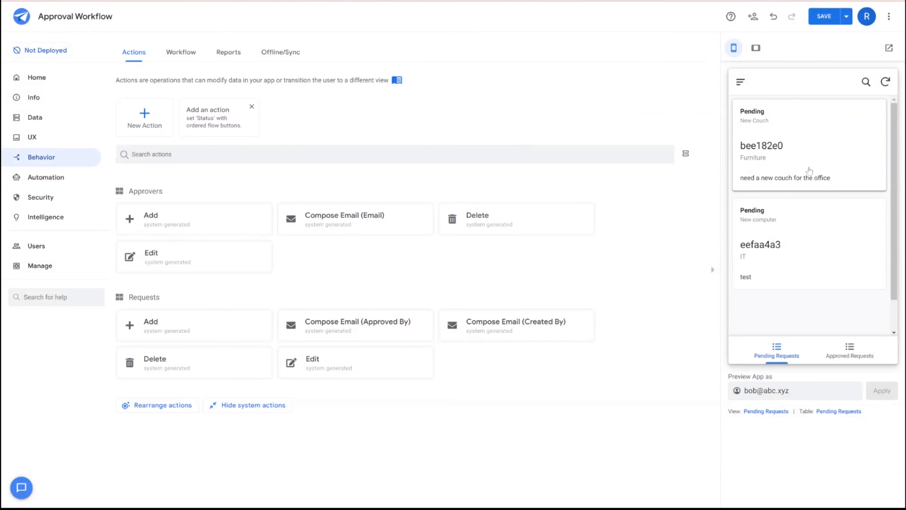
# Create a new action named Approve that sets Status to Approved
pyautogui.click(145, 117)
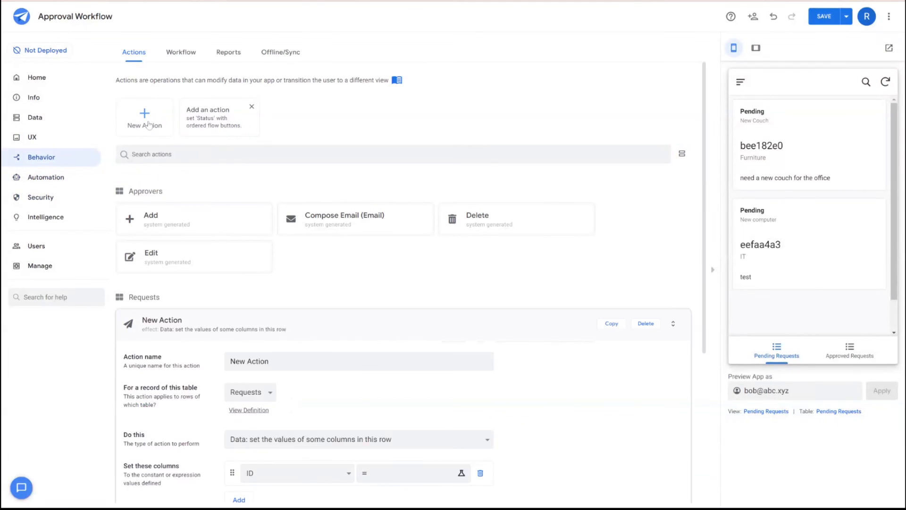
pyautogui.write('A')
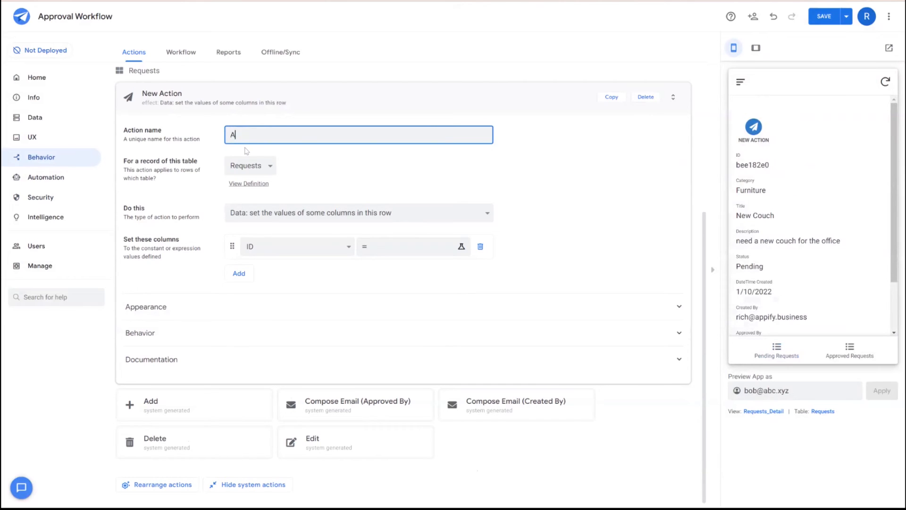
pyautogui.write('pprove')
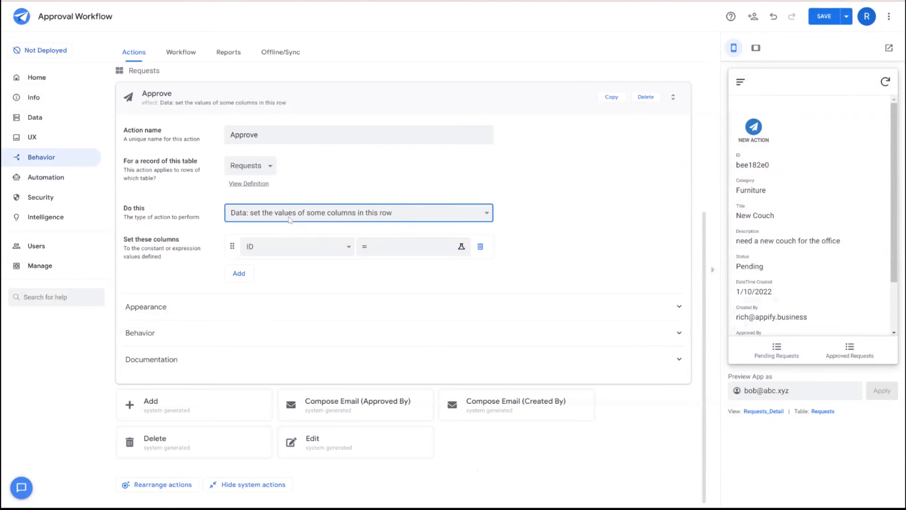
pyautogui.click(461, 246)
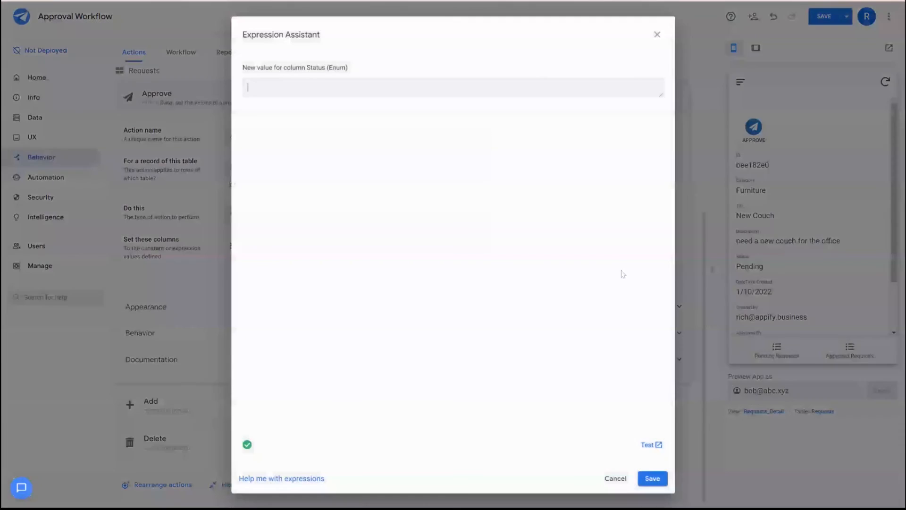
pyautogui.click(652, 477)
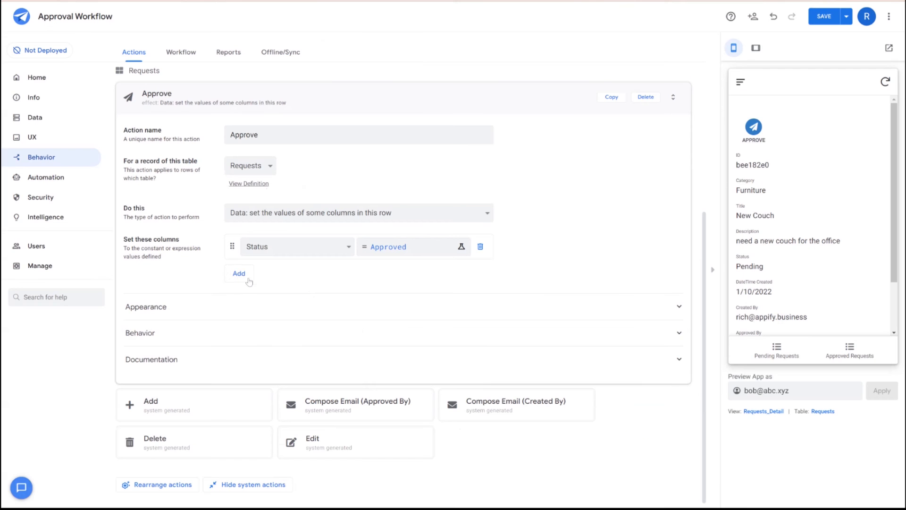
# Add a second column so the action also sets Approved By to useremail()
pyautogui.click(238, 273)
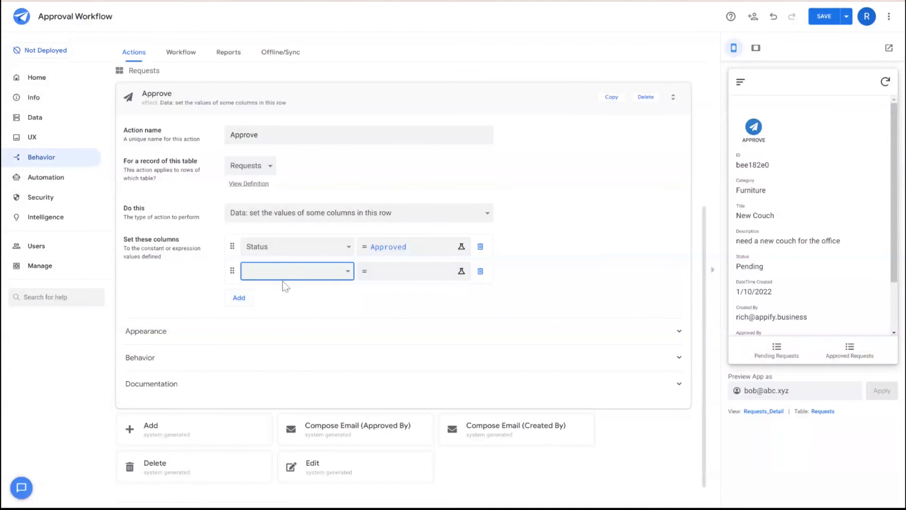
pyautogui.click(461, 271)
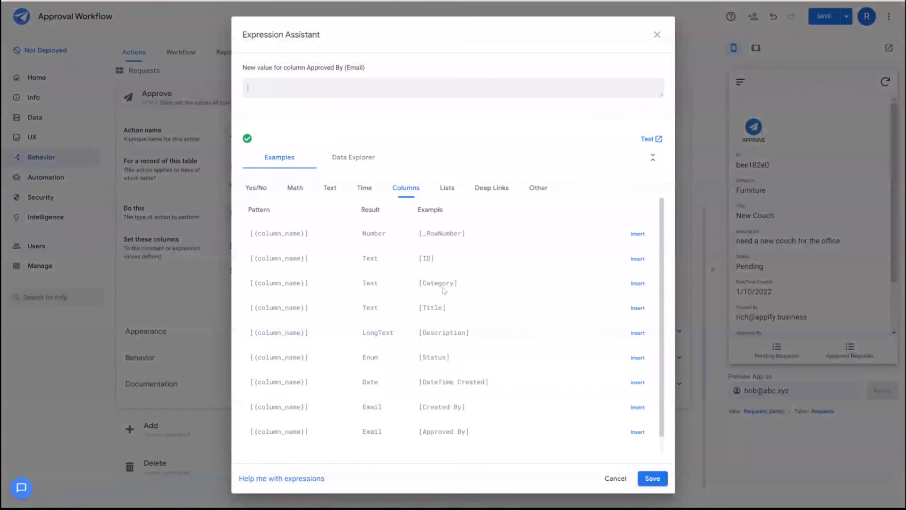
pyautogui.write('u')
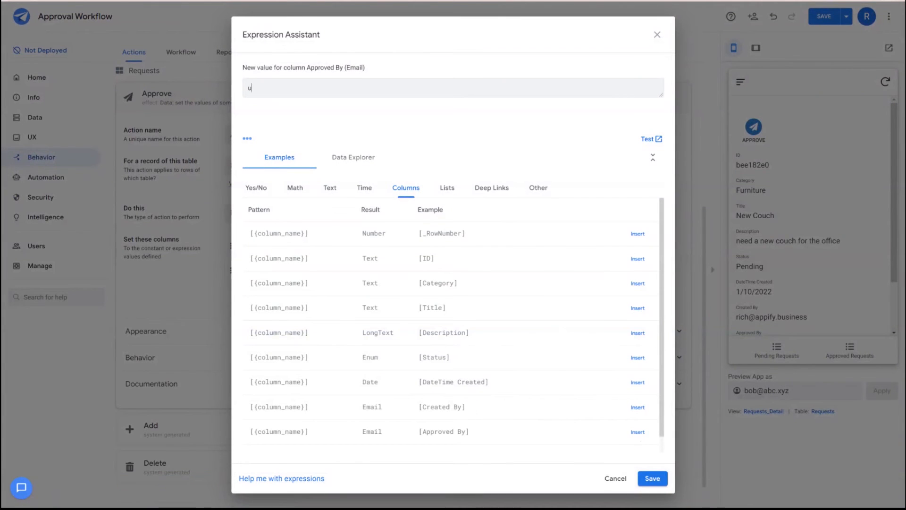
pyautogui.write('seremail()')
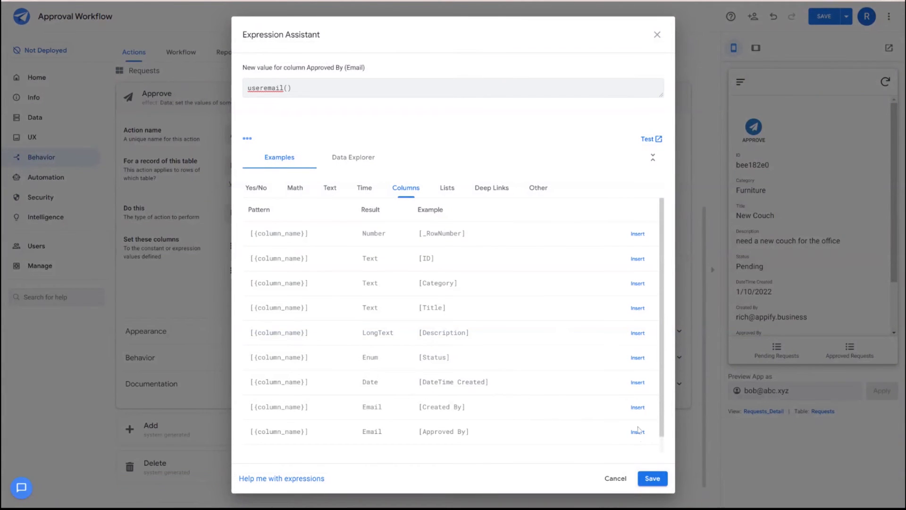
pyautogui.click(652, 477)
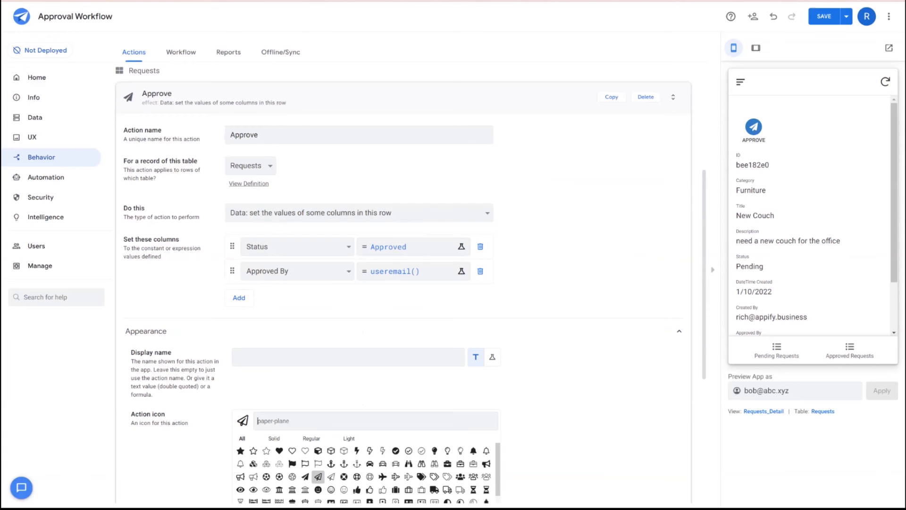
# Set the Approve action icon to 'check' and view the Approve button on a request's detail
pyautogui.write('check')
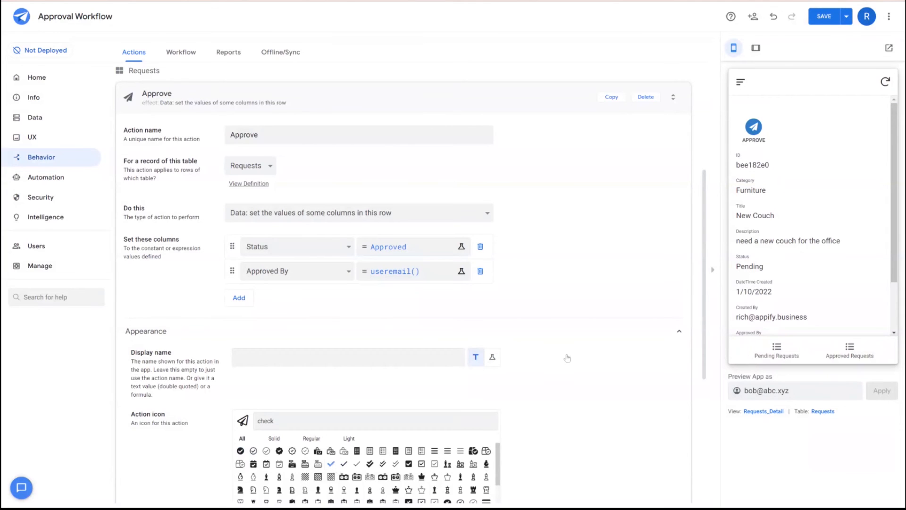
pyautogui.click(330, 463)
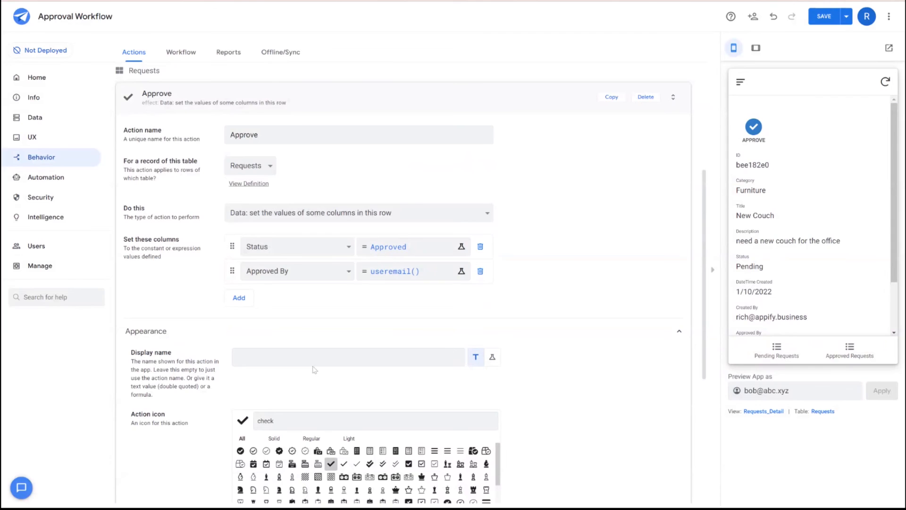
pyautogui.moveTo(488, 295)
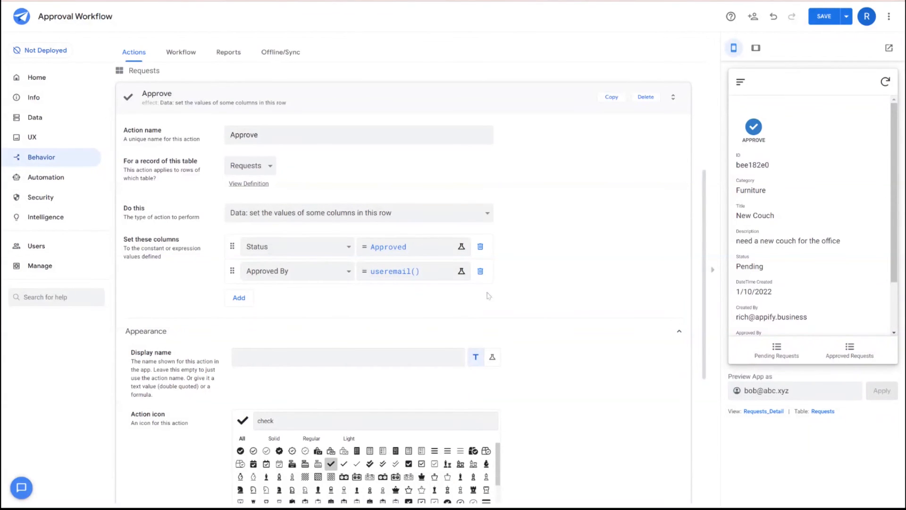
pyautogui.moveTo(487, 320)
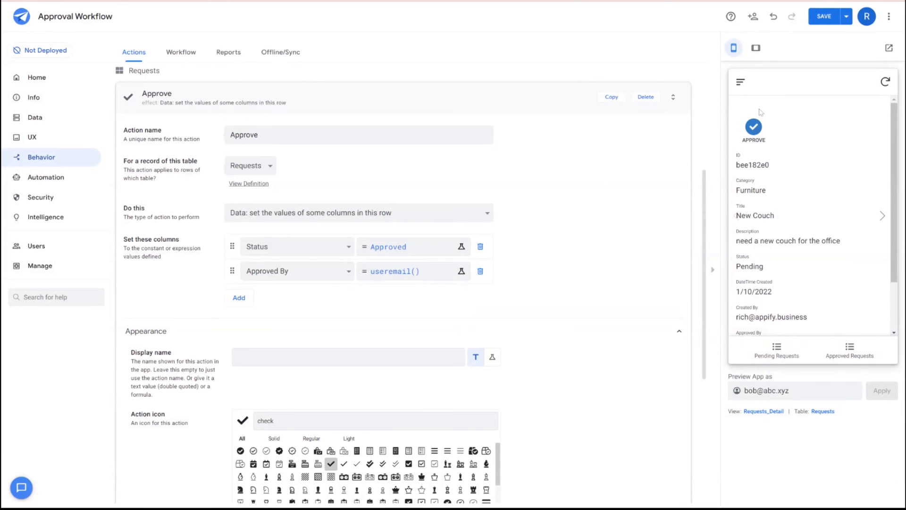
pyautogui.moveTo(774, 119)
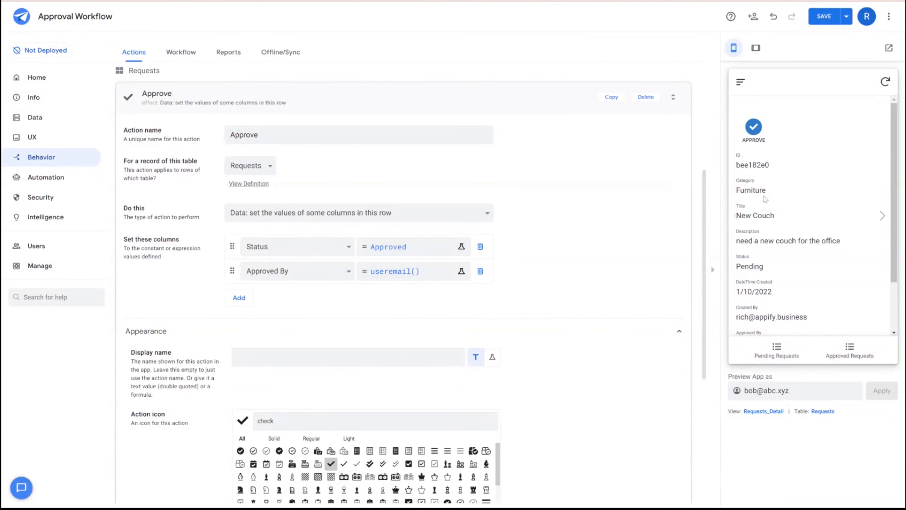
pyautogui.doubleClick(751, 189)
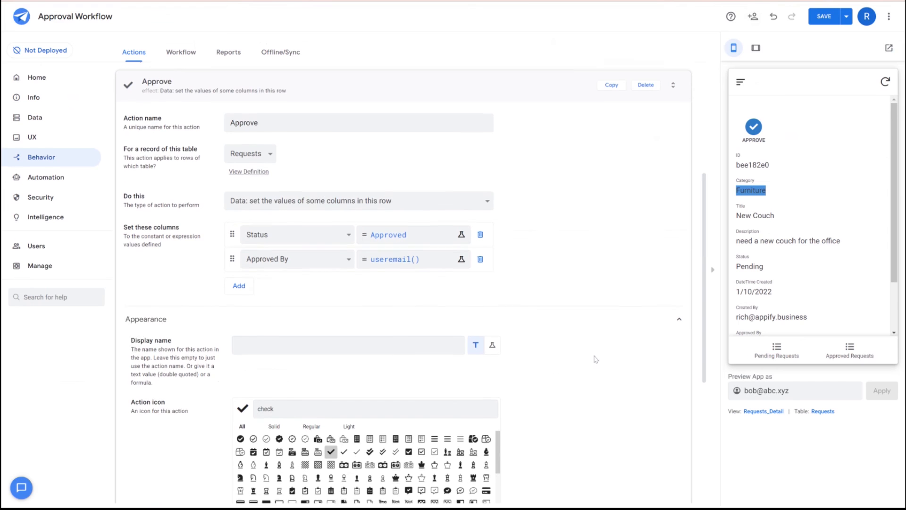
# Start the condition with lookup(useremail(), Approvers, Email, Category)= in the action's Only if expression
pyautogui.scroll(-3)
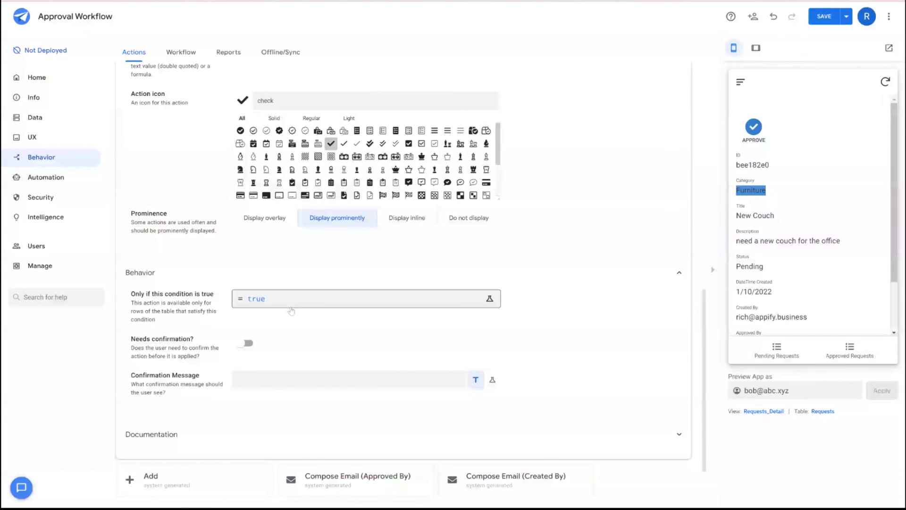
pyautogui.click(490, 300)
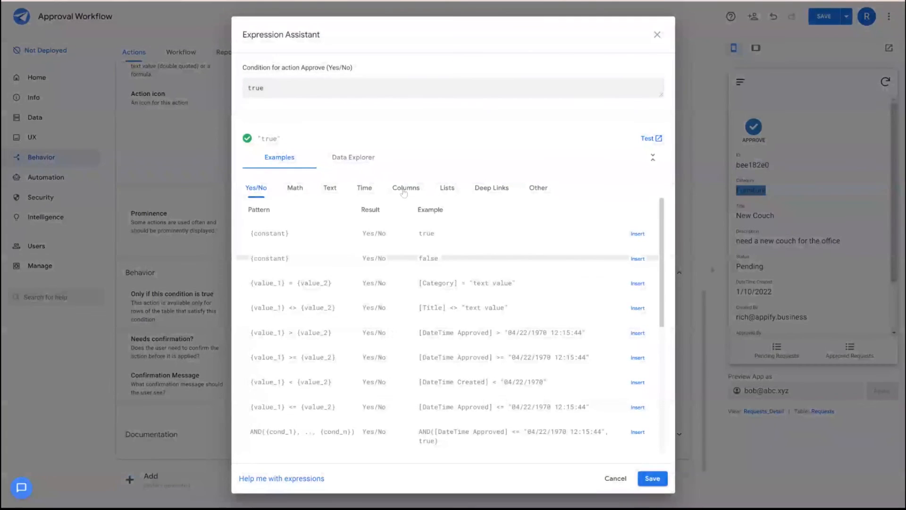
pyautogui.click(406, 187)
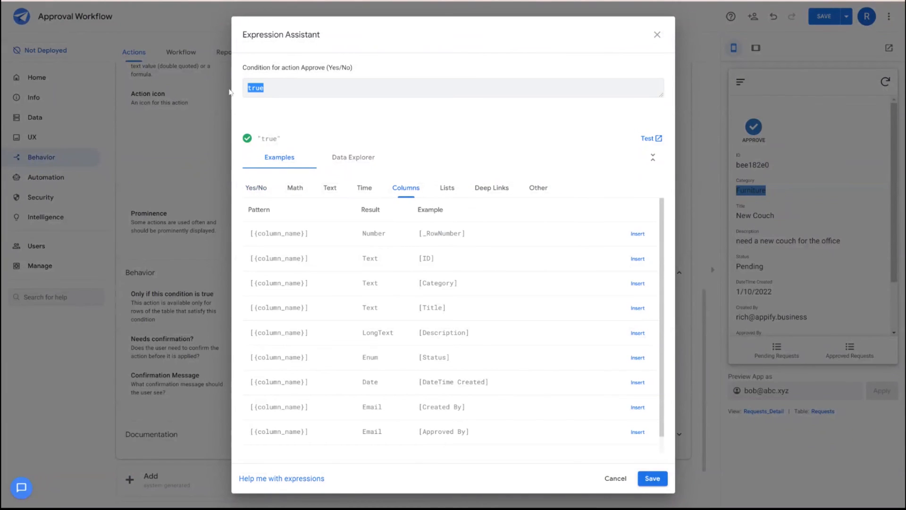
pyautogui.write('lookup(us')
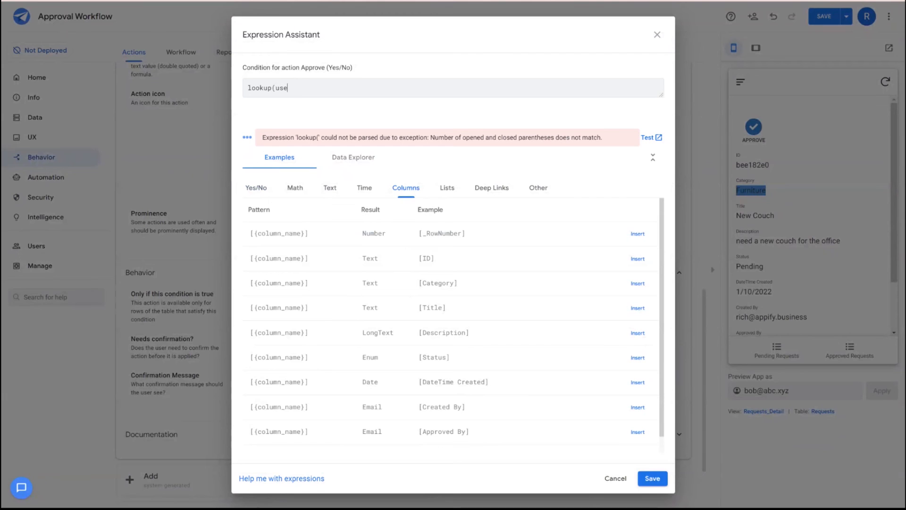
pyautogui.write('remail(),')
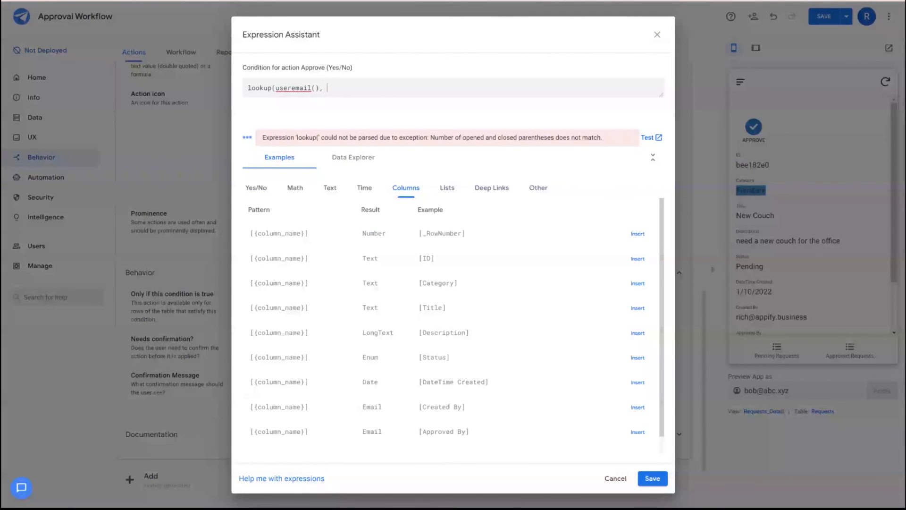
pyautogui.write('Approvers, Email, C')
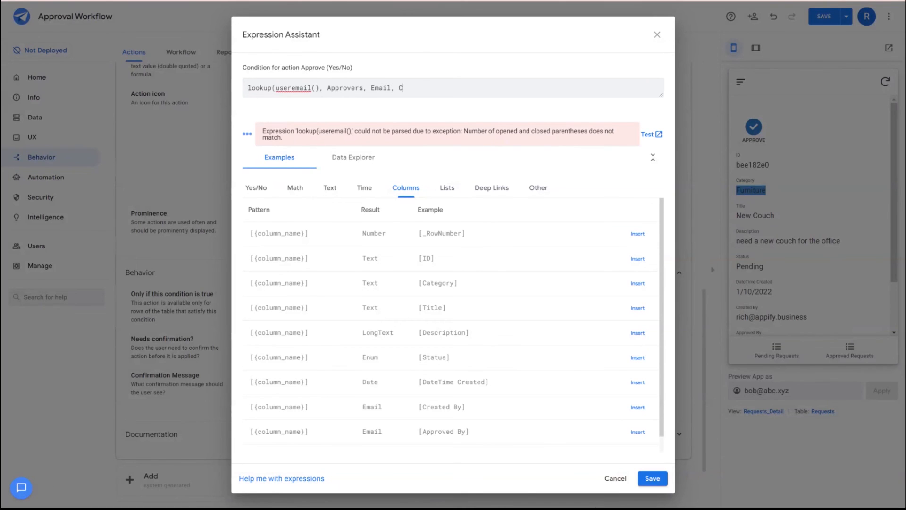
pyautogui.write('ategory)')
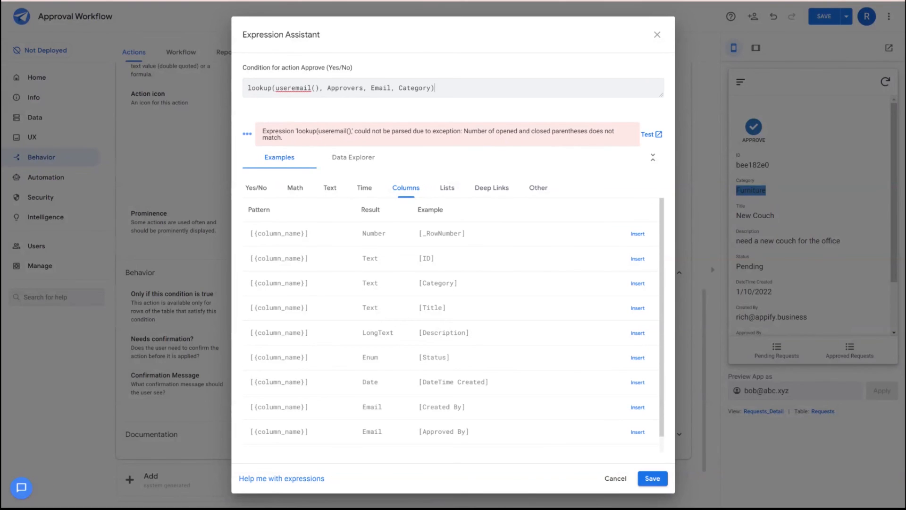
pyautogui.write('=')
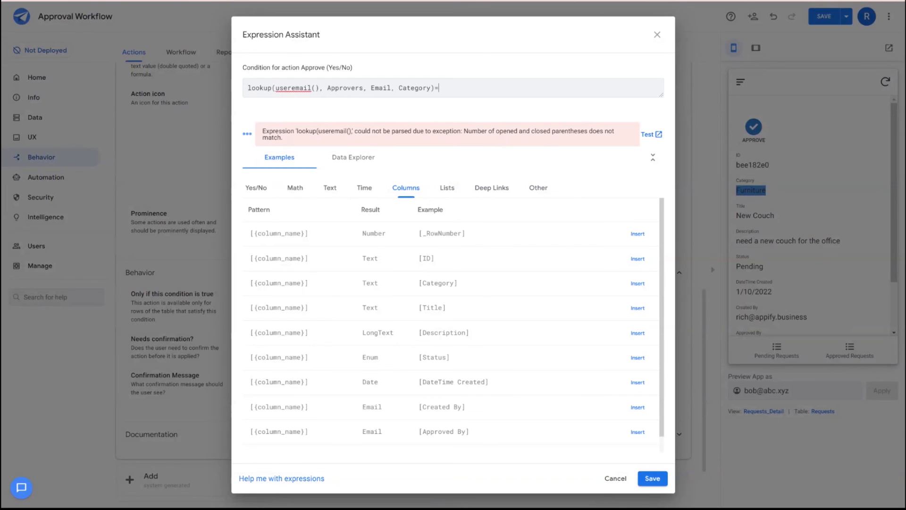
# Complete it as and([Status]=Pending, lookup(...)=[Category]) so Approve shows only for matching approvers
pyautogui.click(439, 87)
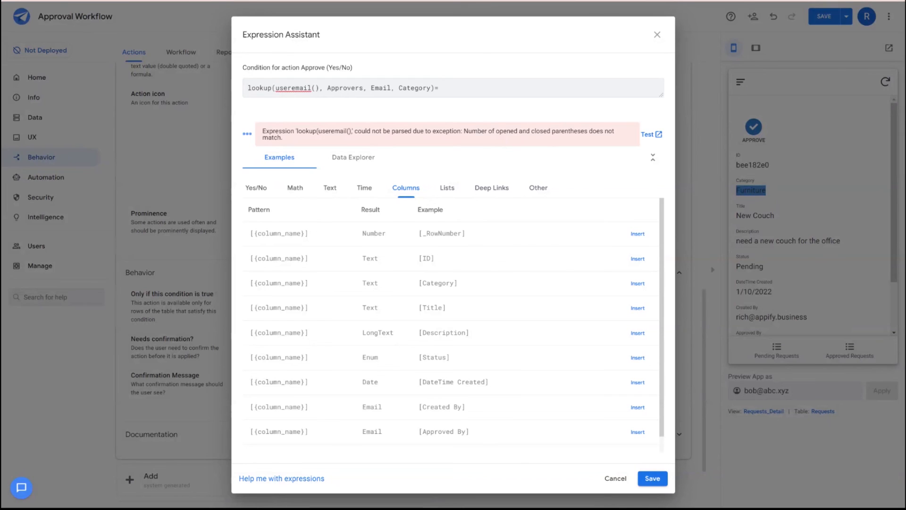
pyautogui.write('[Category')
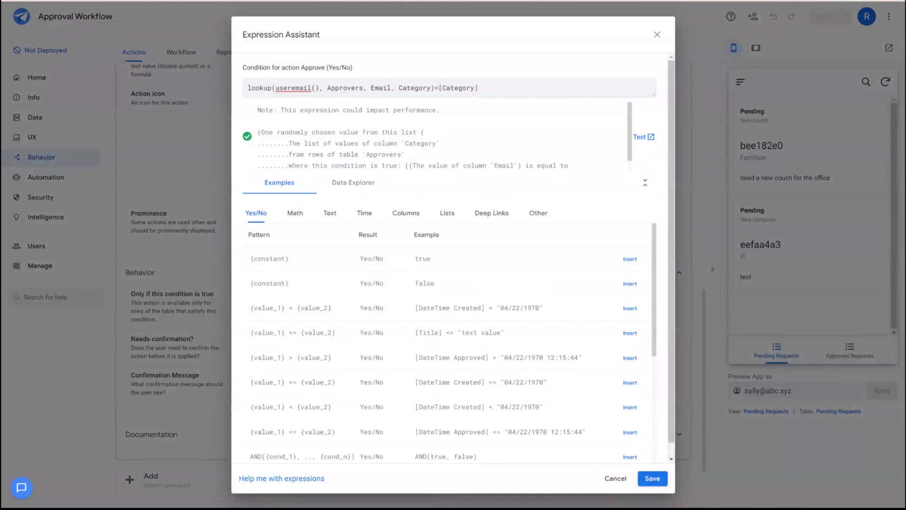
pyautogui.write('and(')
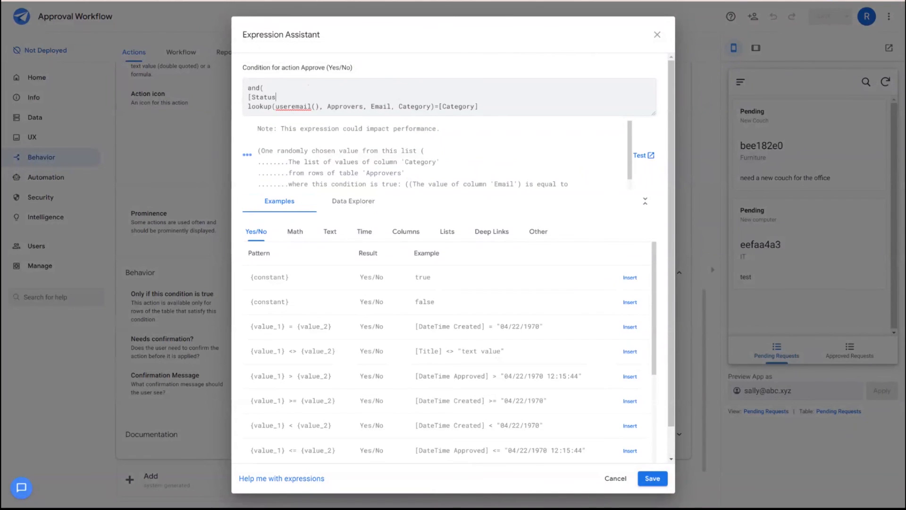
pyautogui.write('=Pending,lookup(useremail(), Approvers, E')
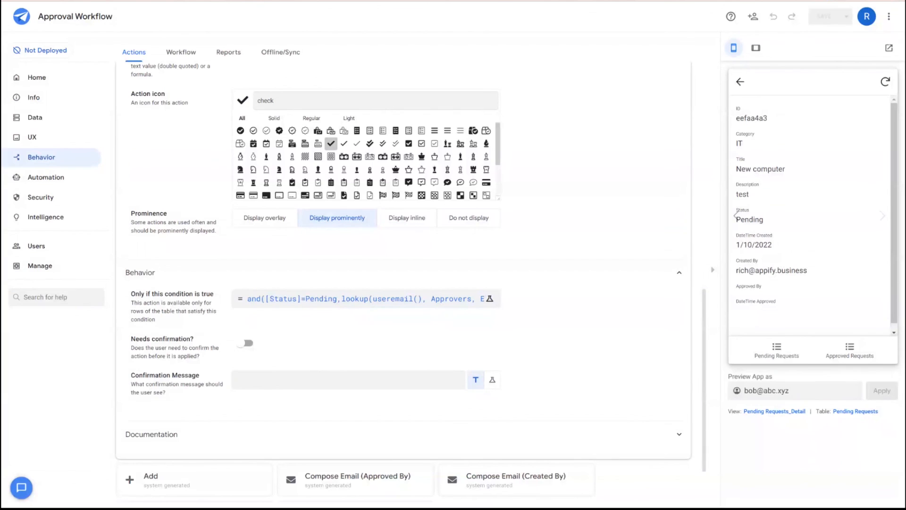
pyautogui.moveTo(763, 143)
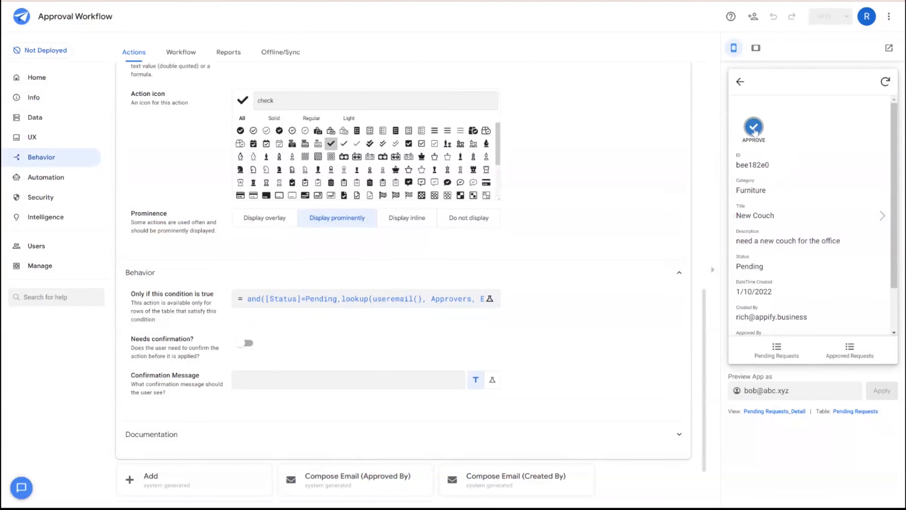
# Approve the New Couch request as bob, confirm its Status and Approved By, and return to Pending Requests
pyautogui.click(753, 128)
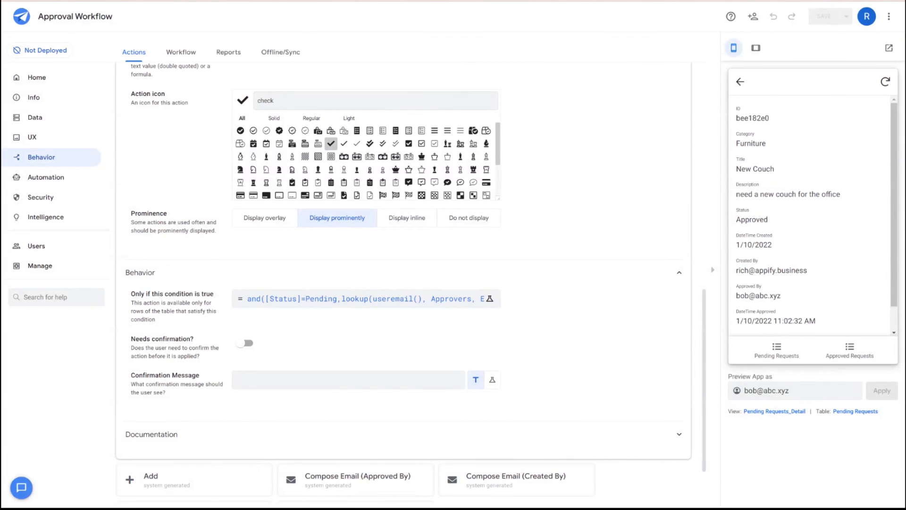
pyautogui.scroll(-3)
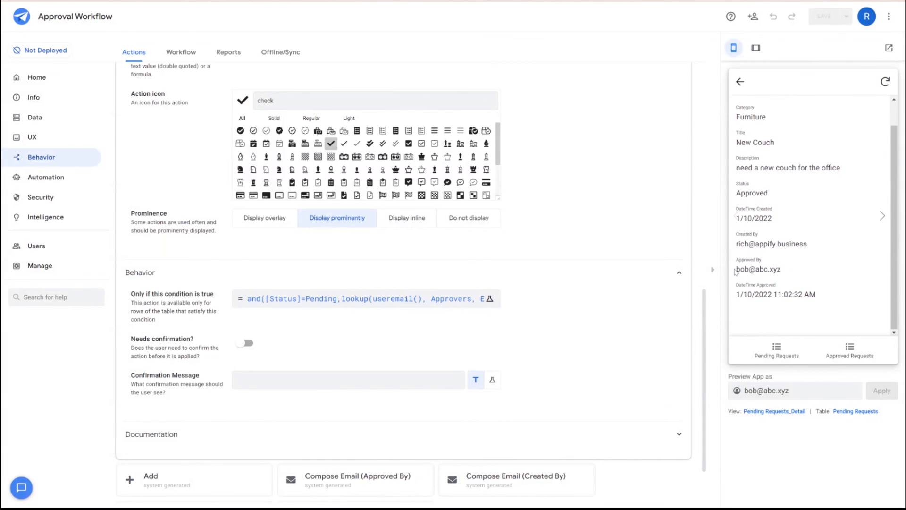
pyautogui.doubleClick(758, 269)
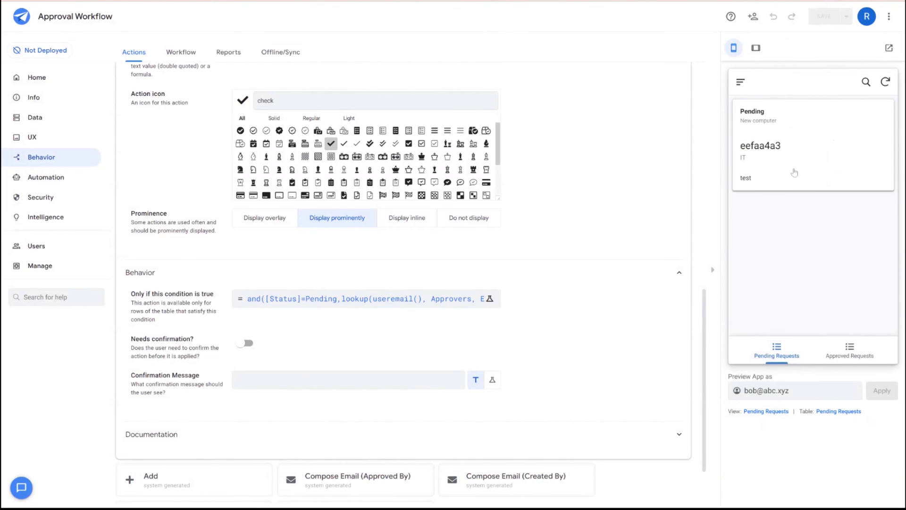
pyautogui.moveTo(810, 175)
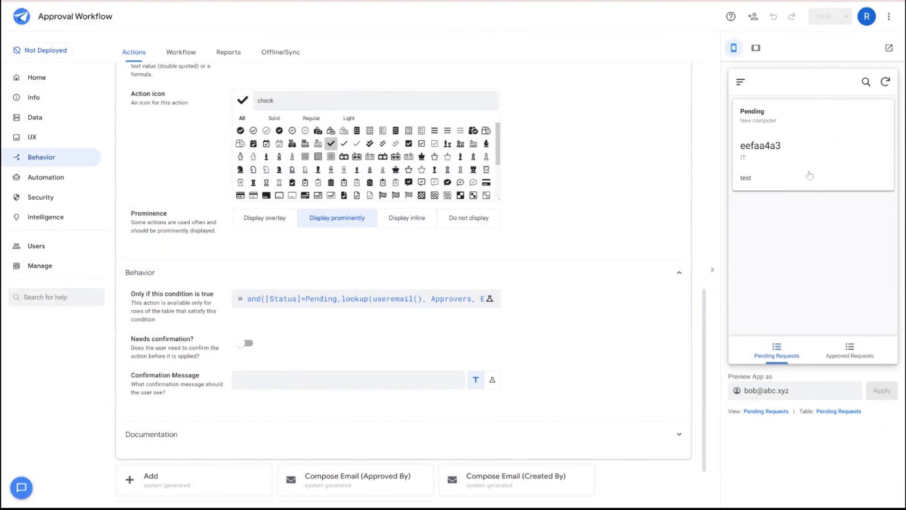
pyautogui.moveTo(275, 223)
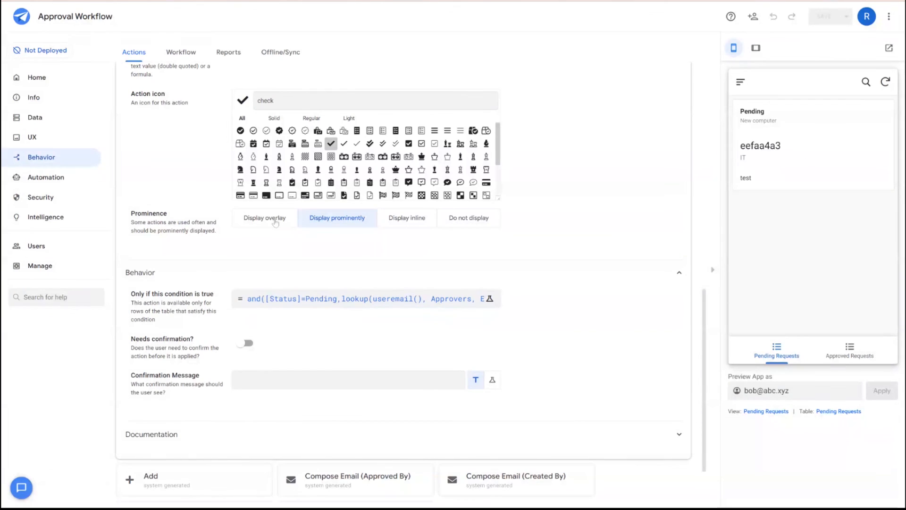
pyautogui.moveTo(803, 146)
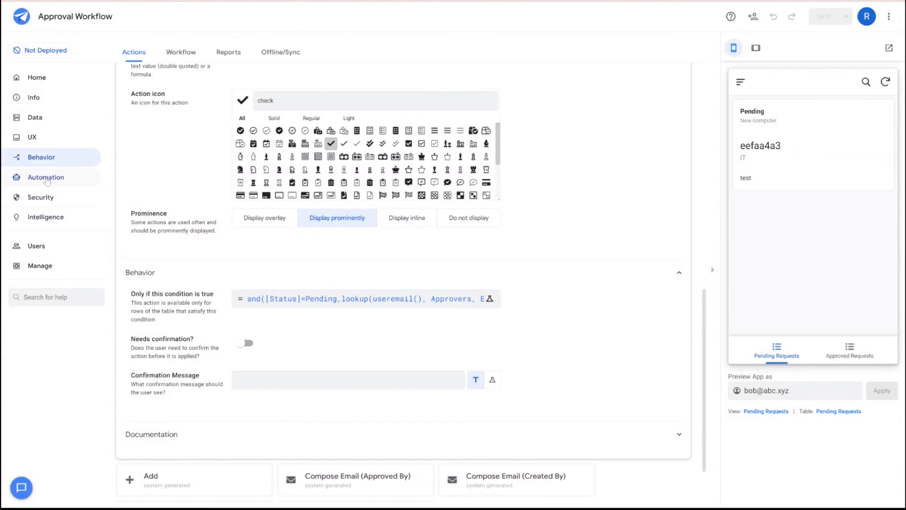
# Visit the Automation bots page, then show the UX Views list with Approved and Pending Requests
pyautogui.click(46, 177)
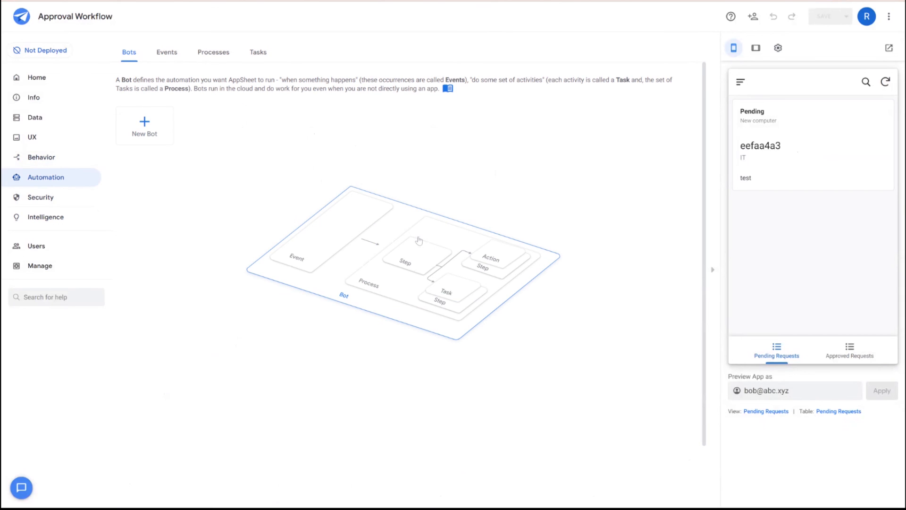
pyautogui.moveTo(402, 242)
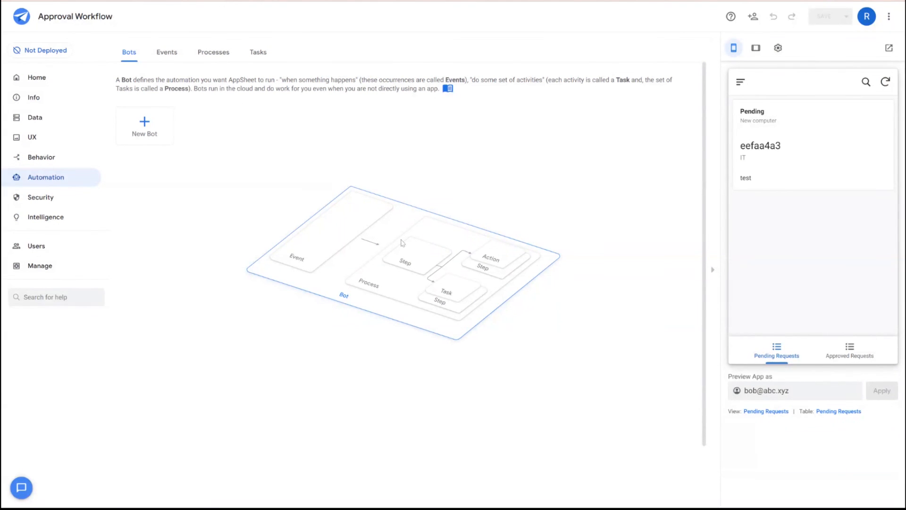
pyautogui.moveTo(55, 168)
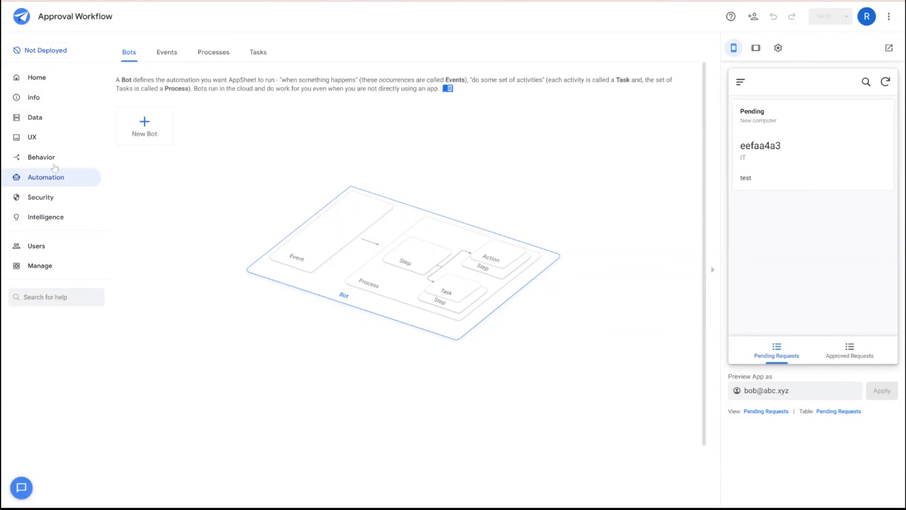
pyautogui.moveTo(557, 319)
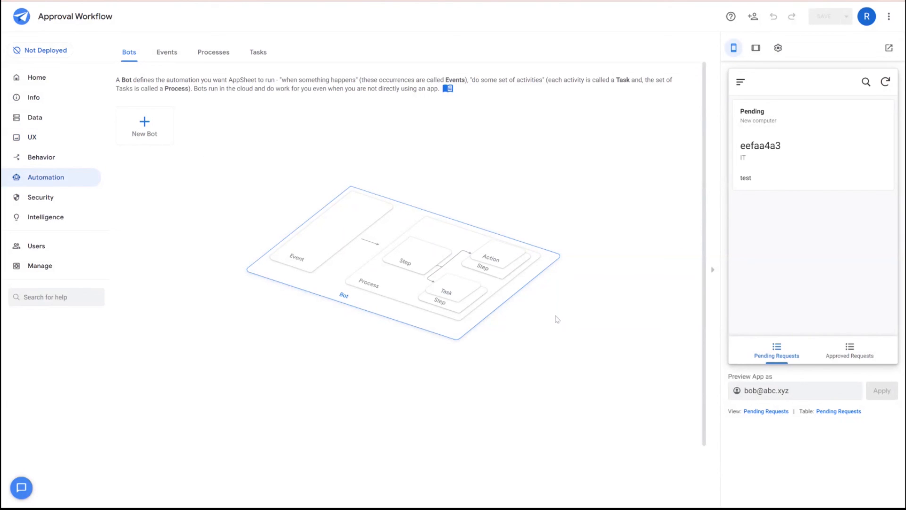
pyautogui.moveTo(532, 200)
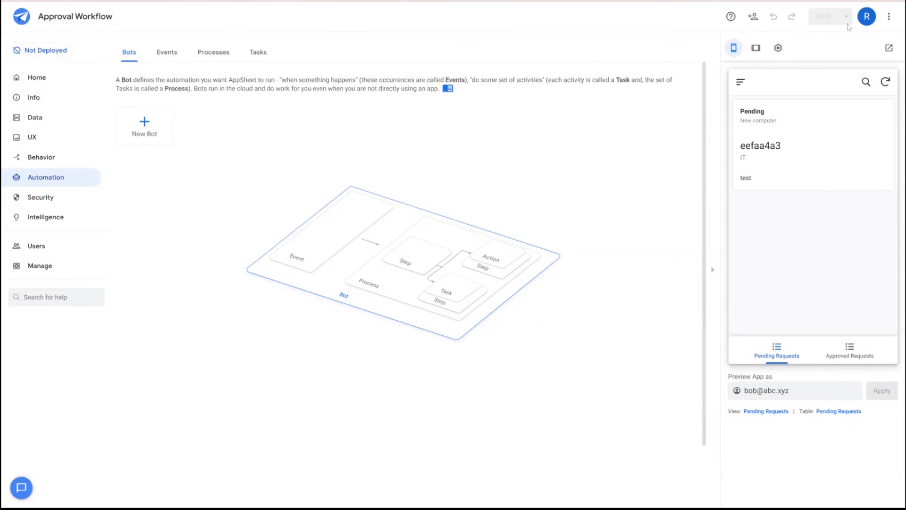
pyautogui.moveTo(502, 130)
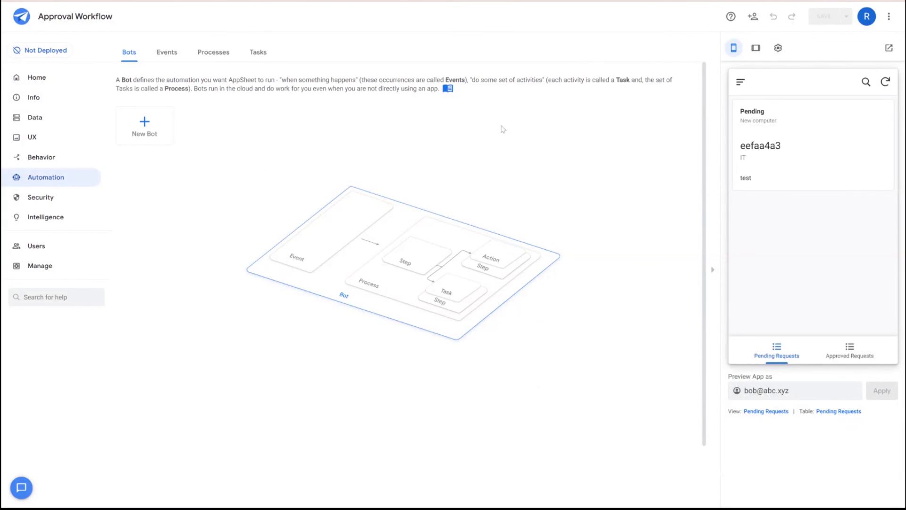
pyautogui.moveTo(668, 185)
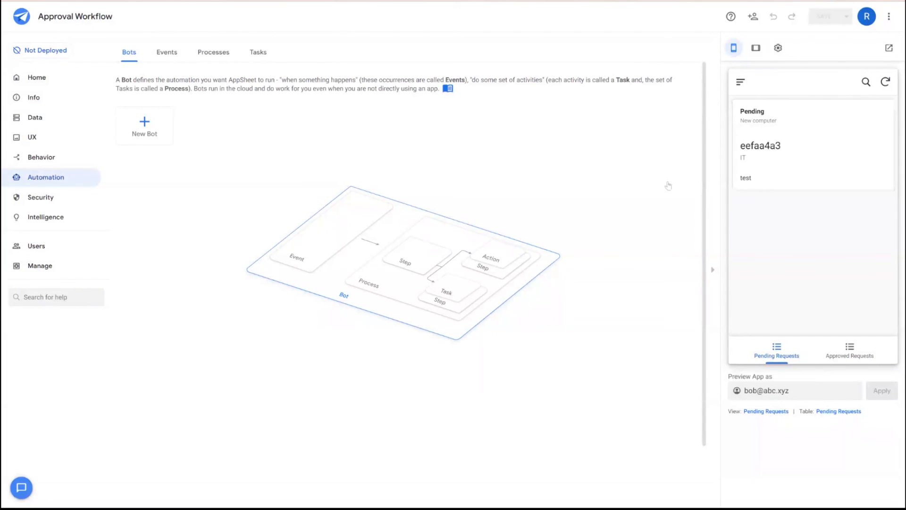
pyautogui.moveTo(50, 148)
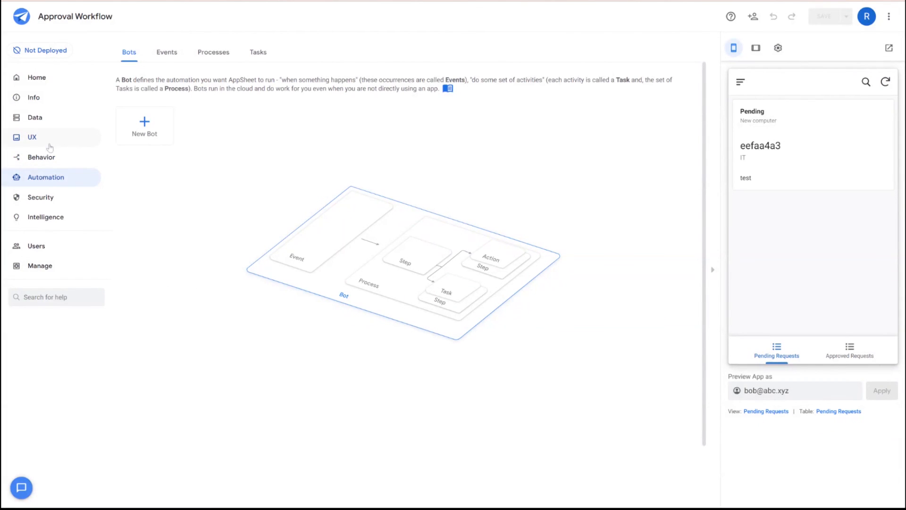
pyautogui.click(32, 137)
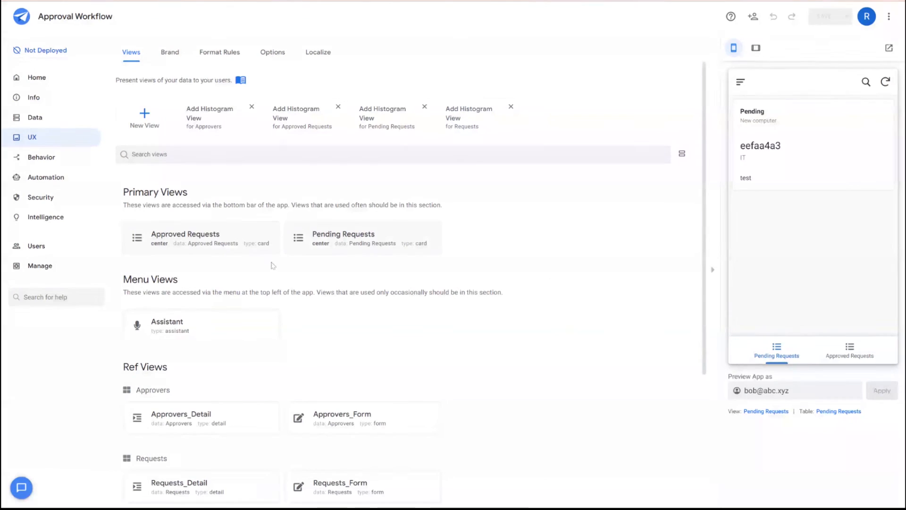
pyautogui.moveTo(734, 47)
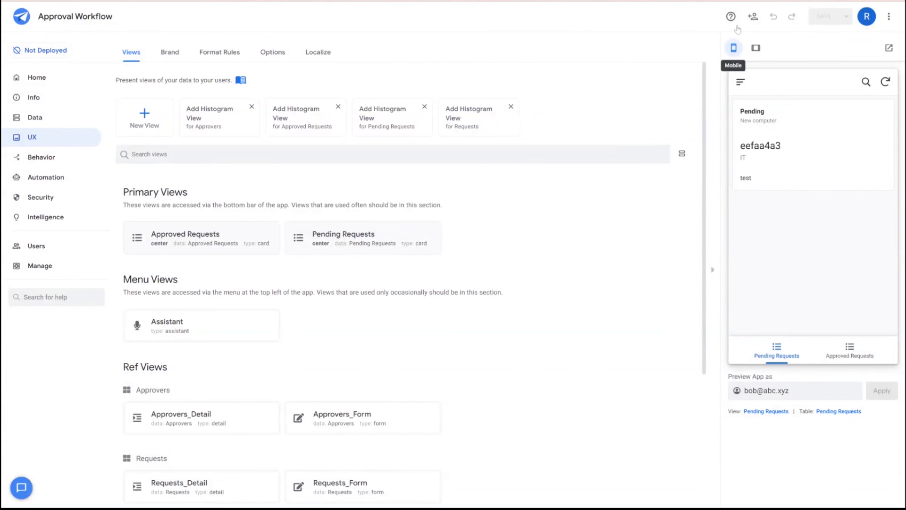